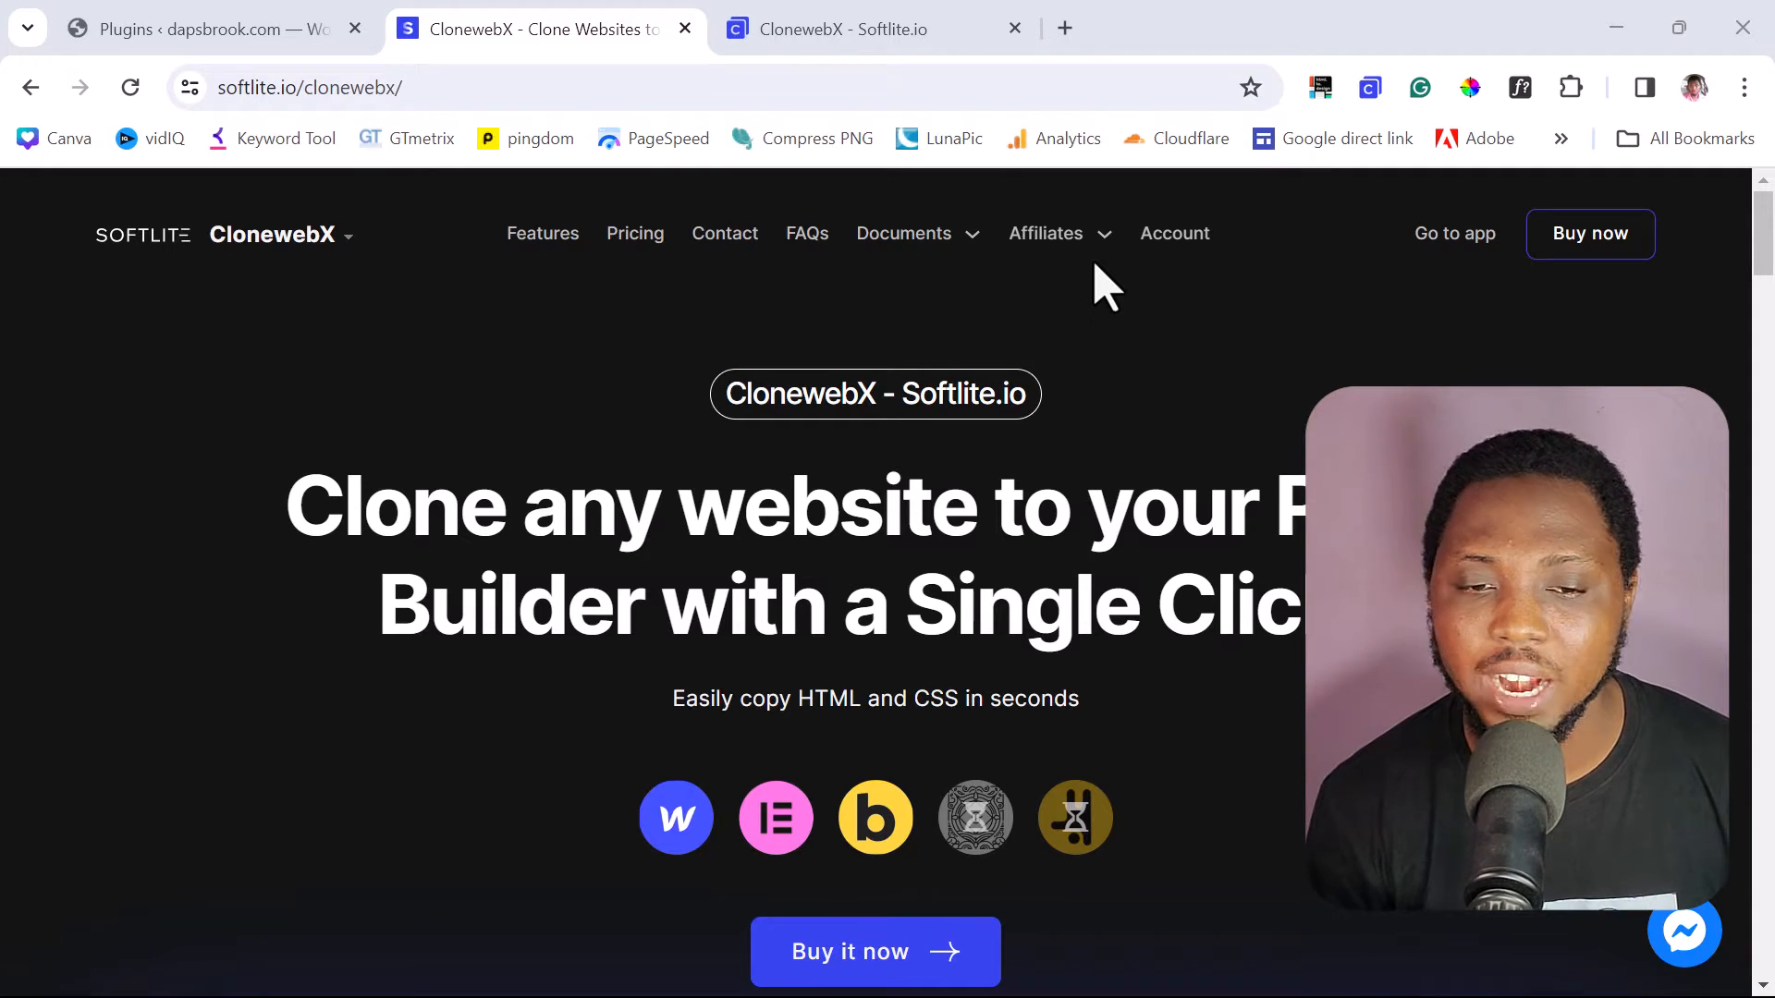
{"action": "mouse_move", "coordinate": [503, 352]}
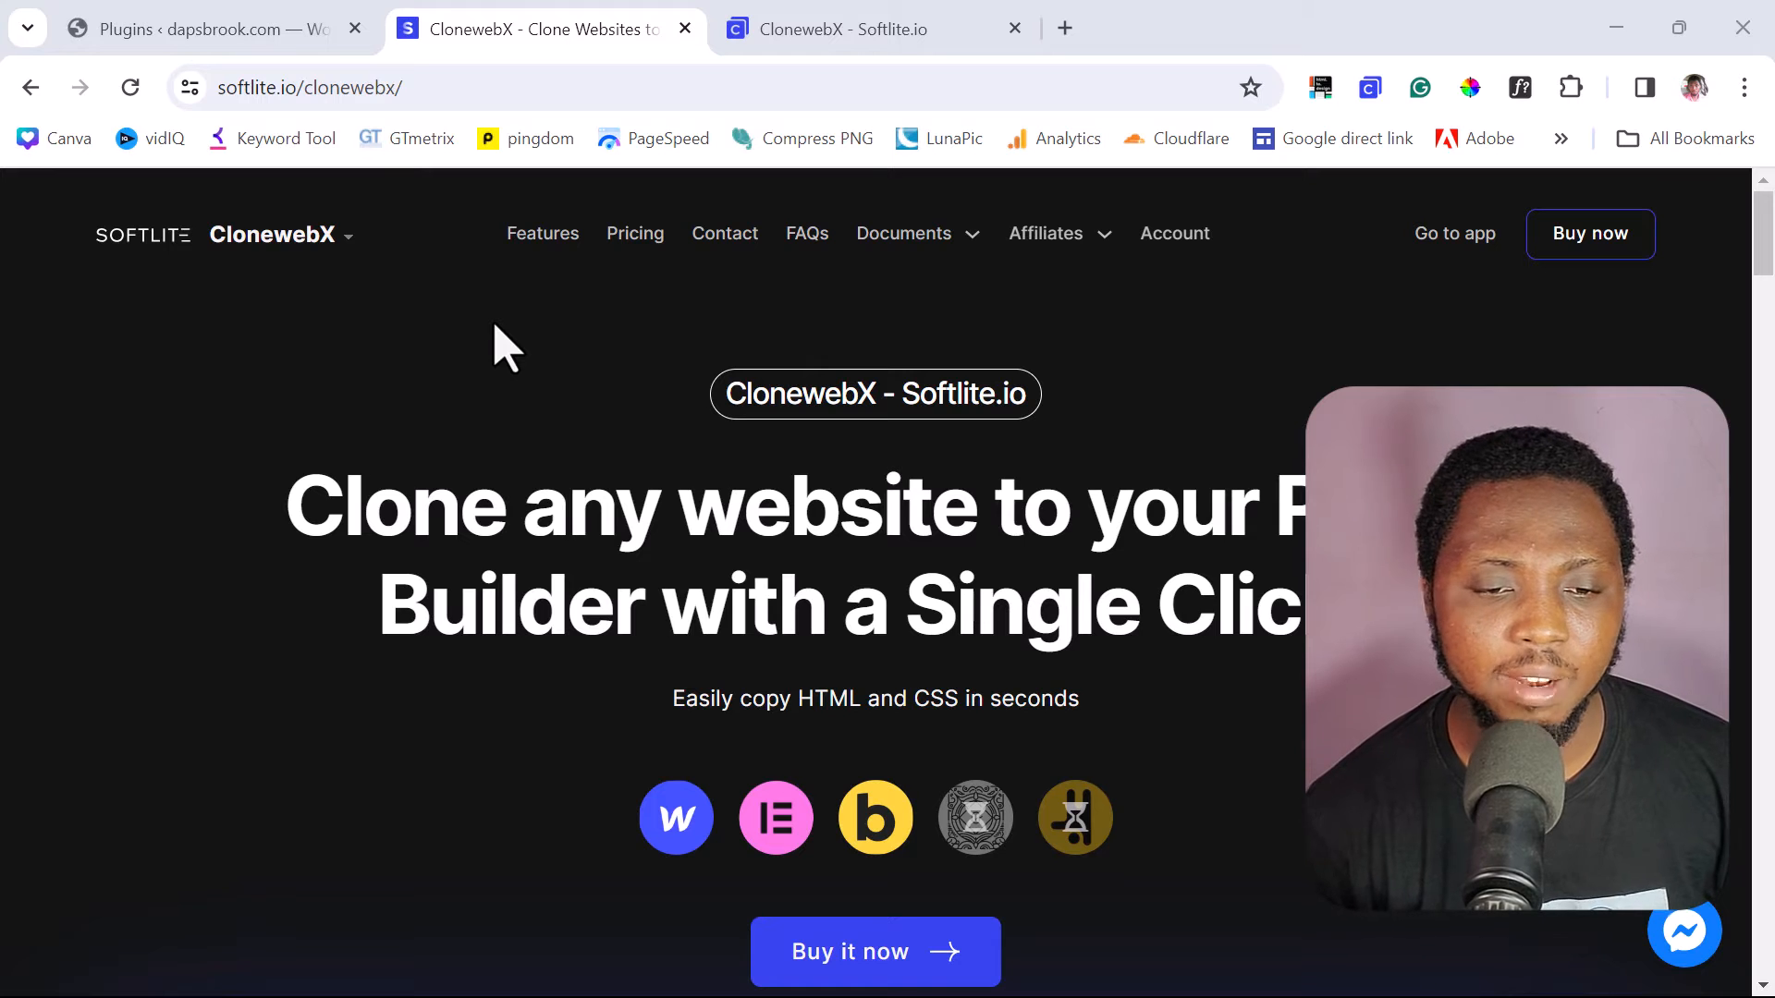
{"action": "mouse_move", "coordinate": [523, 368]}
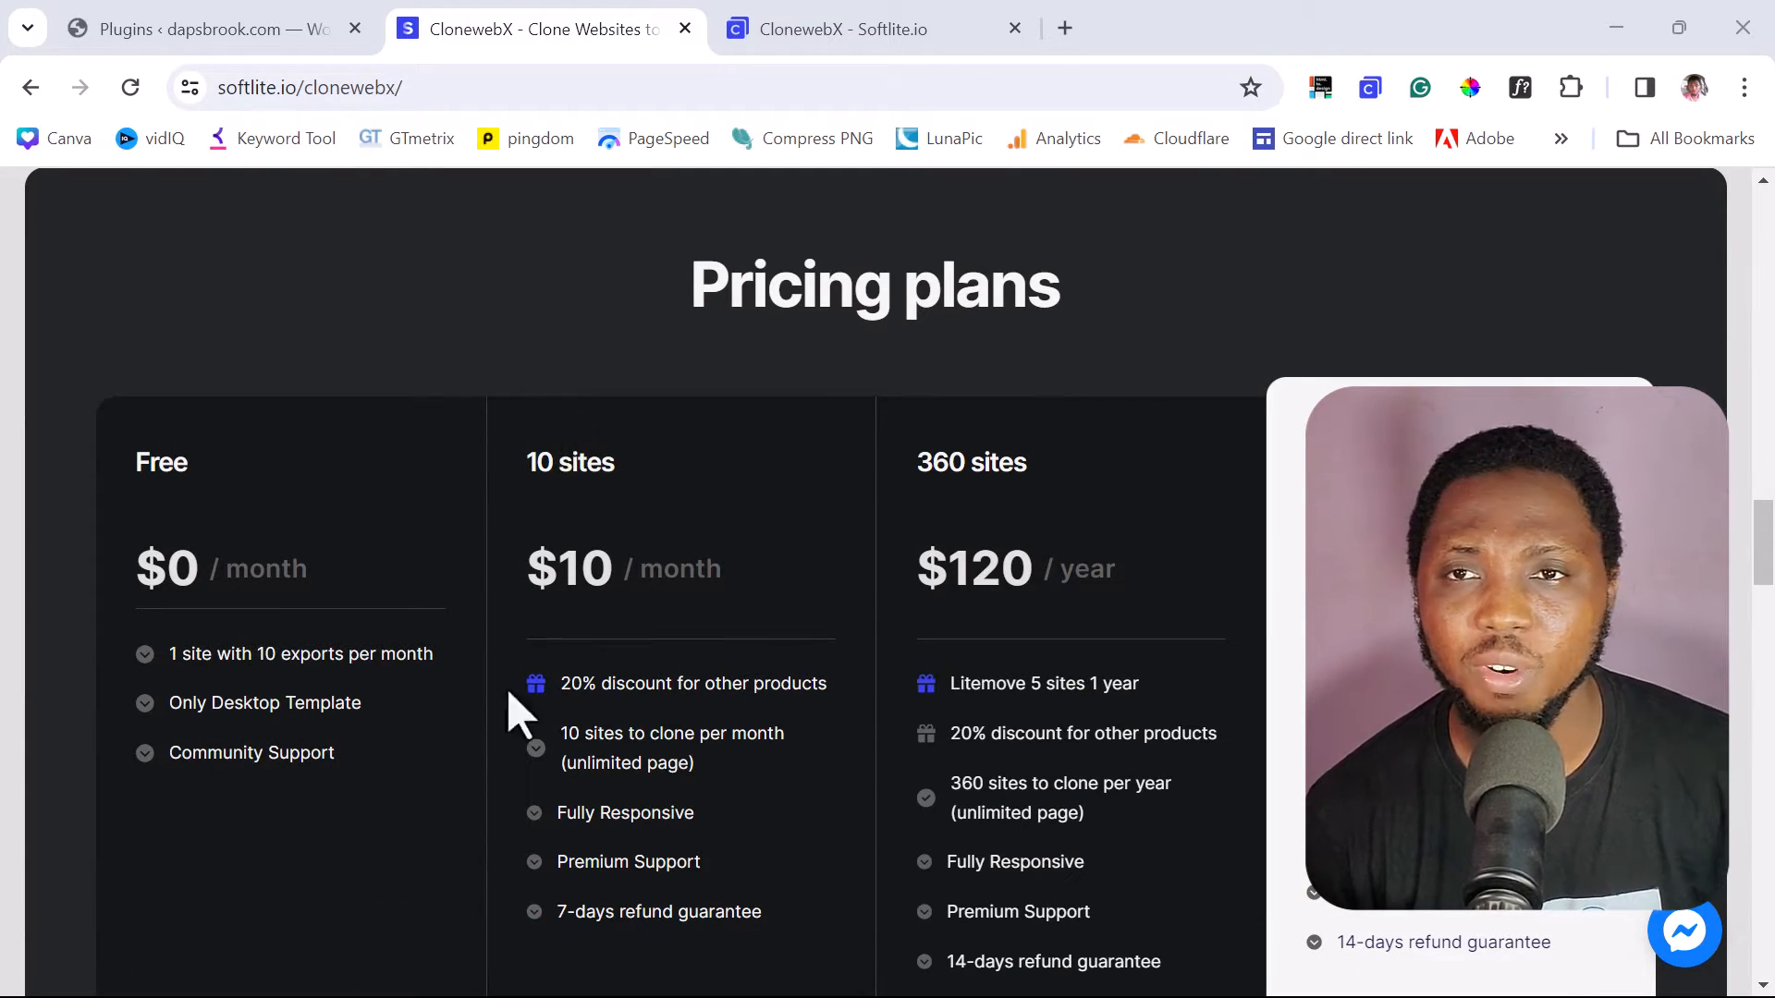
{"action": "mouse_move", "coordinate": [267, 793]}
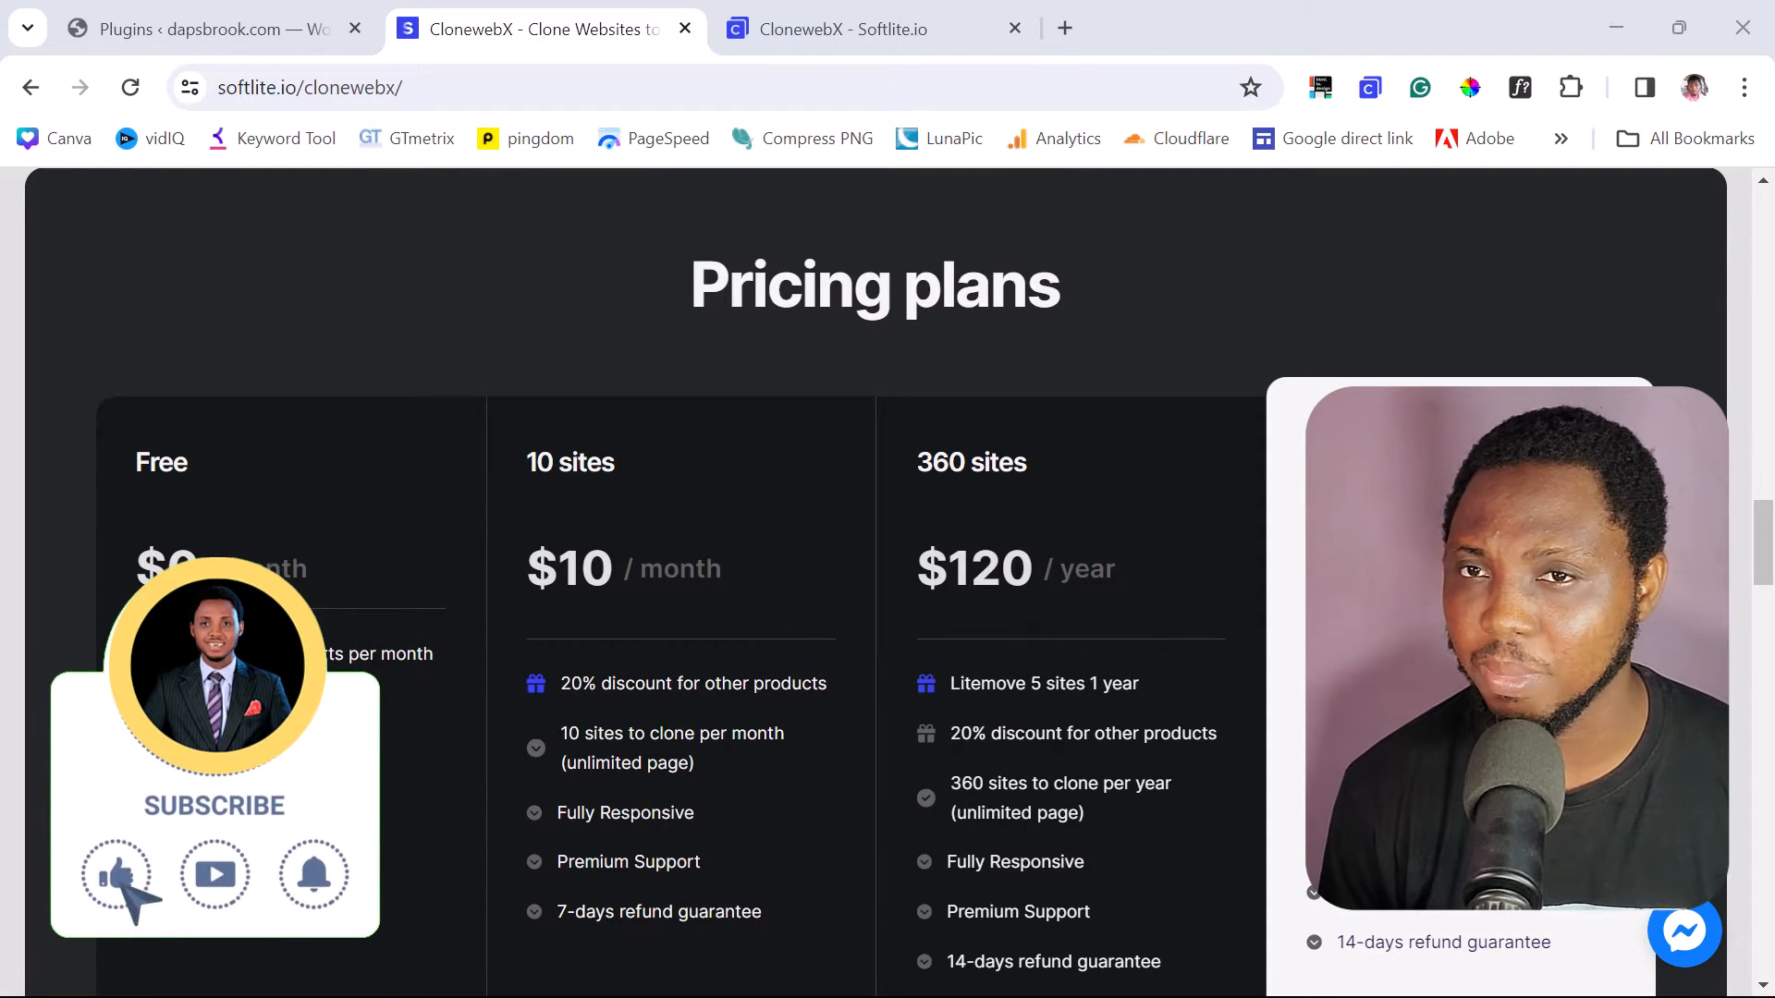
- Scroll through the CloneWebX projects dashboard to review the existing clone projects
{"action": "scroll", "scroll_direction": "down", "scroll_amount": 3}
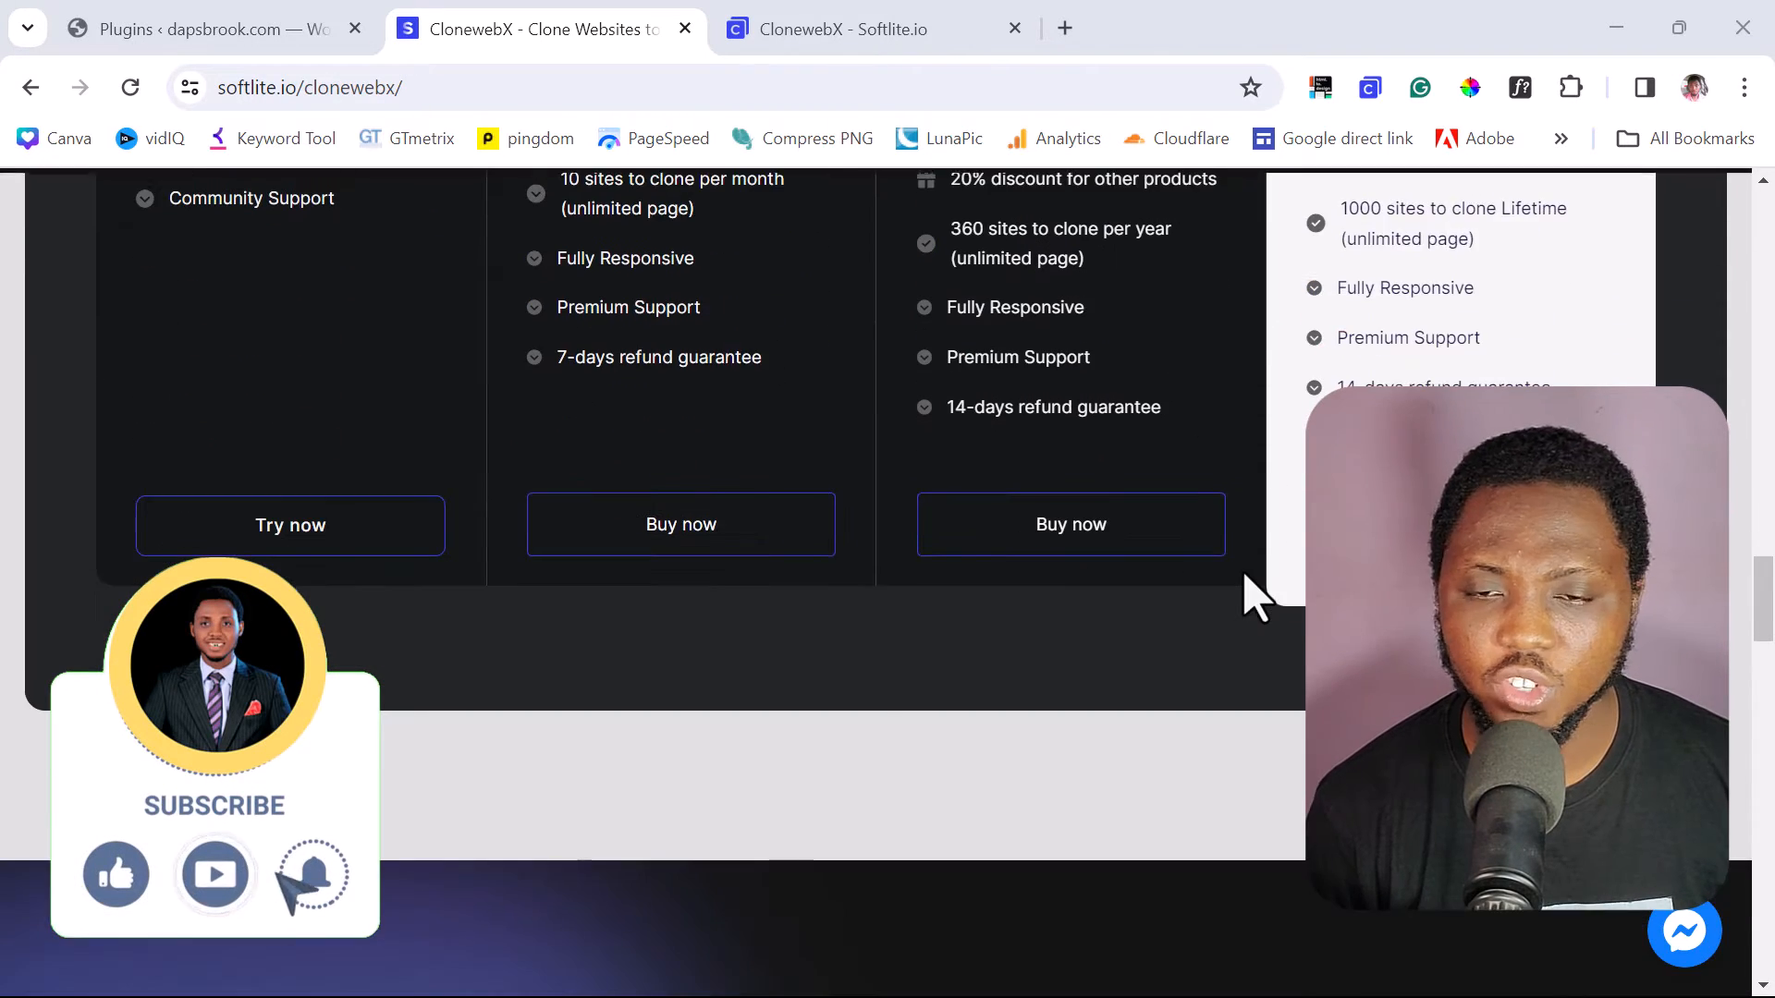
{"action": "scroll", "scroll_direction": "up", "scroll_amount": 3}
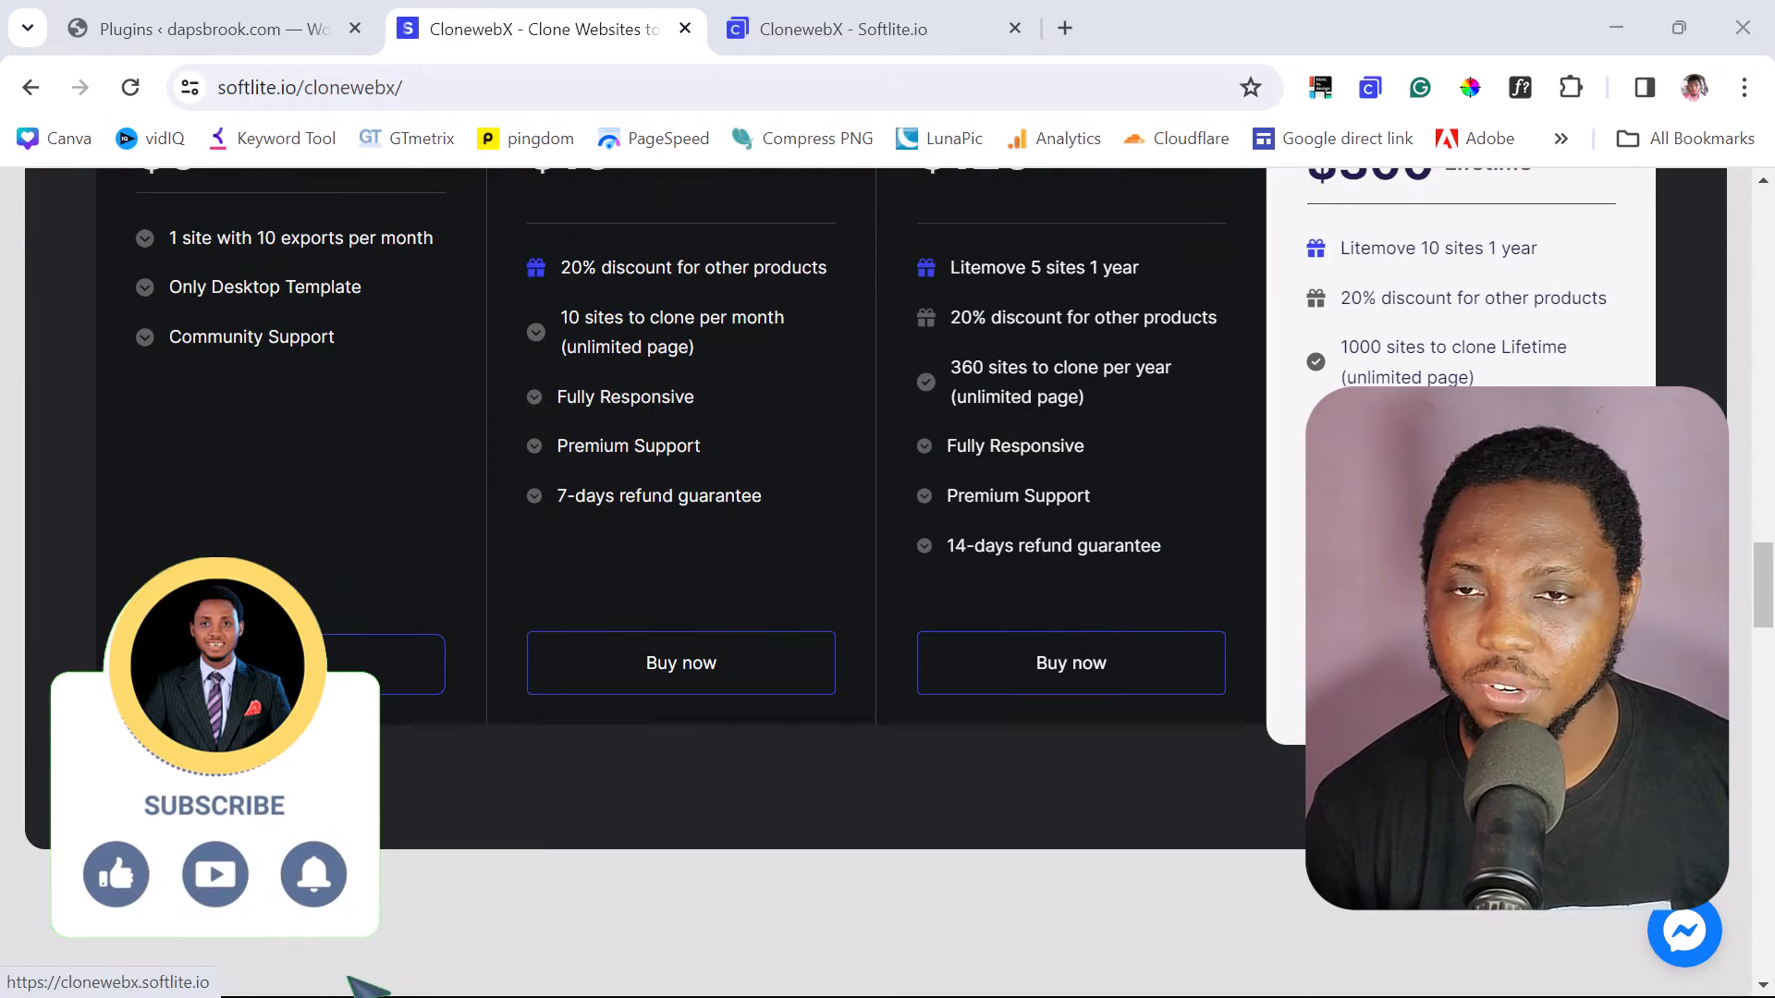
{"action": "scroll", "scroll_direction": "up", "scroll_amount": 3}
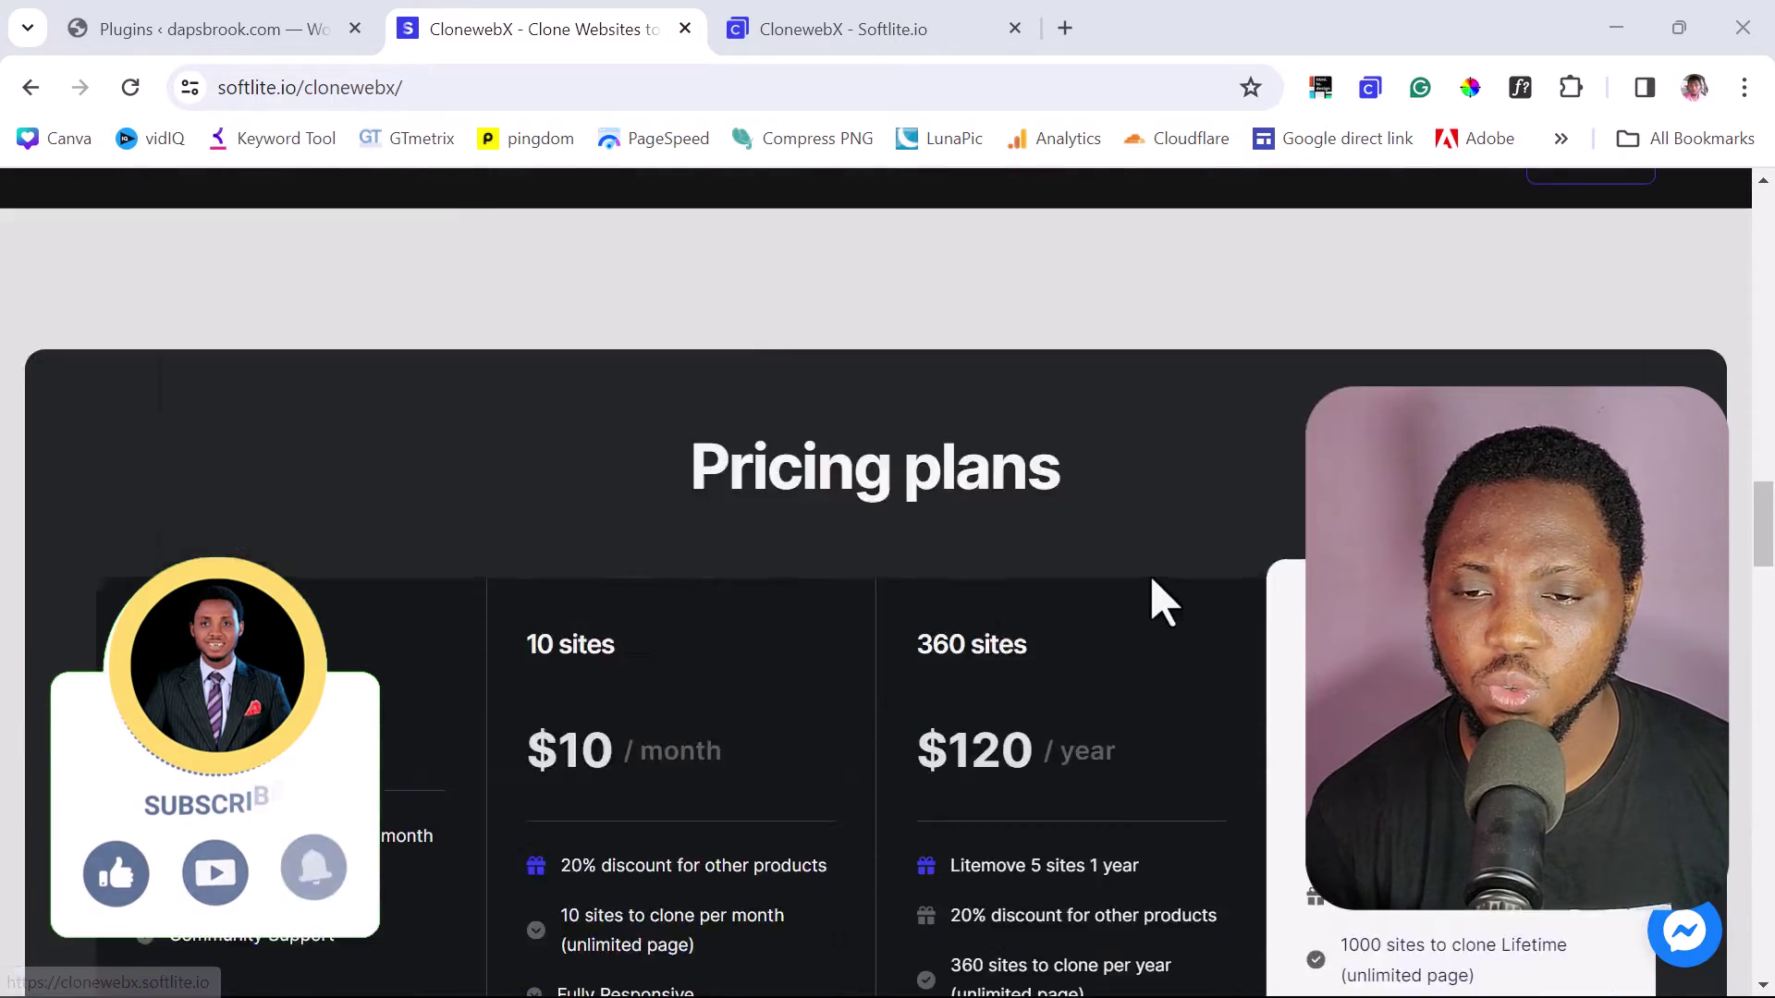
{"action": "scroll", "scroll_direction": "up", "scroll_amount": 3}
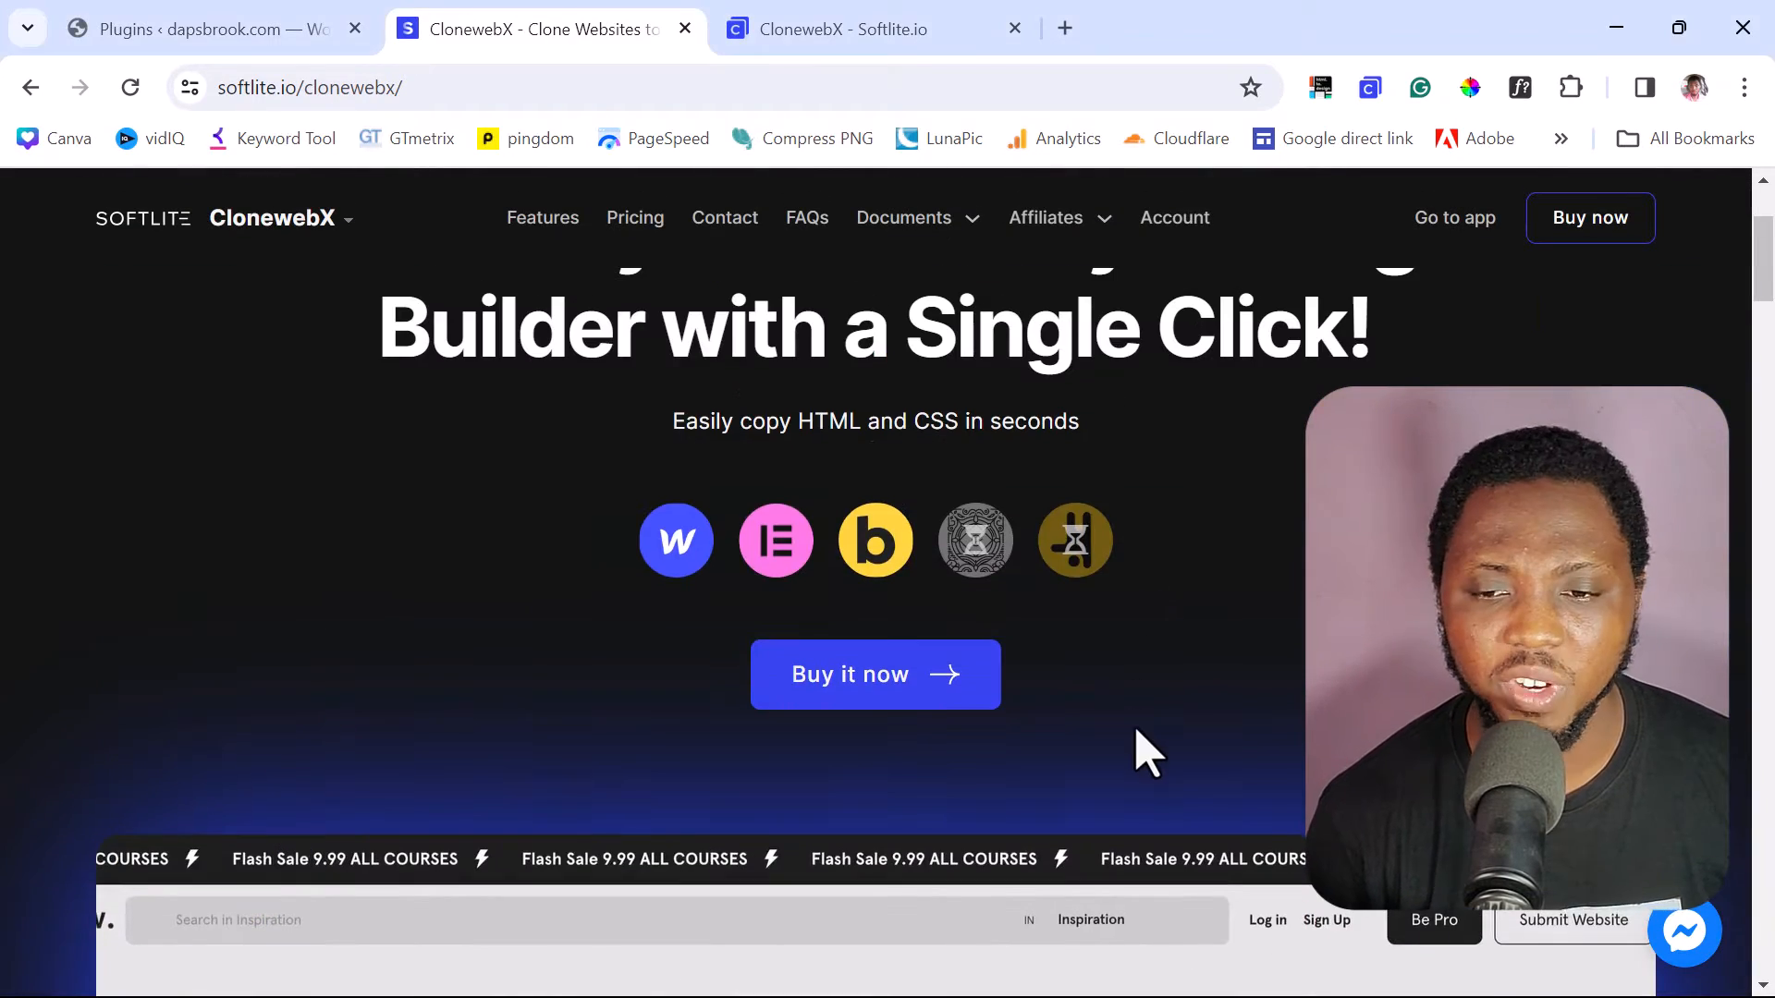
{"action": "scroll", "scroll_direction": "up", "scroll_amount": 3}
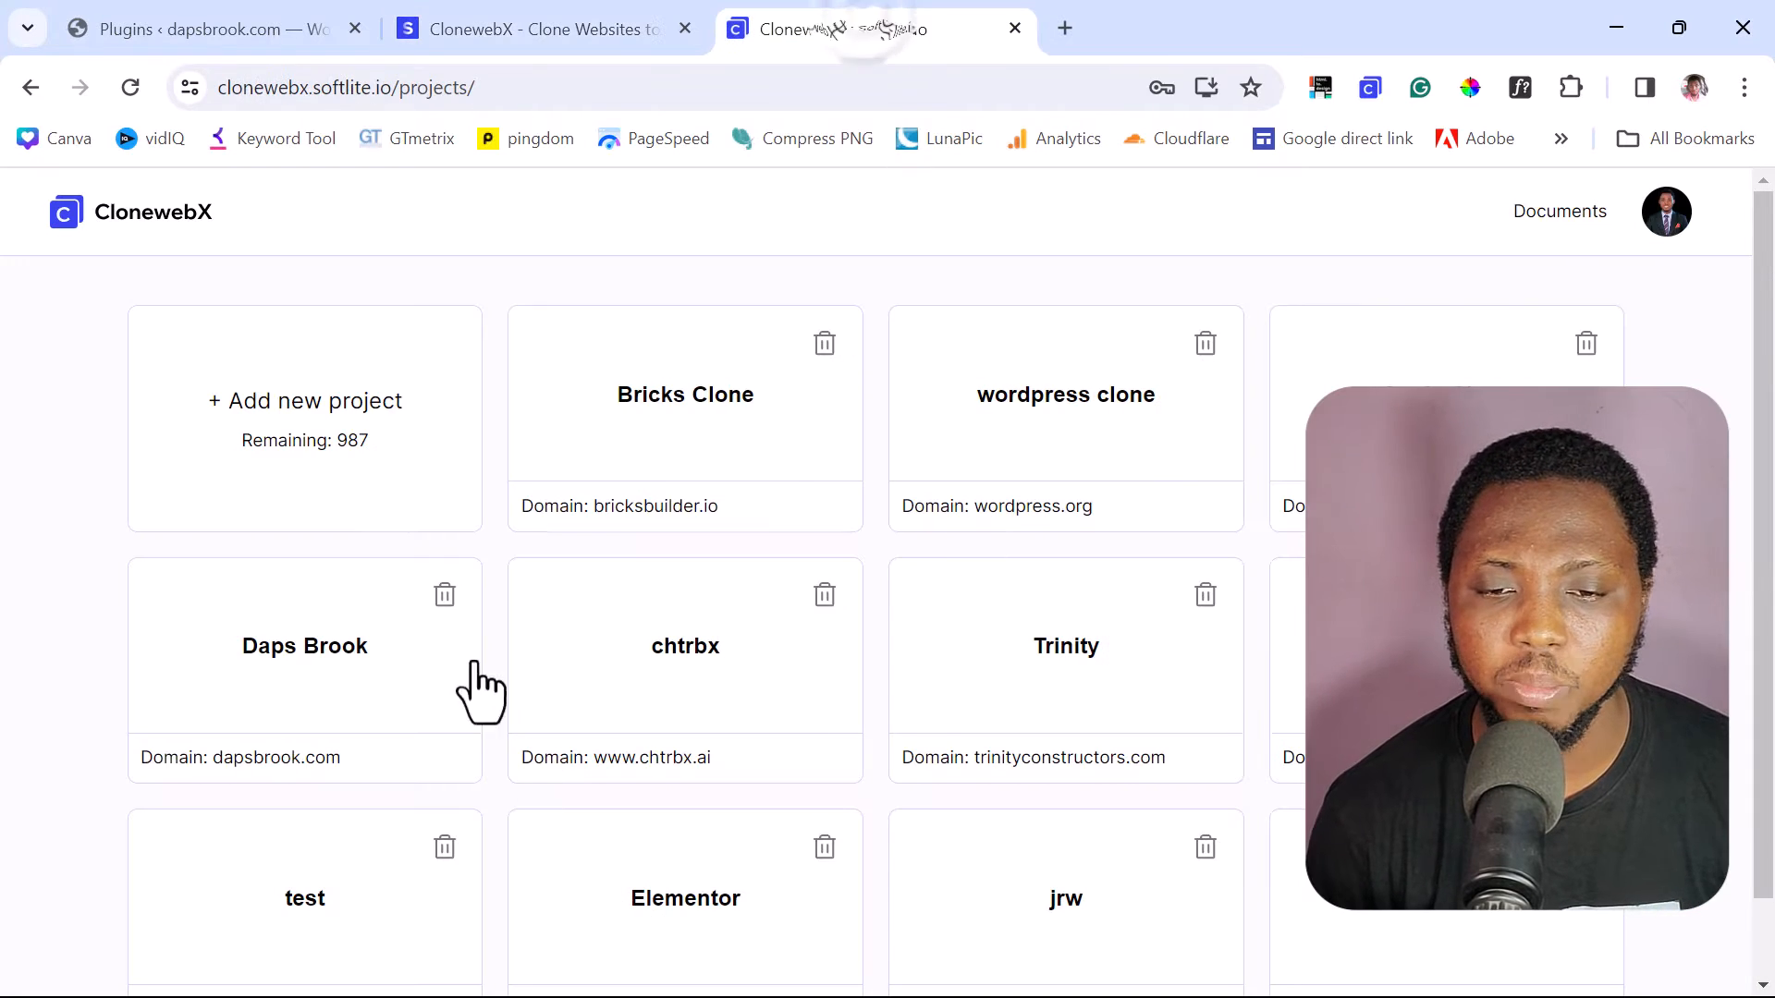
{"action": "mouse_move", "coordinate": [549, 657]}
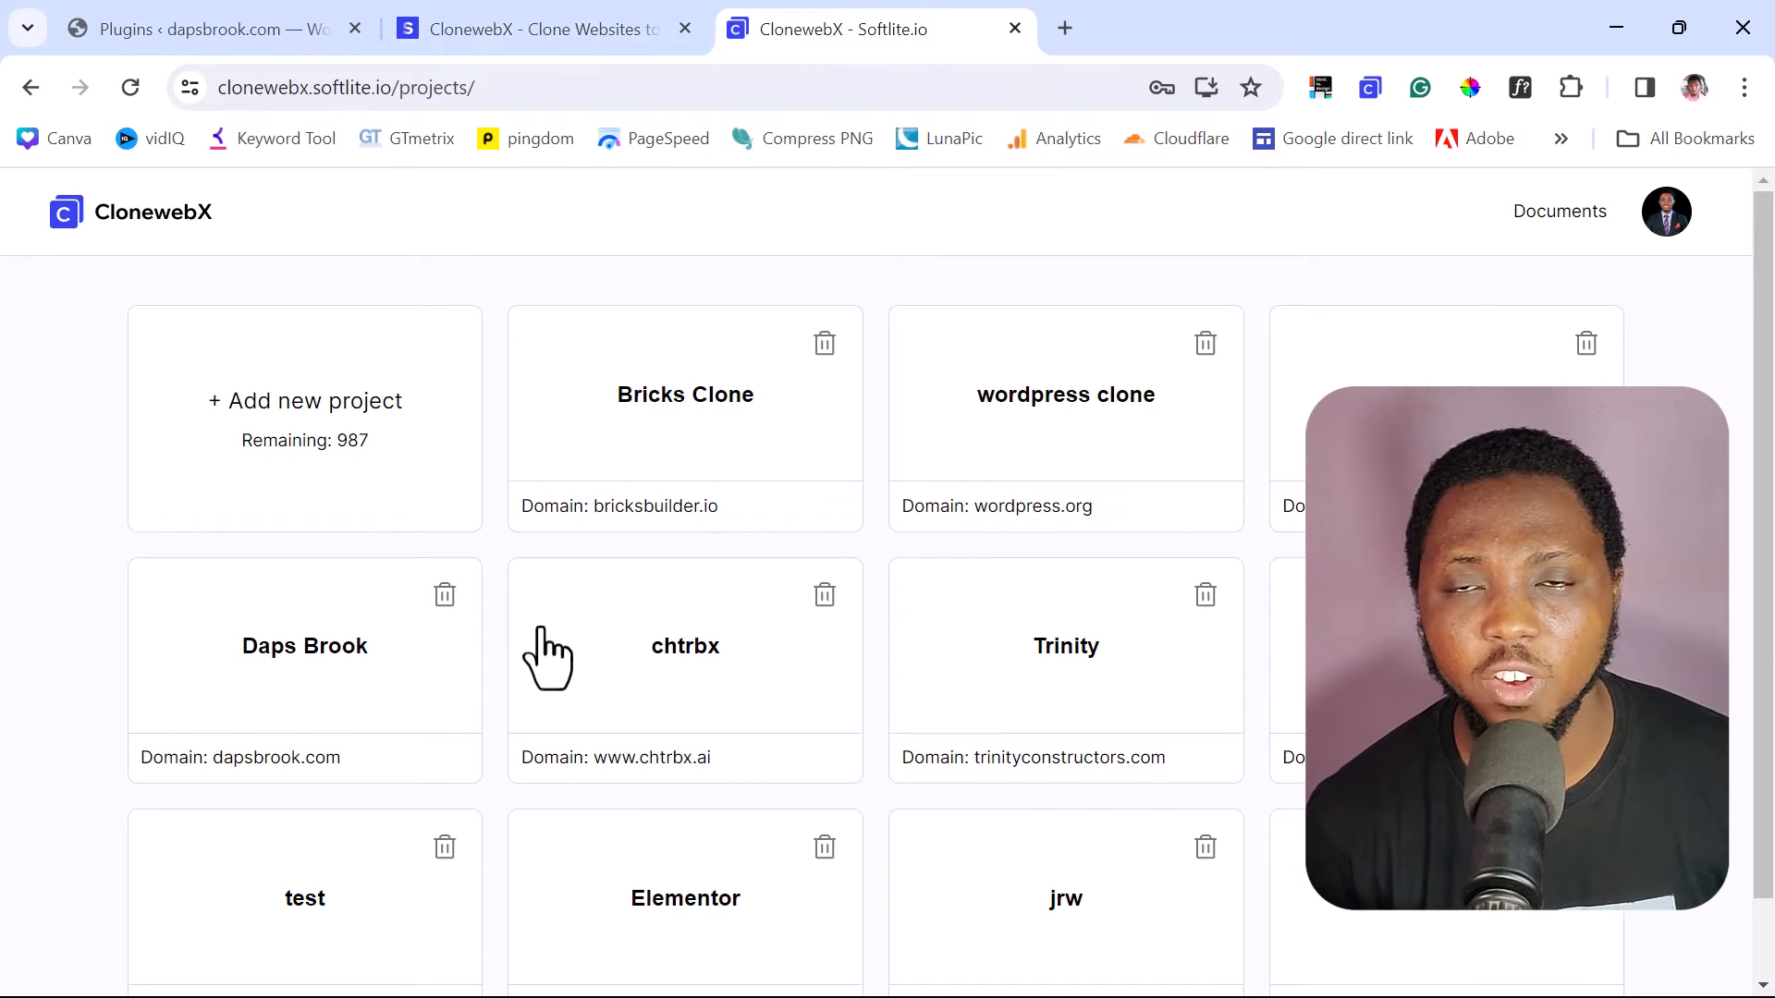
{"action": "mouse_move", "coordinate": [880, 564]}
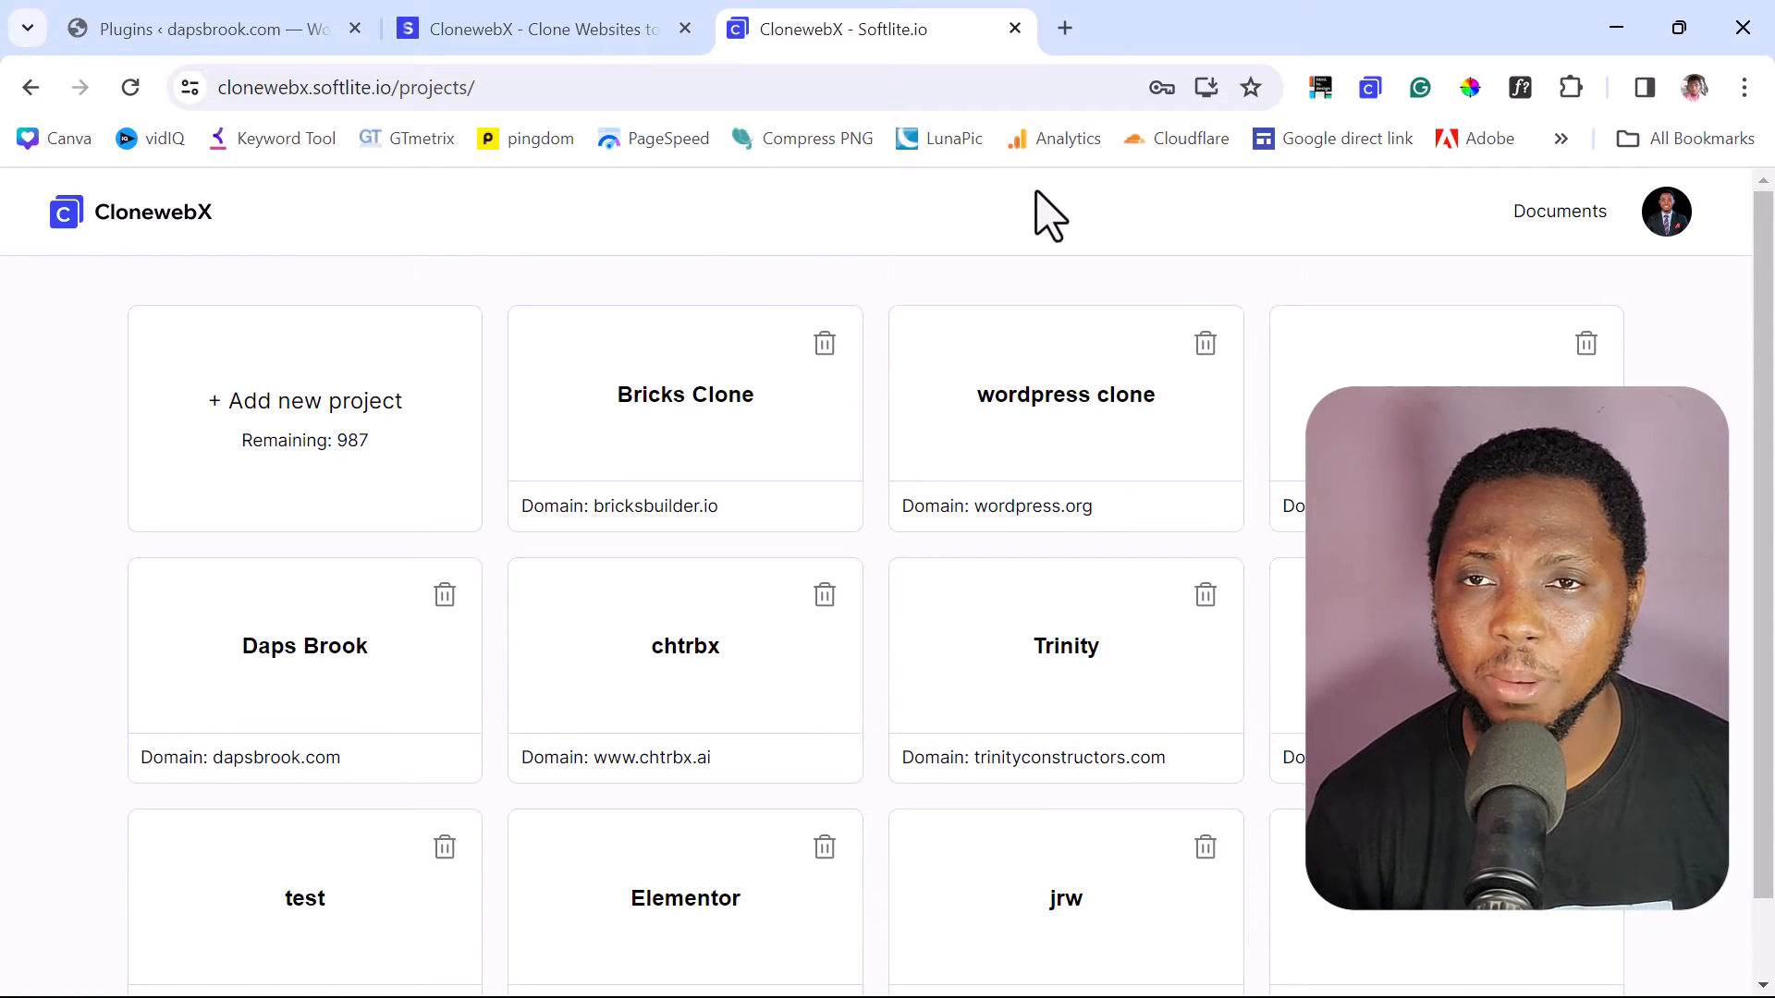
{"action": "mouse_move", "coordinate": [1130, 212]}
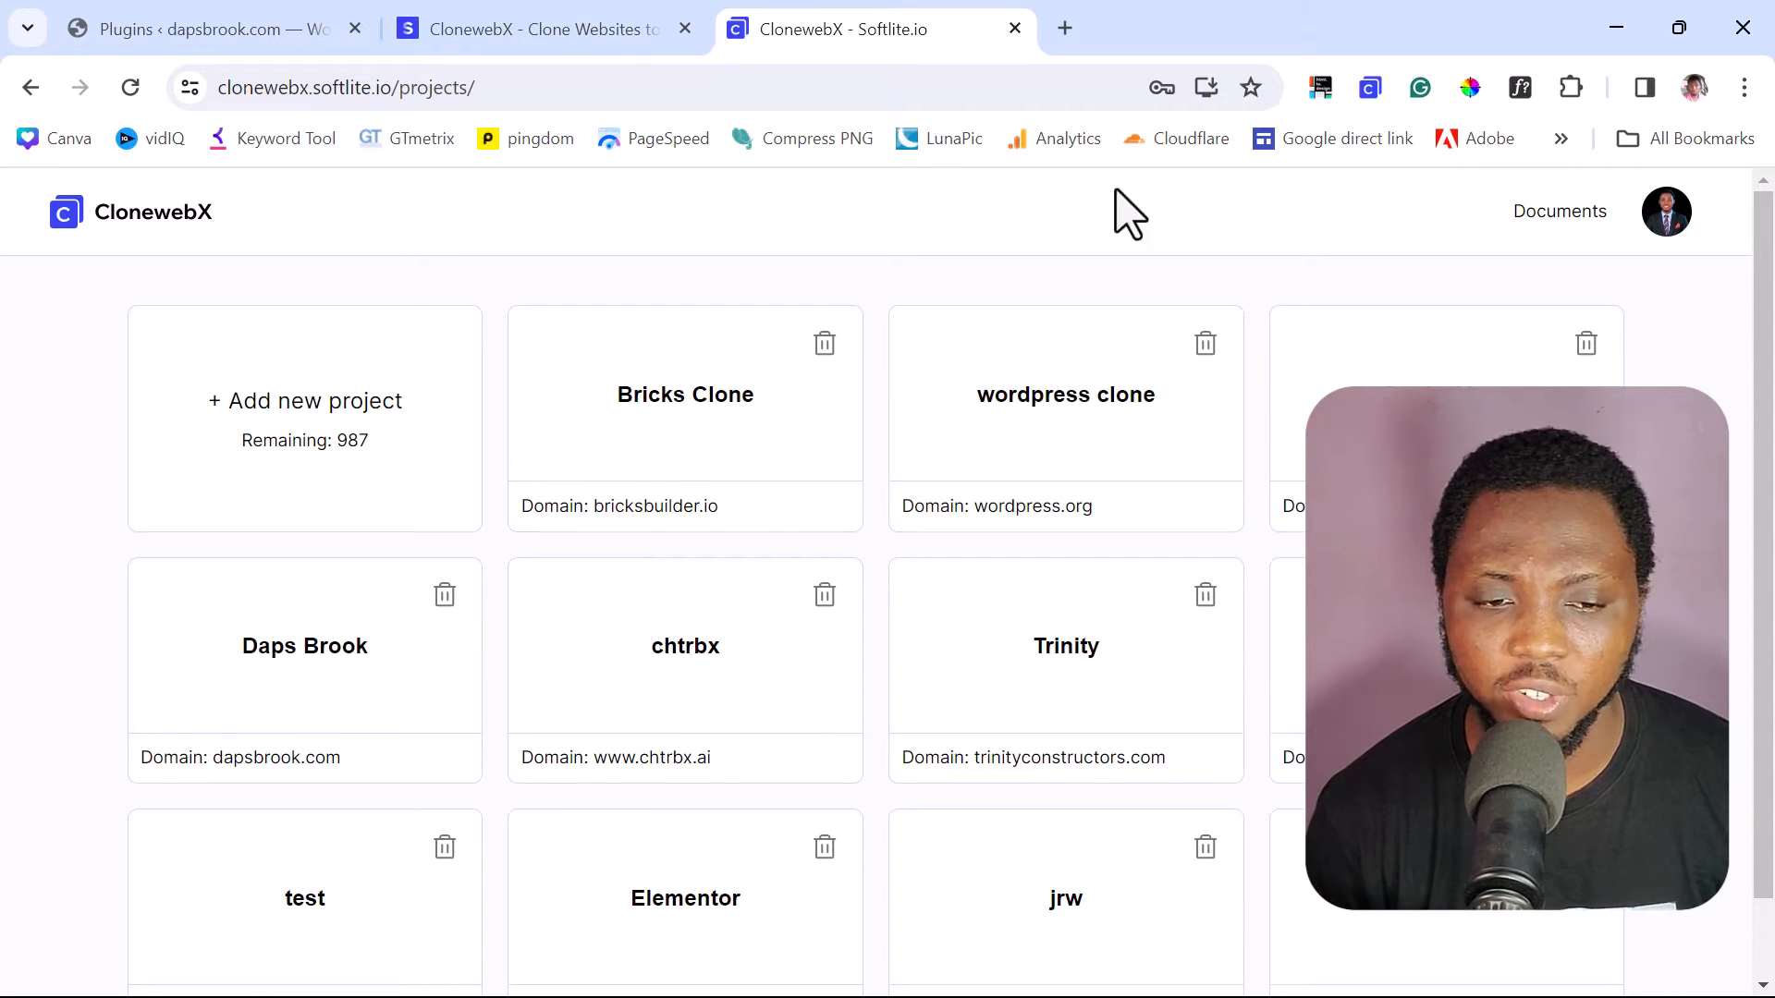
{"action": "left_click", "coordinate": [305, 401]}
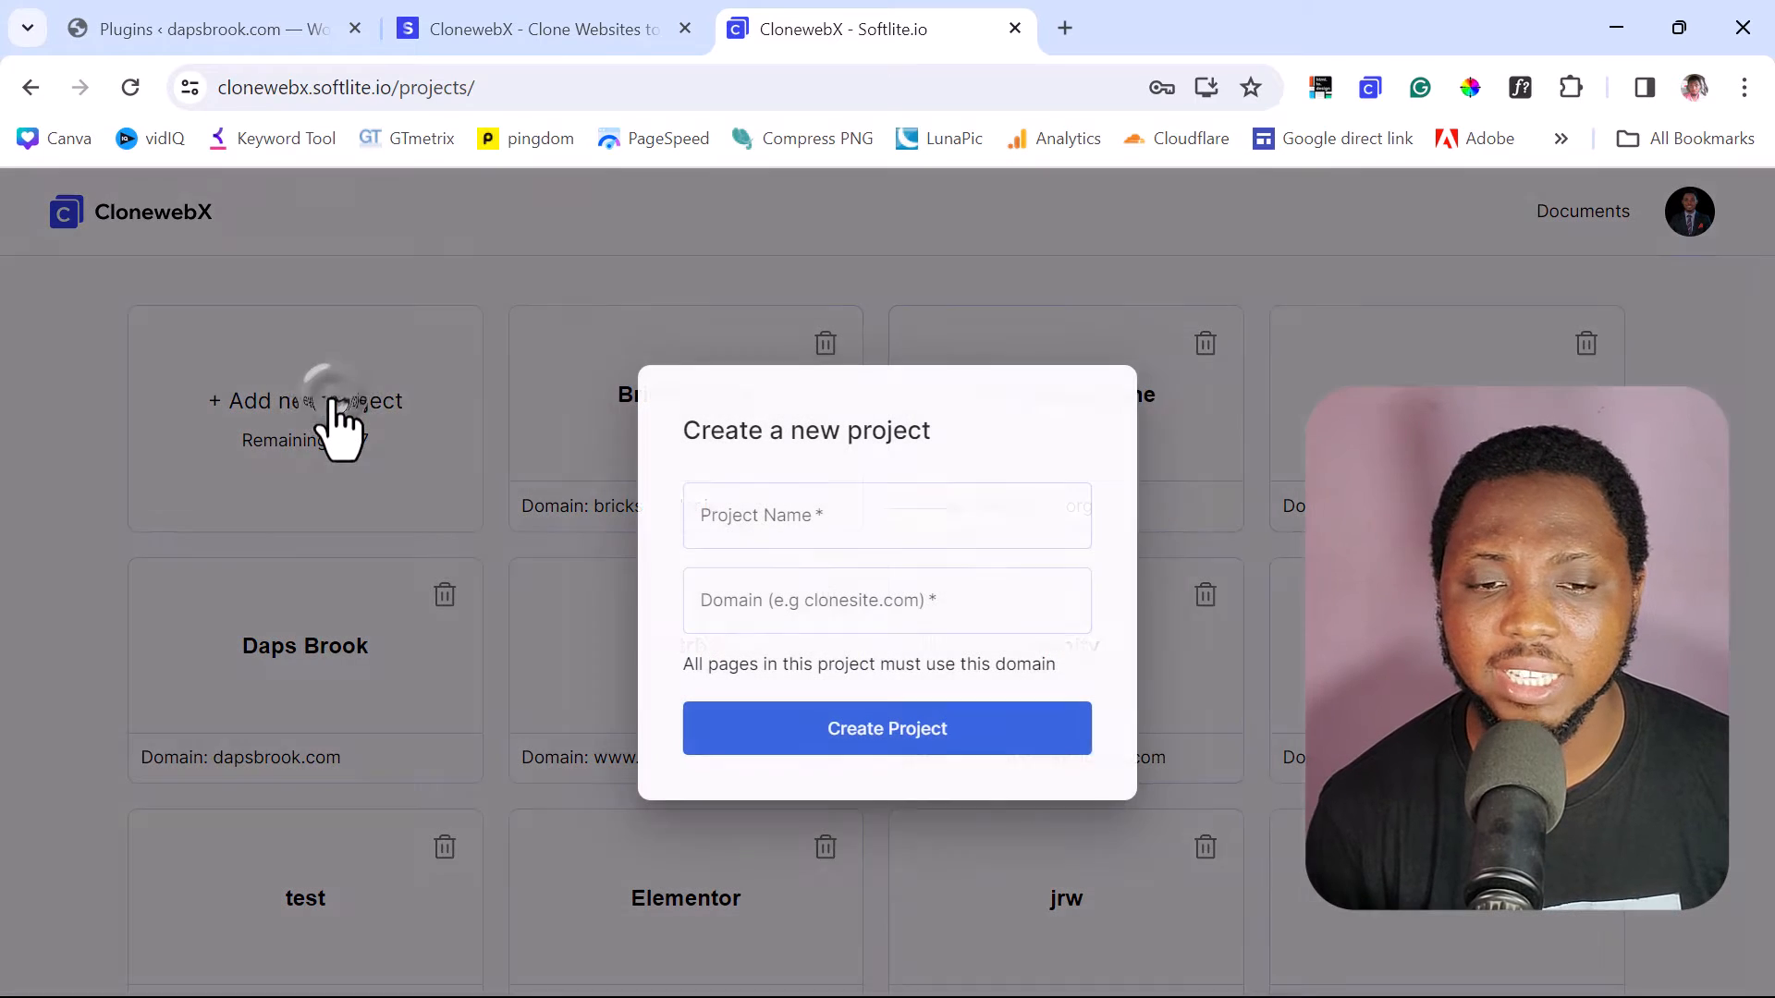
{"action": "left_click", "coordinate": [886, 516]}
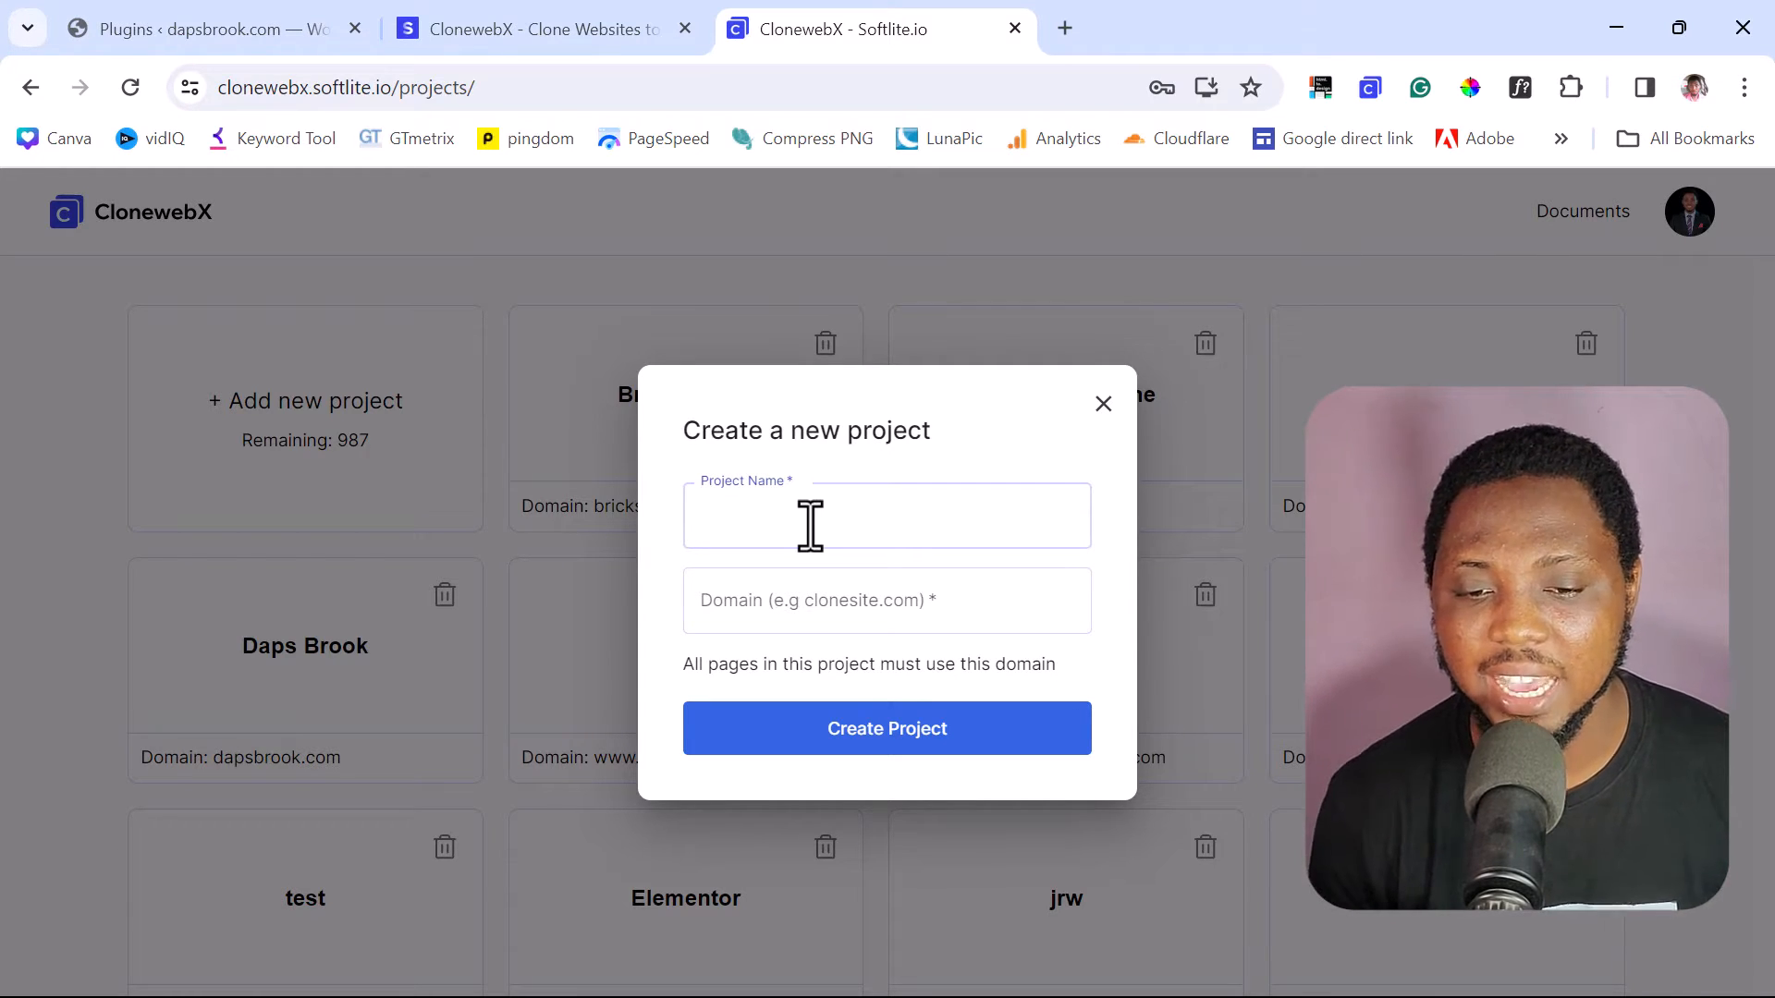
{"action": "left_click", "coordinate": [1102, 404]}
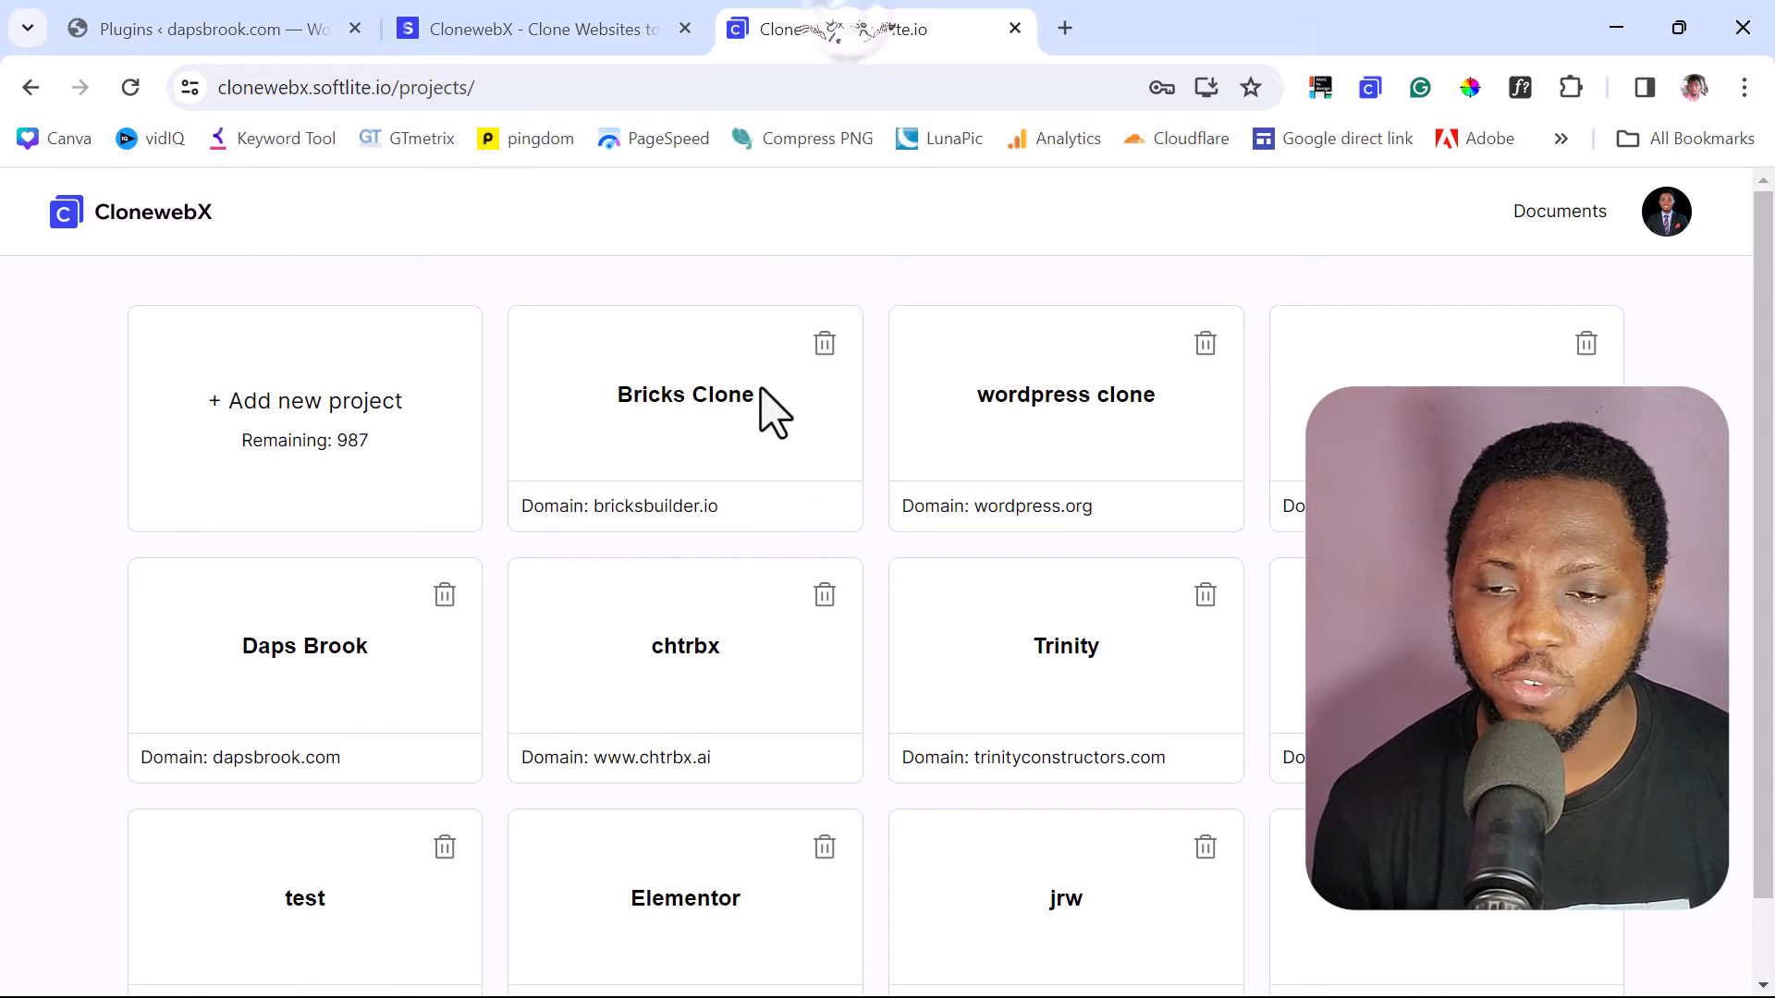
{"action": "left_click", "coordinate": [305, 402]}
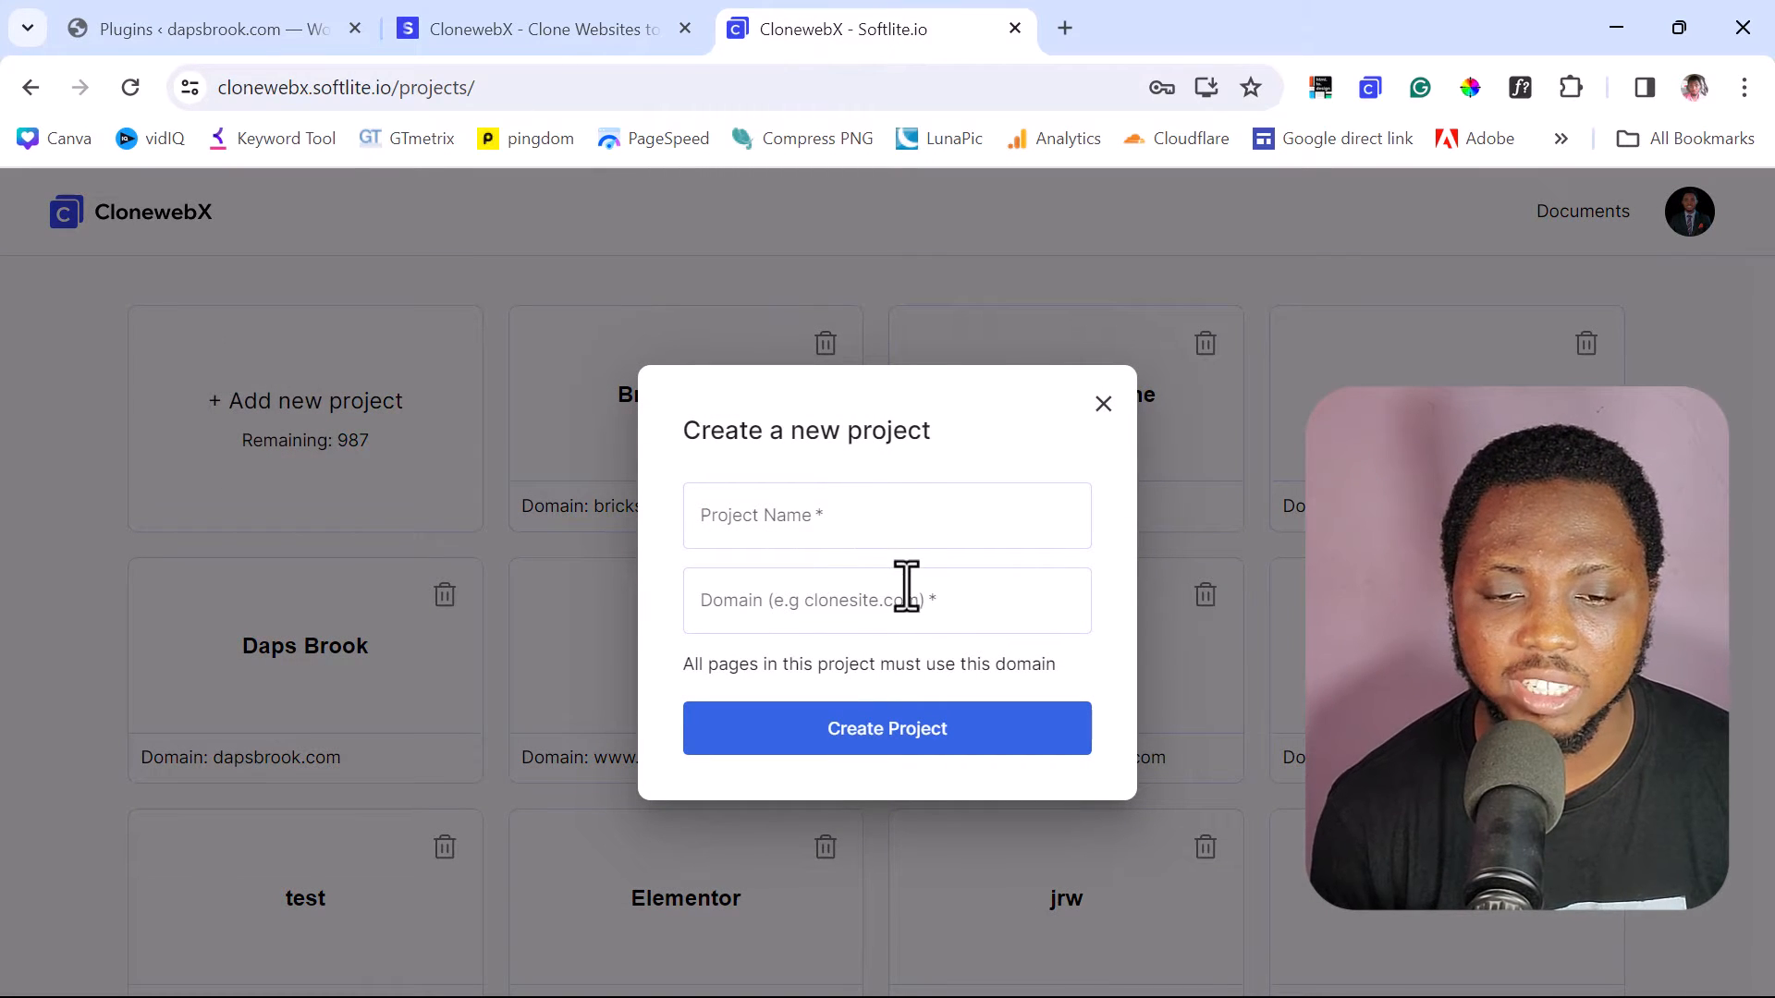
{"action": "left_click", "coordinate": [886, 729]}
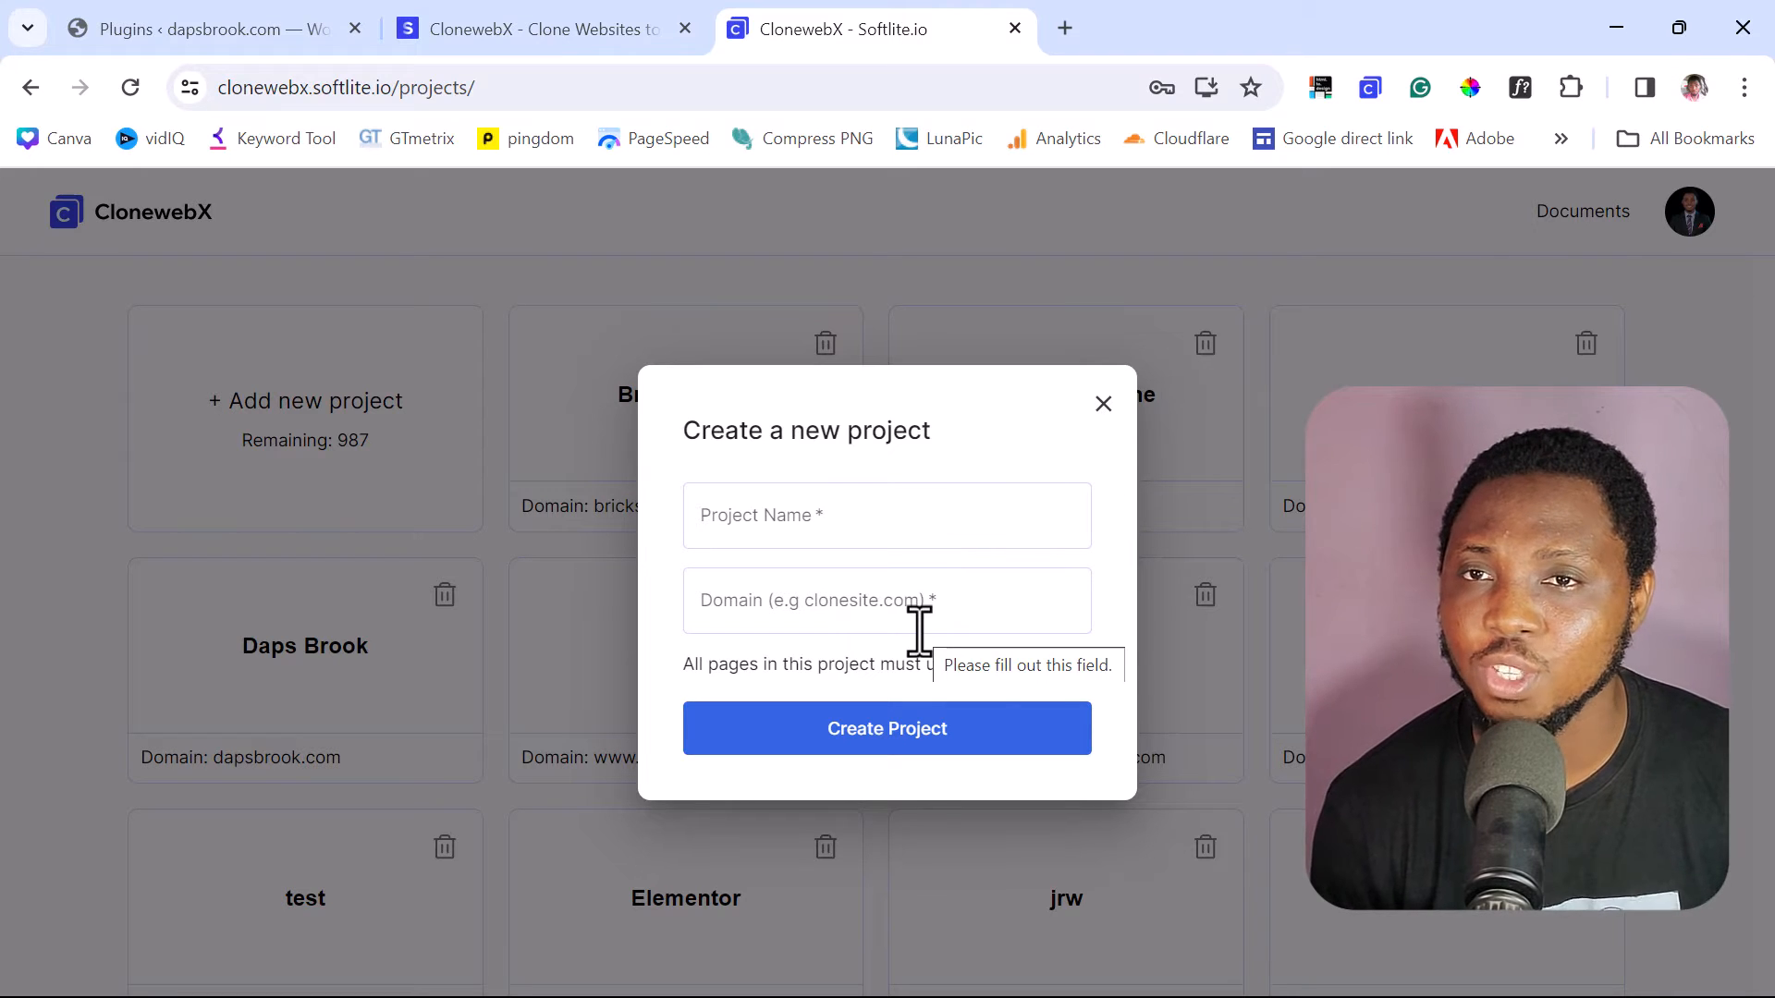
{"action": "mouse_move", "coordinate": [1135, 516]}
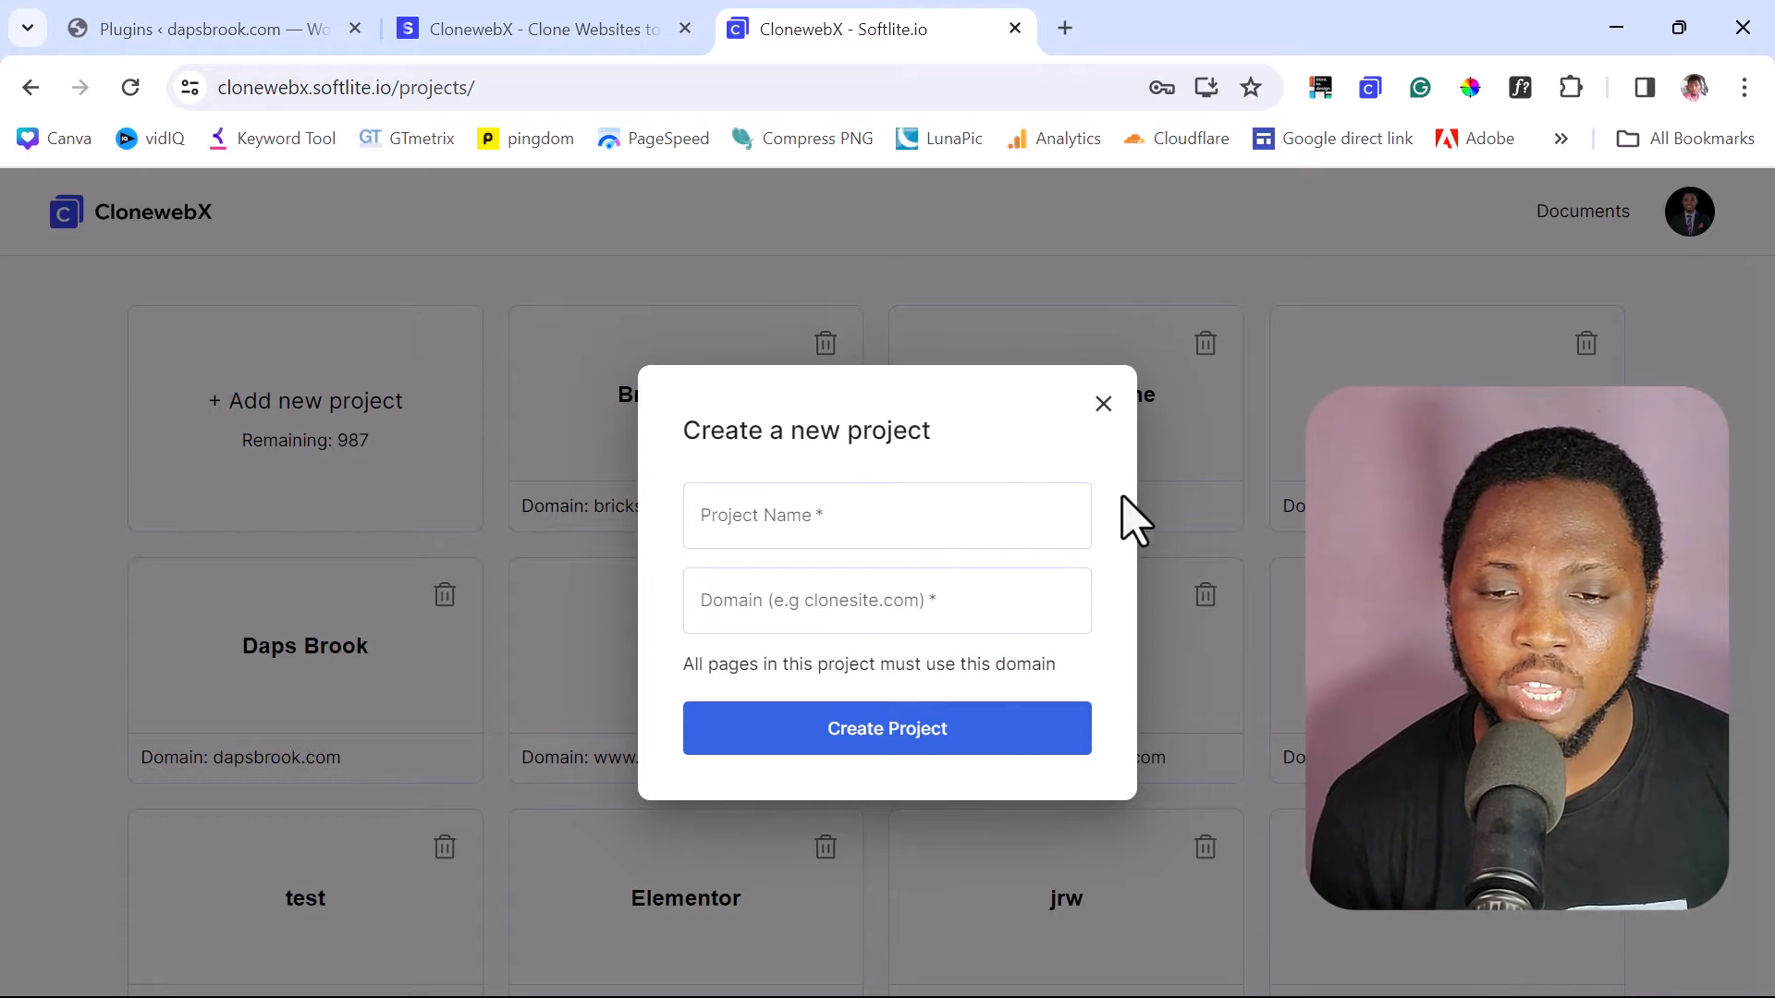
{"action": "left_click", "coordinate": [1102, 403]}
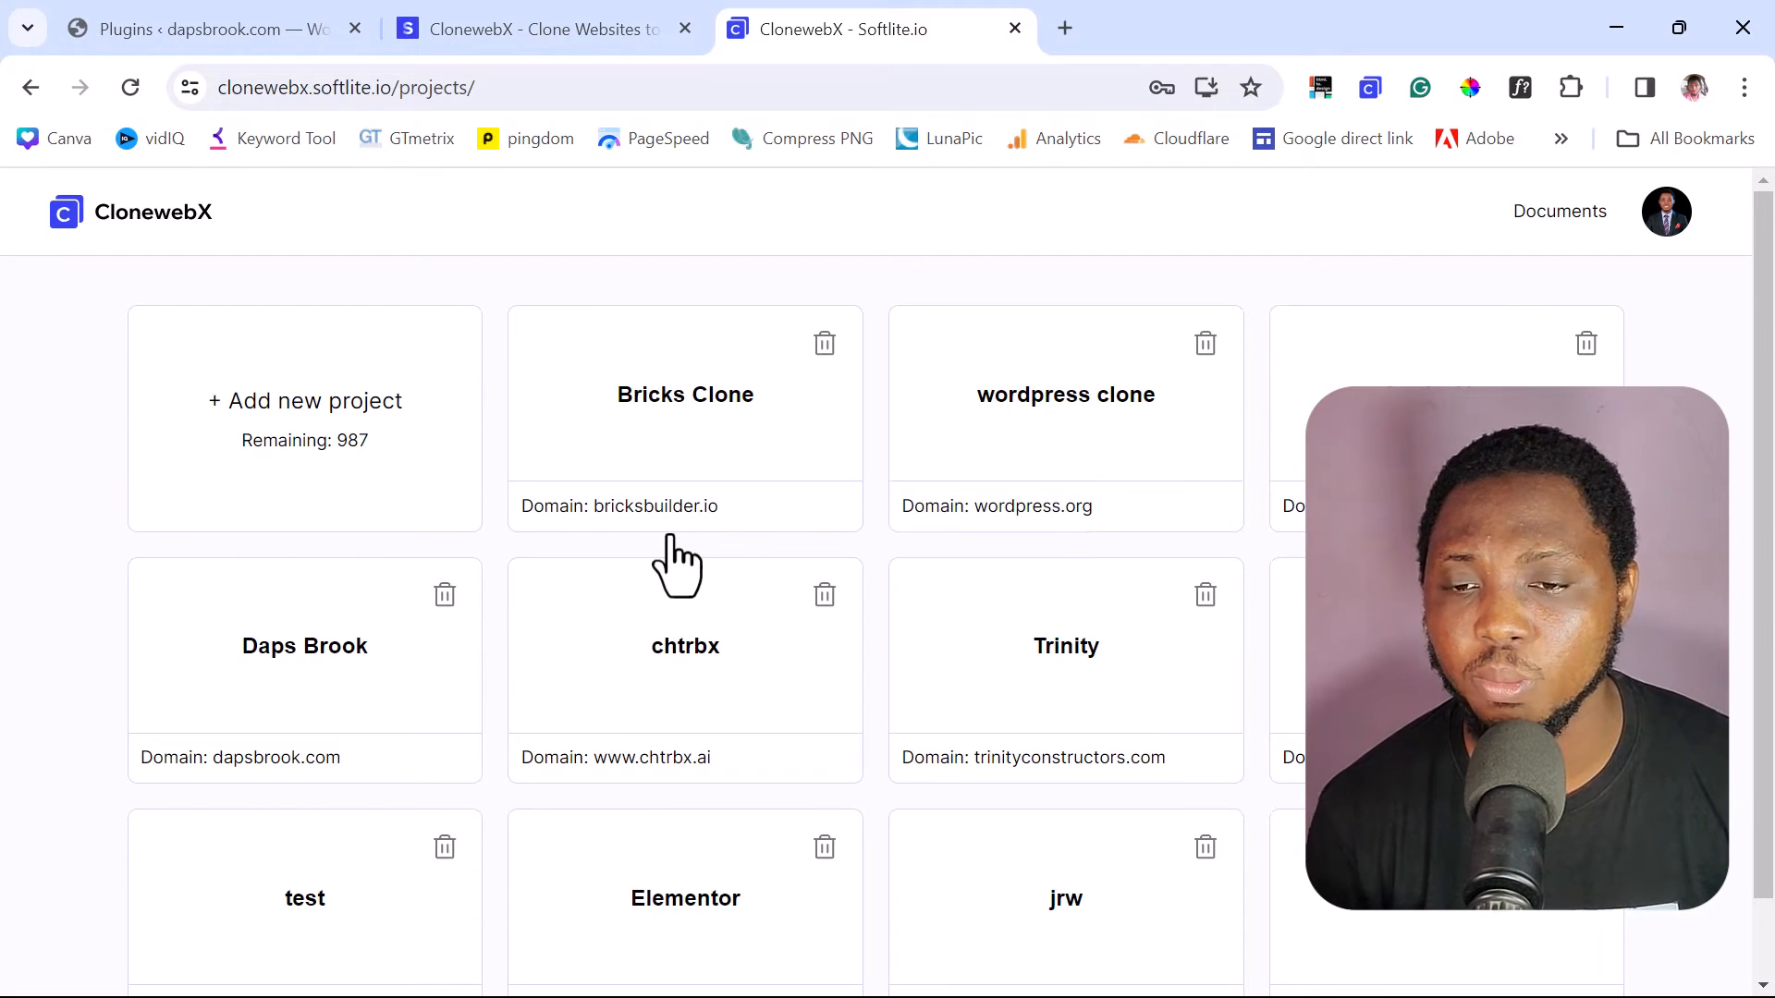
{"action": "mouse_move", "coordinate": [1370, 89]}
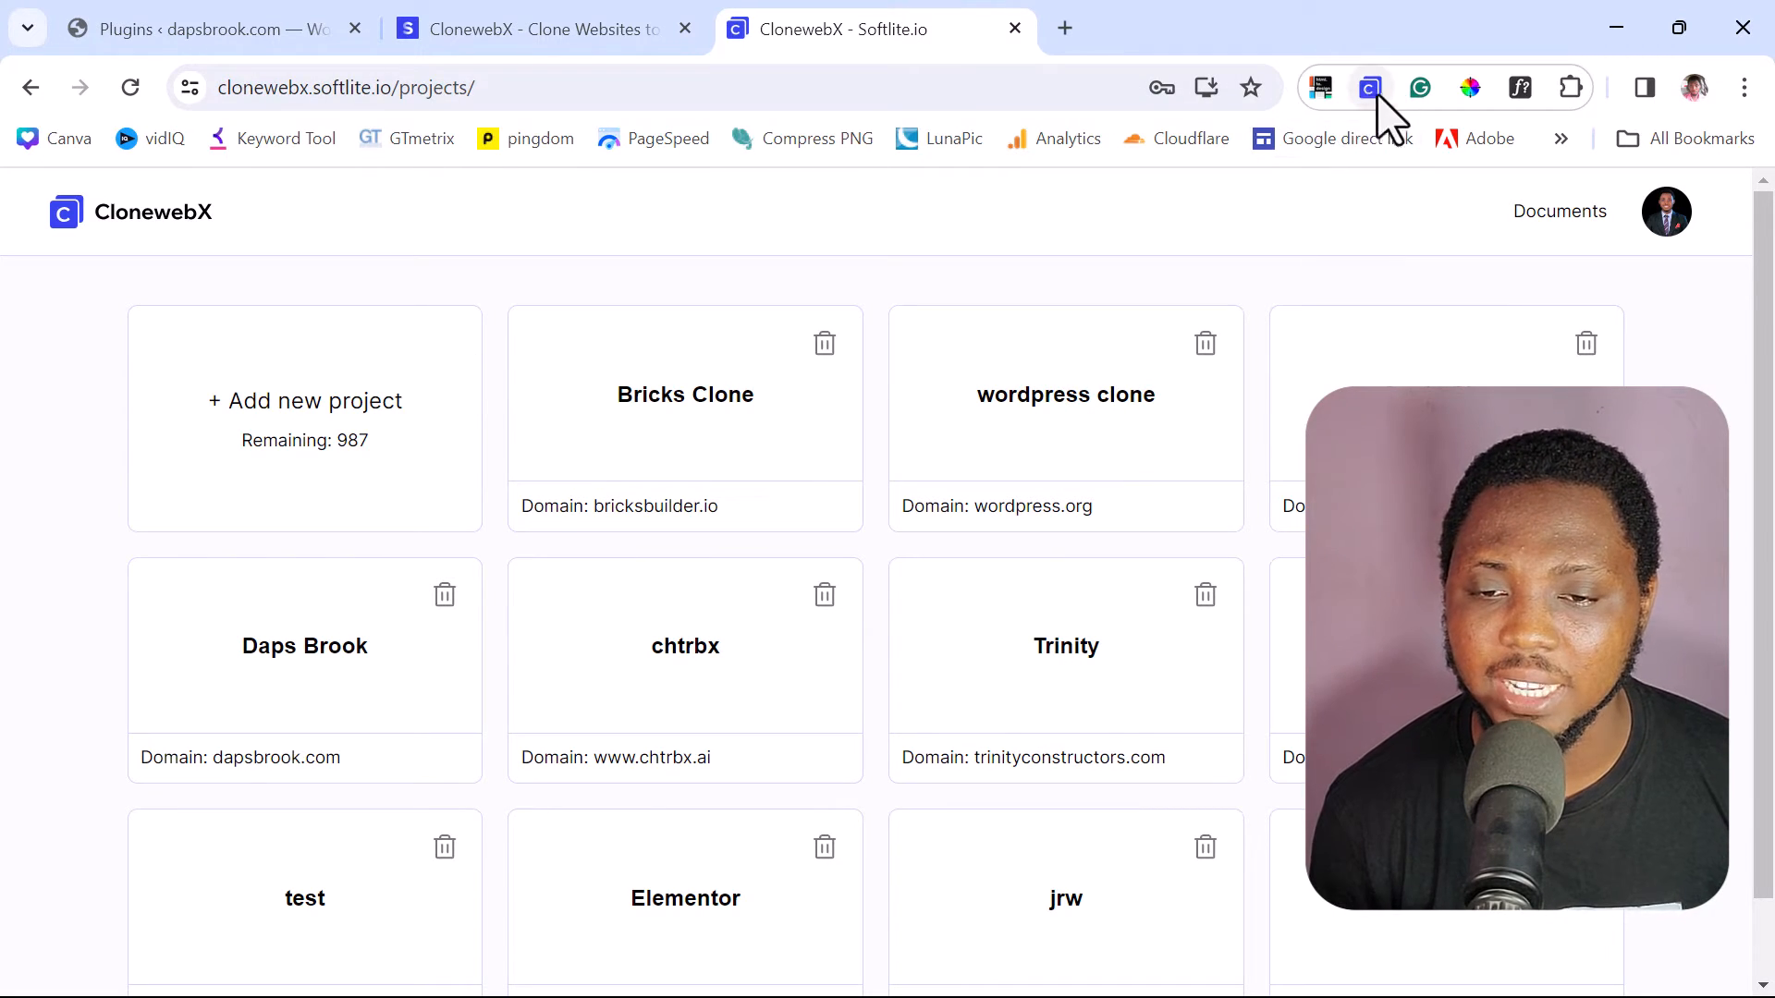
{"action": "mouse_move", "coordinate": [1404, 113]}
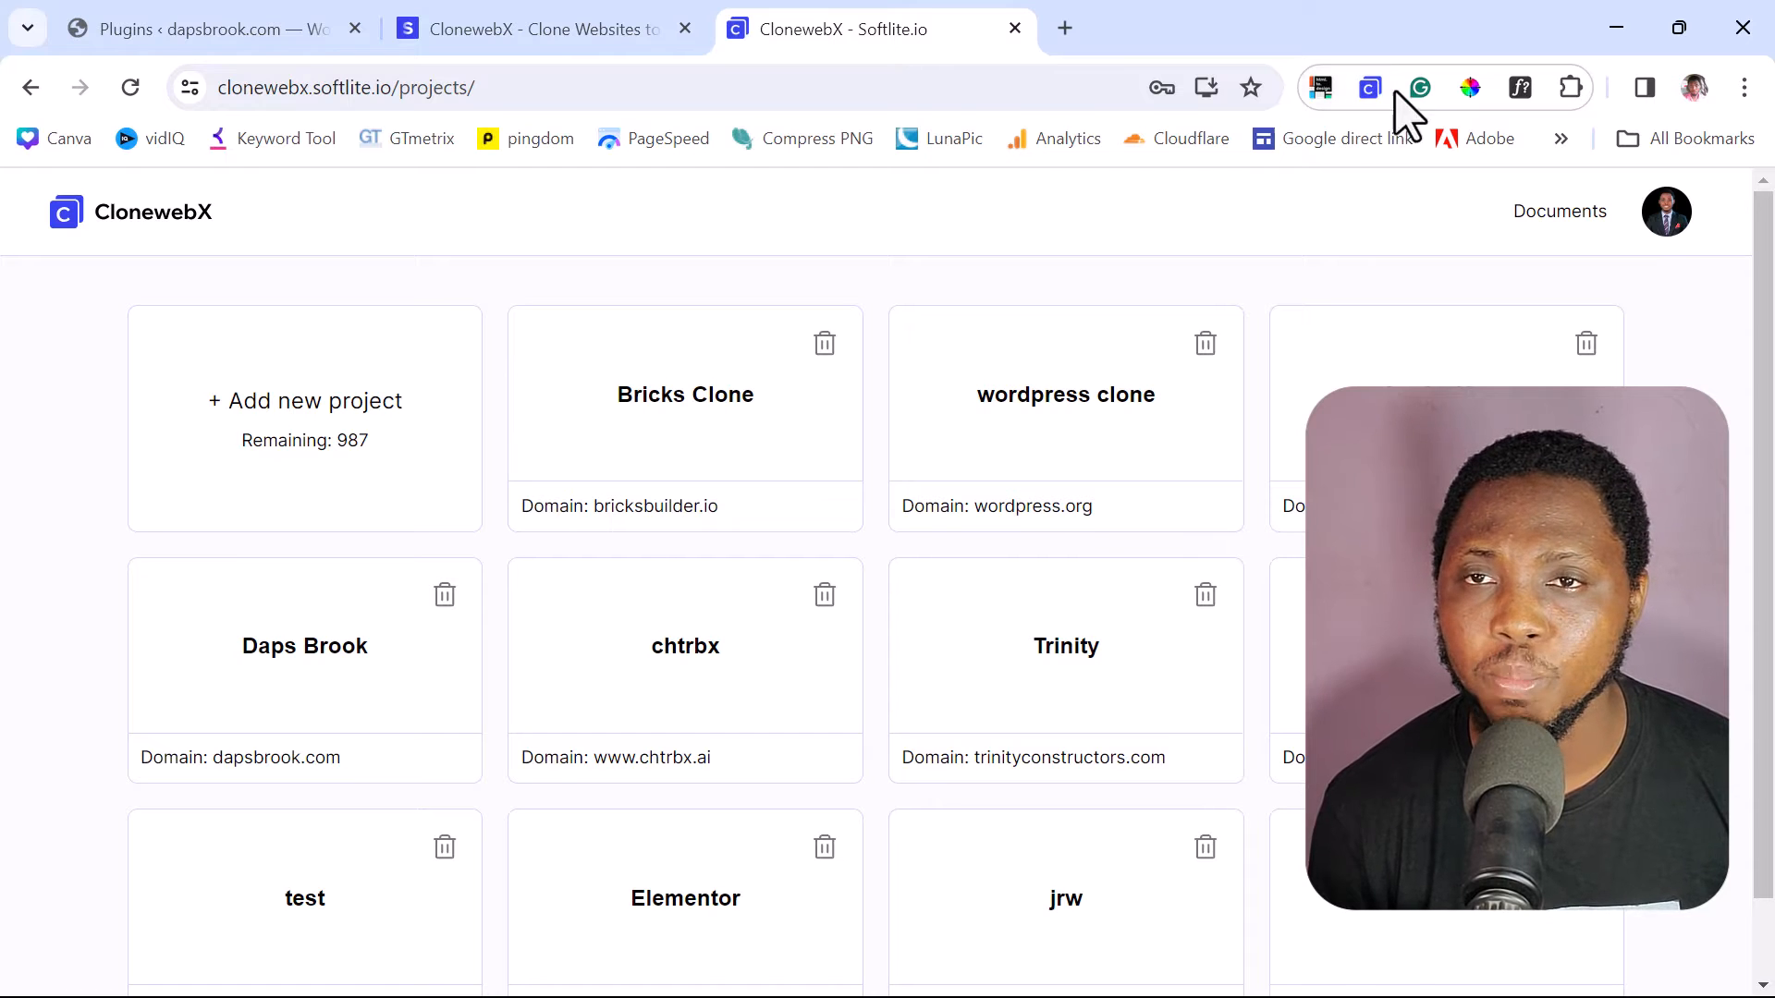
{"action": "mouse_move", "coordinate": [11, 148]}
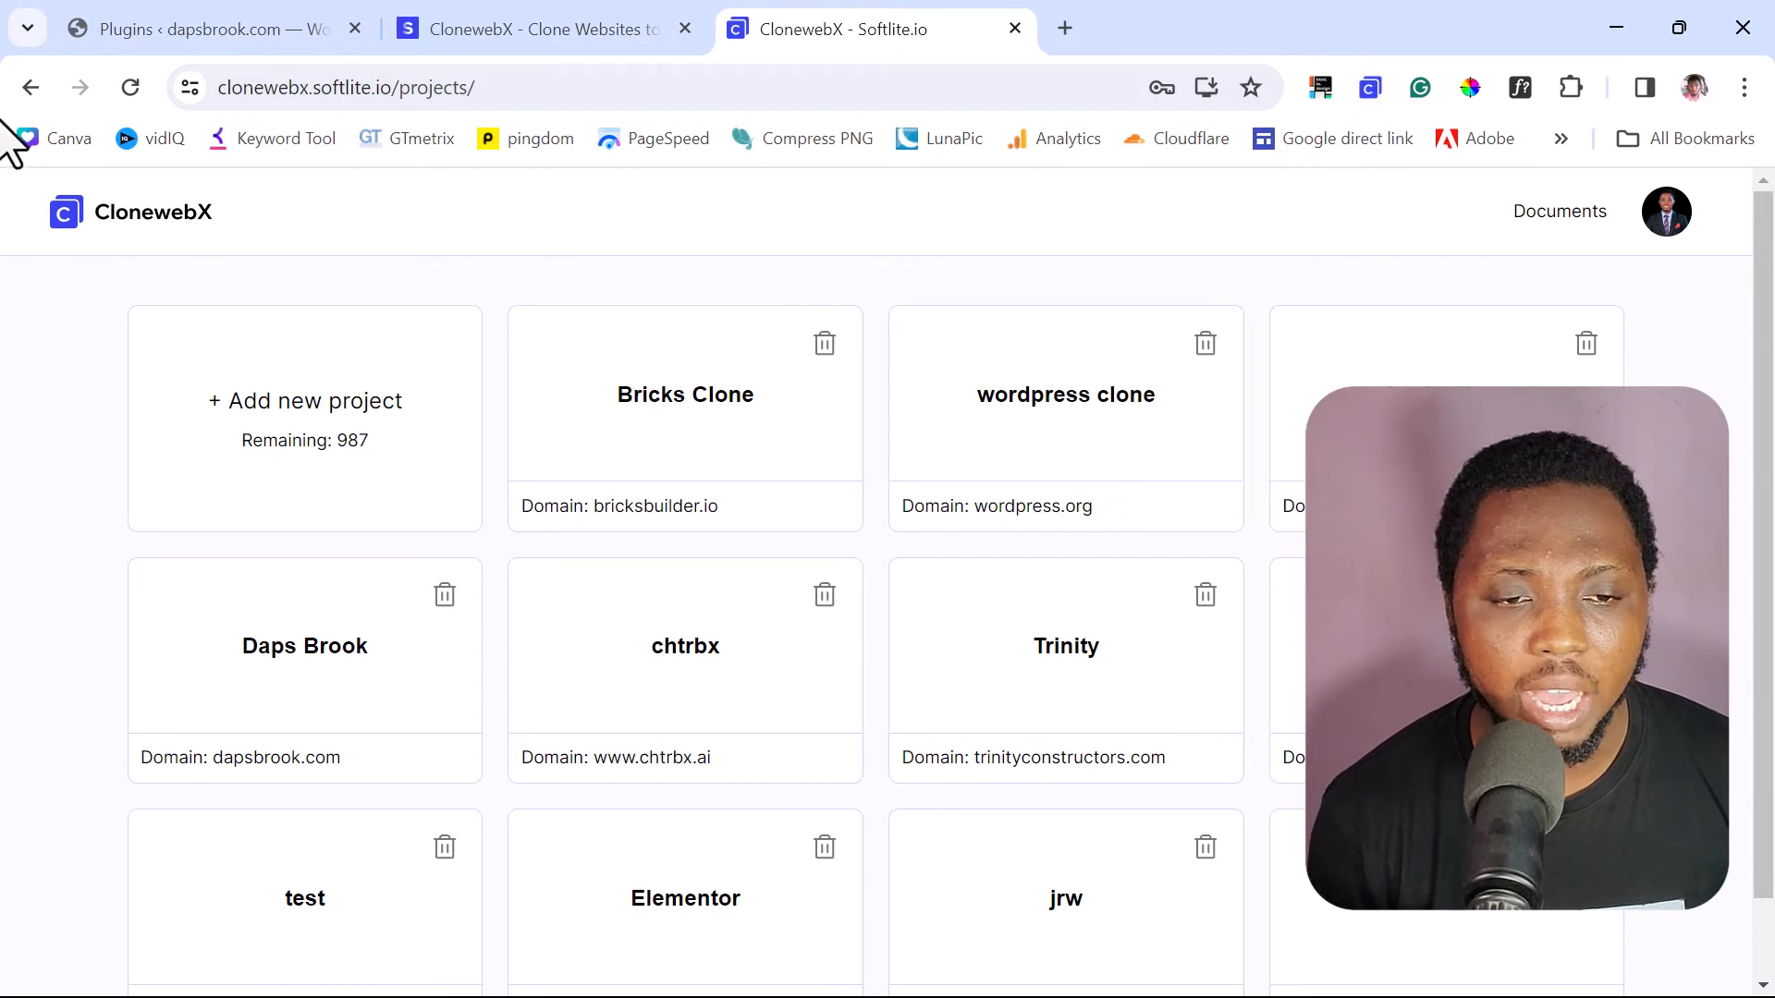
- Switch to the dapsbrook.com Plugins admin page (wp-admin/plugins.php)
{"action": "left_click", "coordinate": [203, 28]}
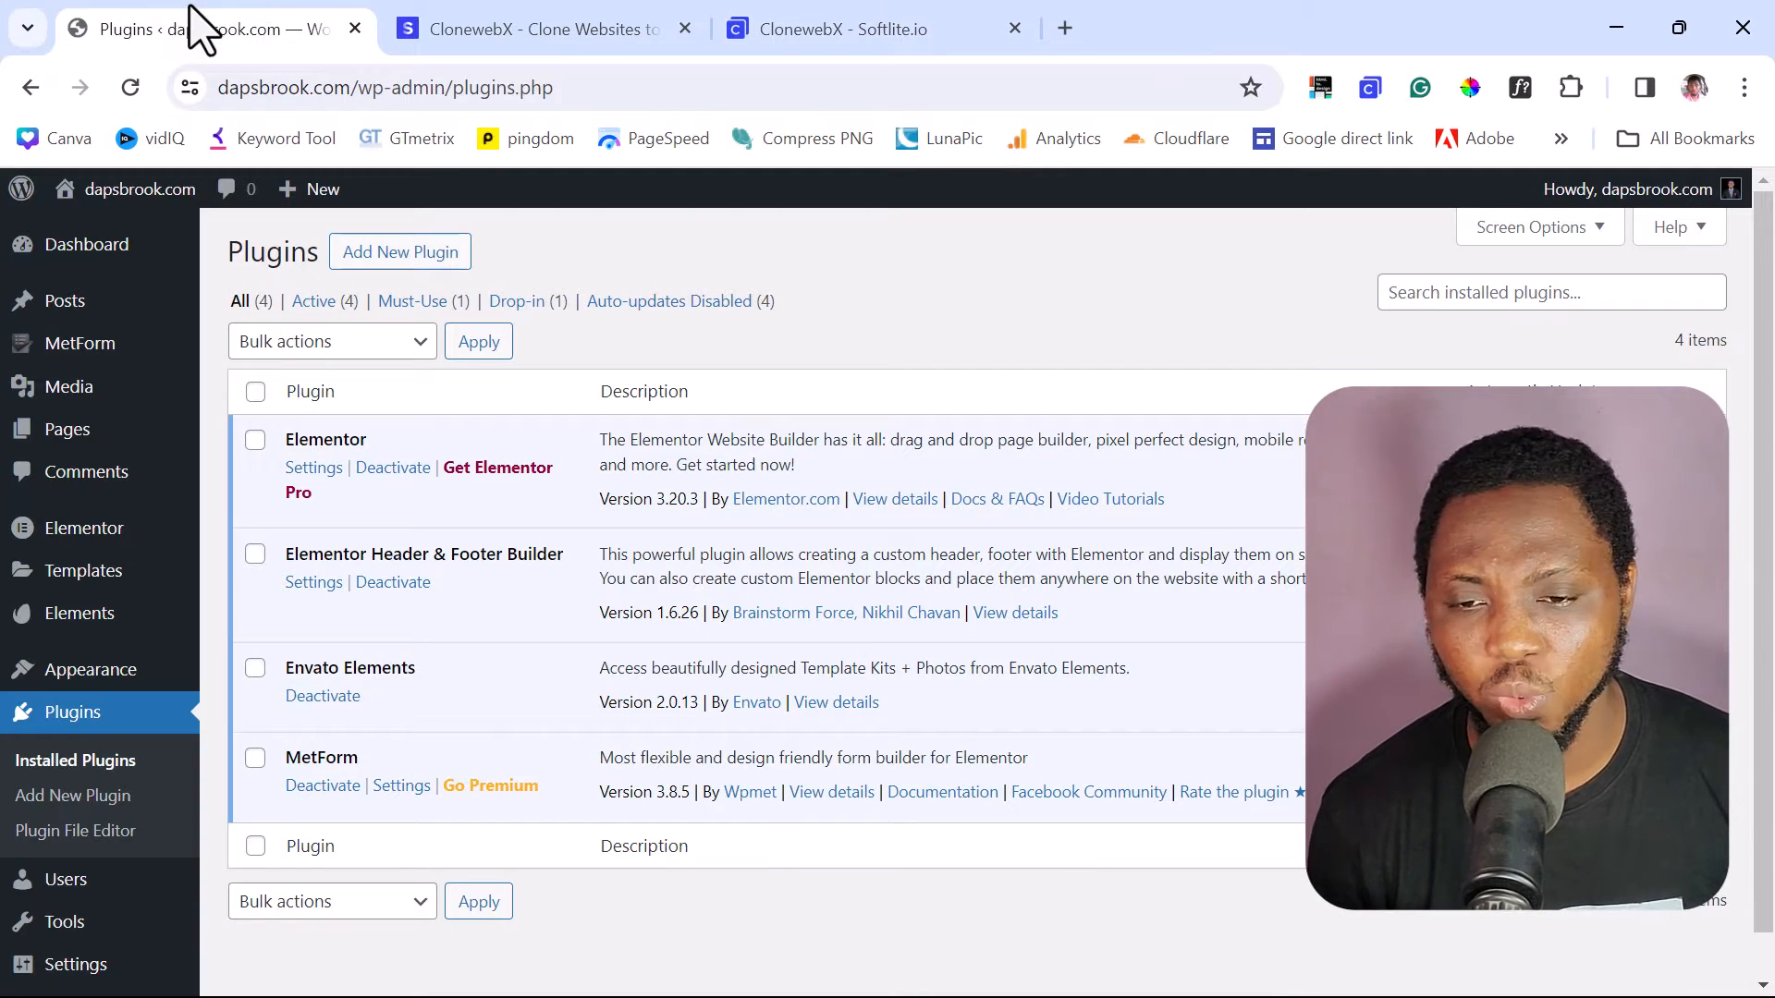
{"action": "mouse_move", "coordinate": [295, 649]}
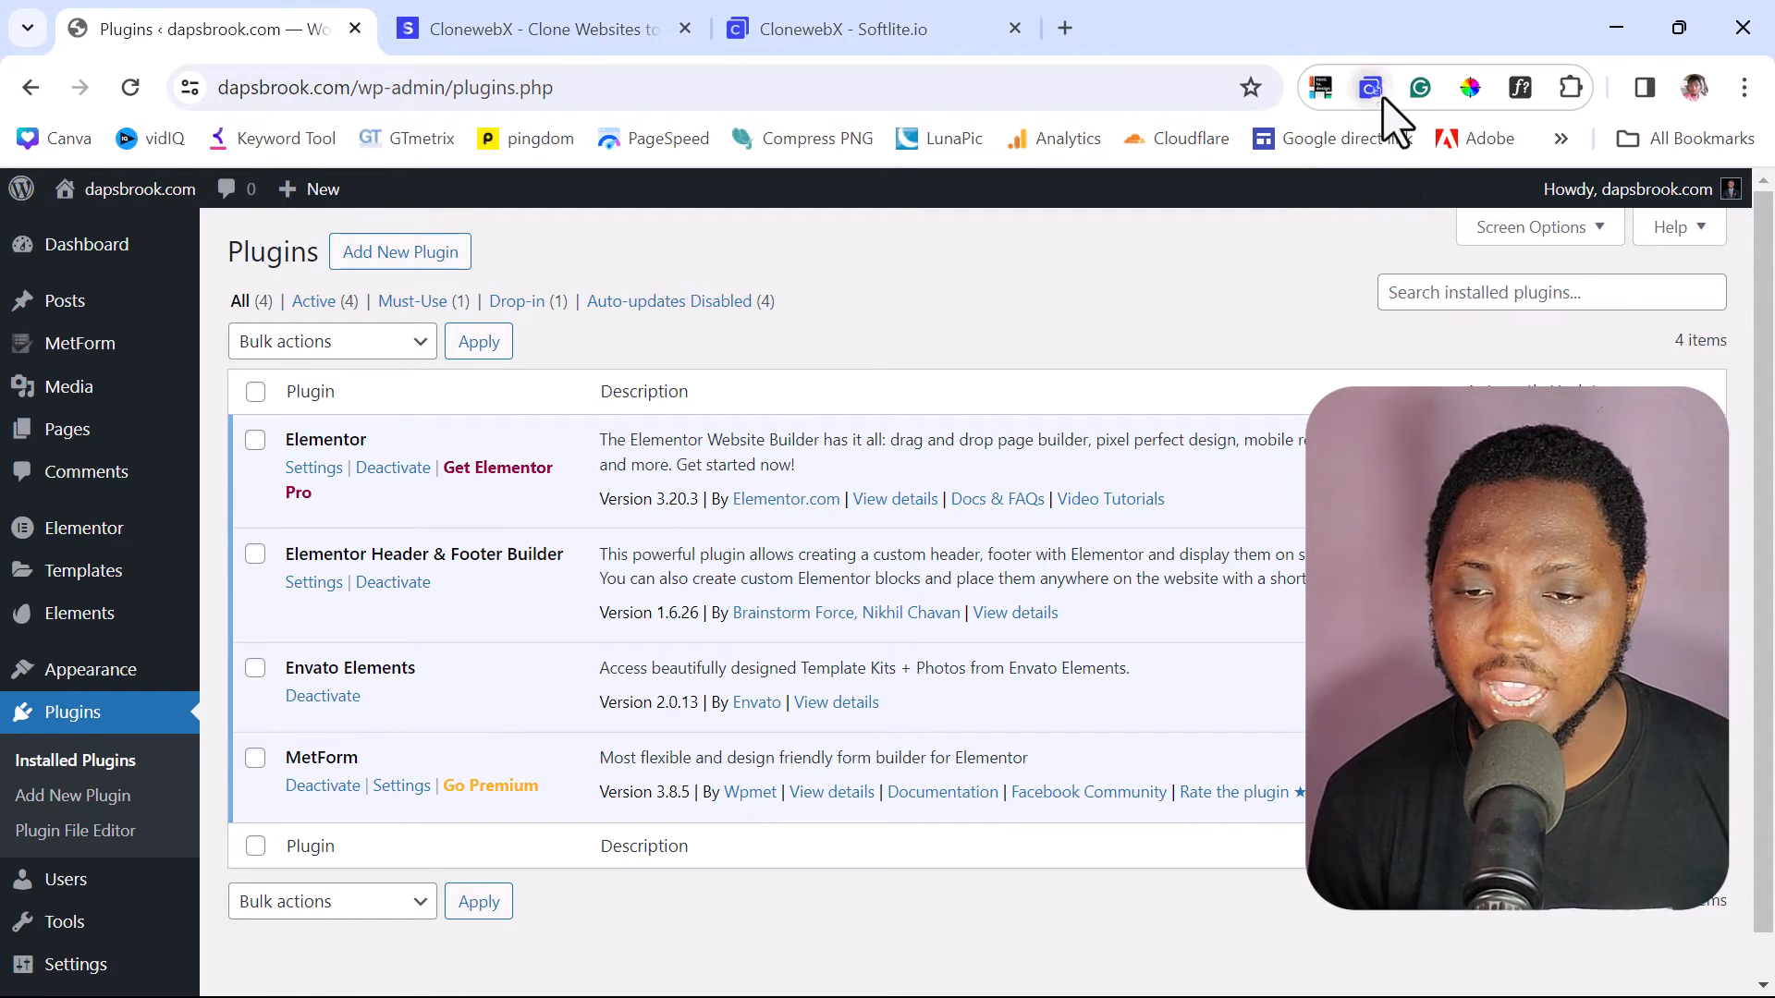
- Add the current Plugins page to the Daps Brook project from the CloneWebX extension
{"action": "left_click", "coordinate": [1370, 87]}
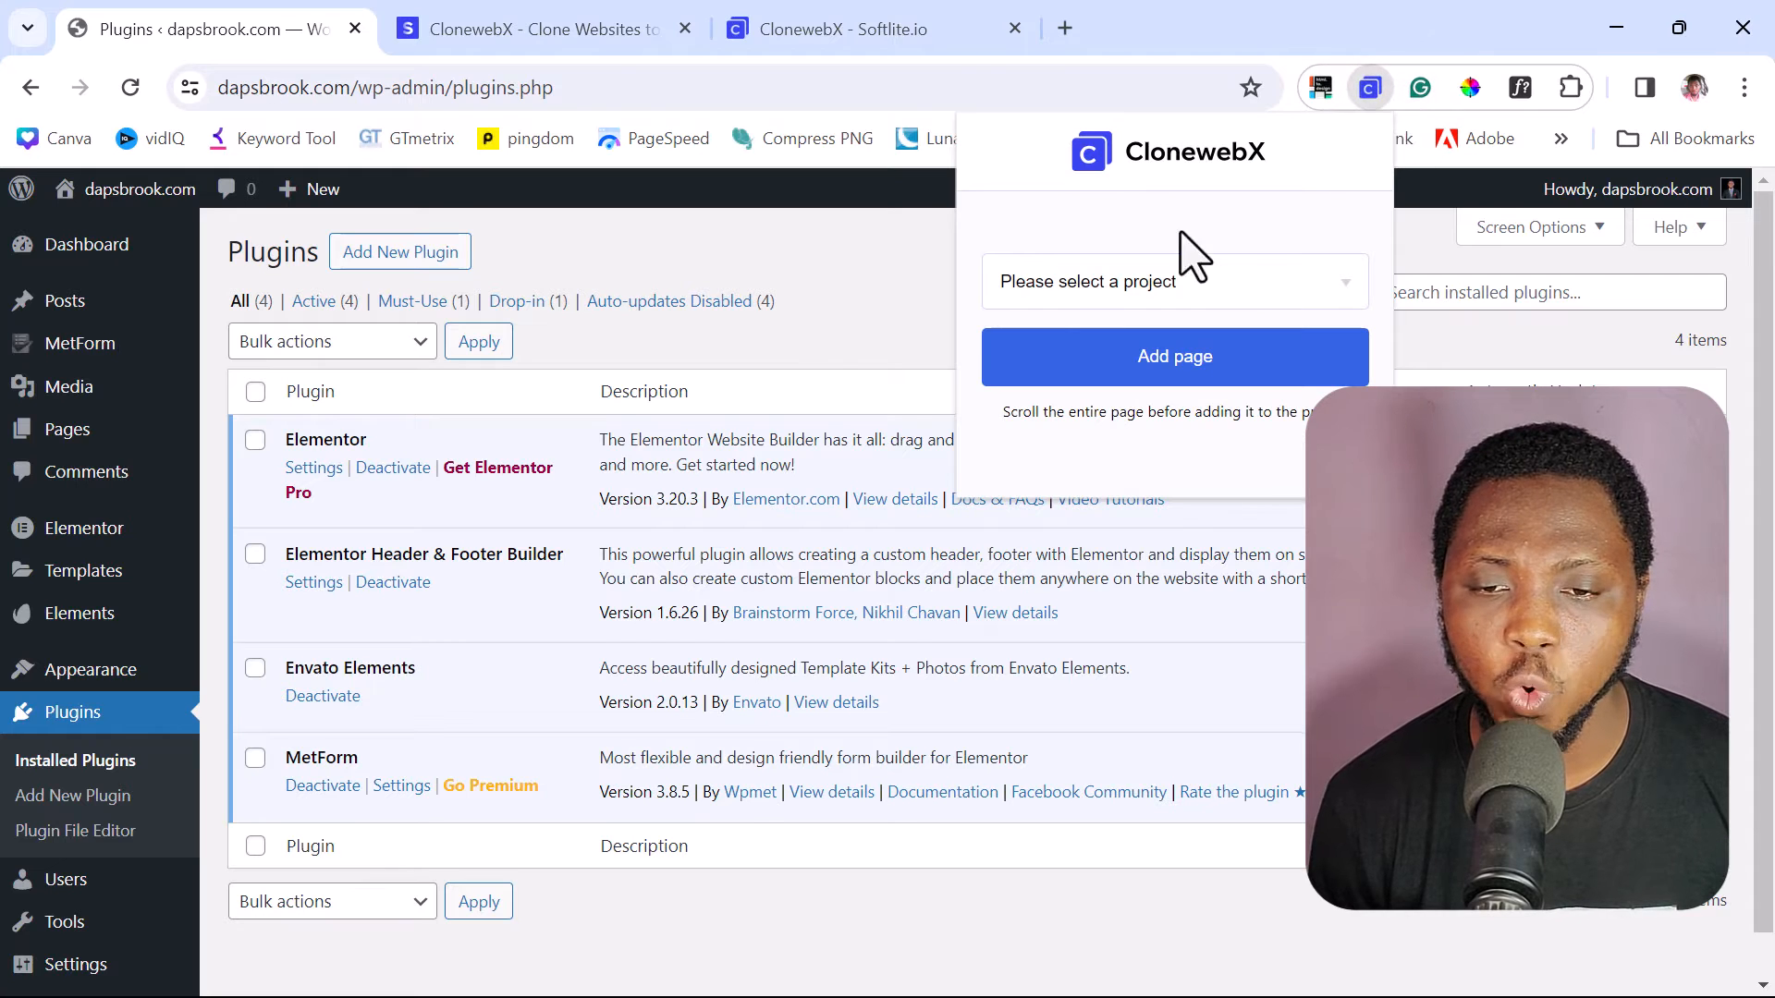
{"action": "left_click", "coordinate": [1174, 281]}
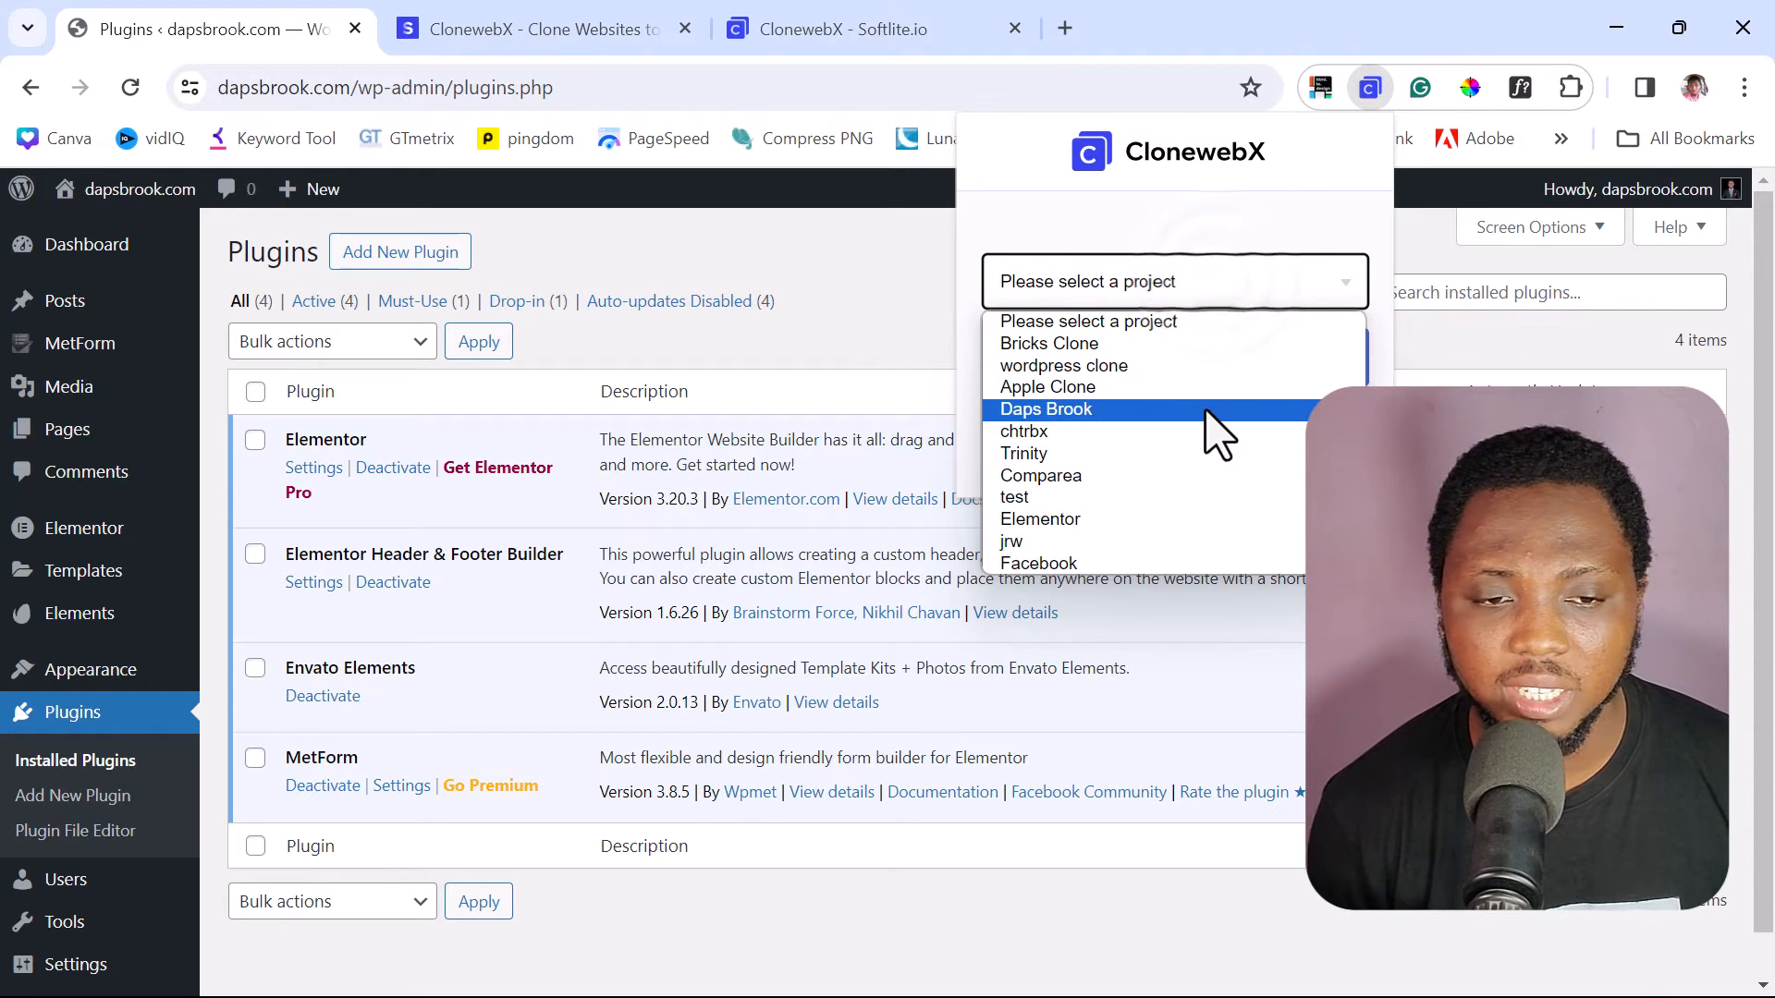
{"action": "mouse_move", "coordinate": [1206, 425]}
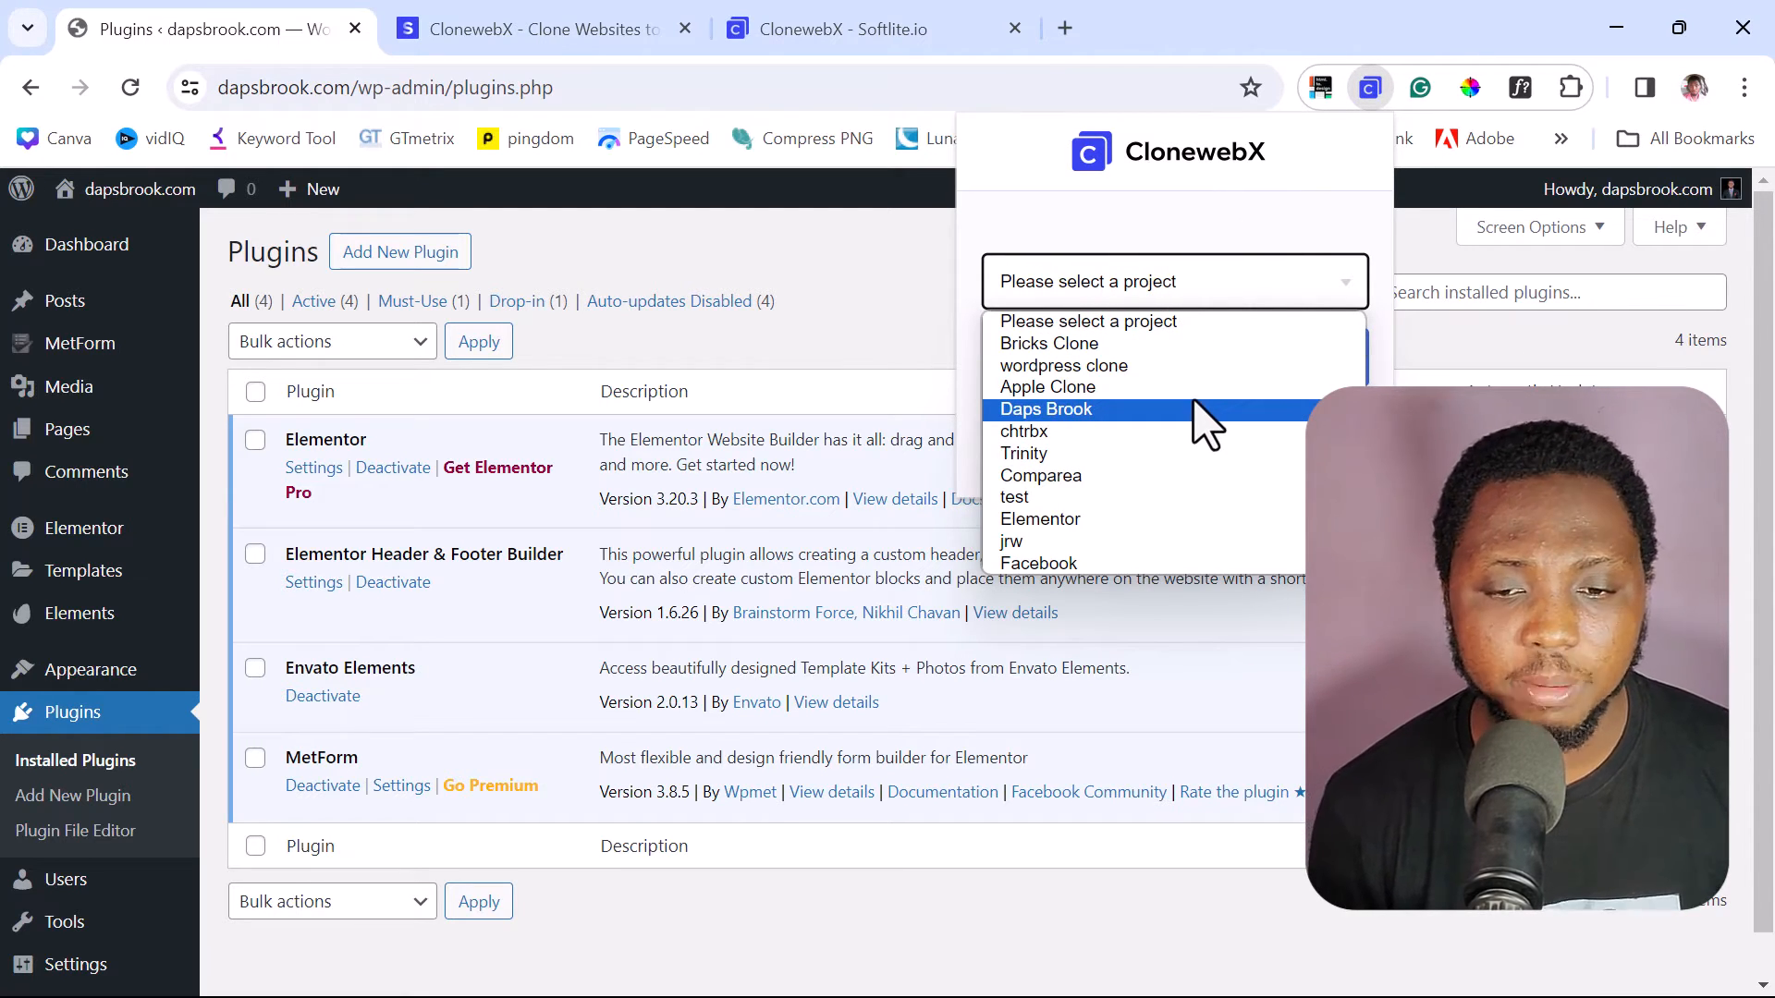
{"action": "left_click", "coordinate": [1044, 409]}
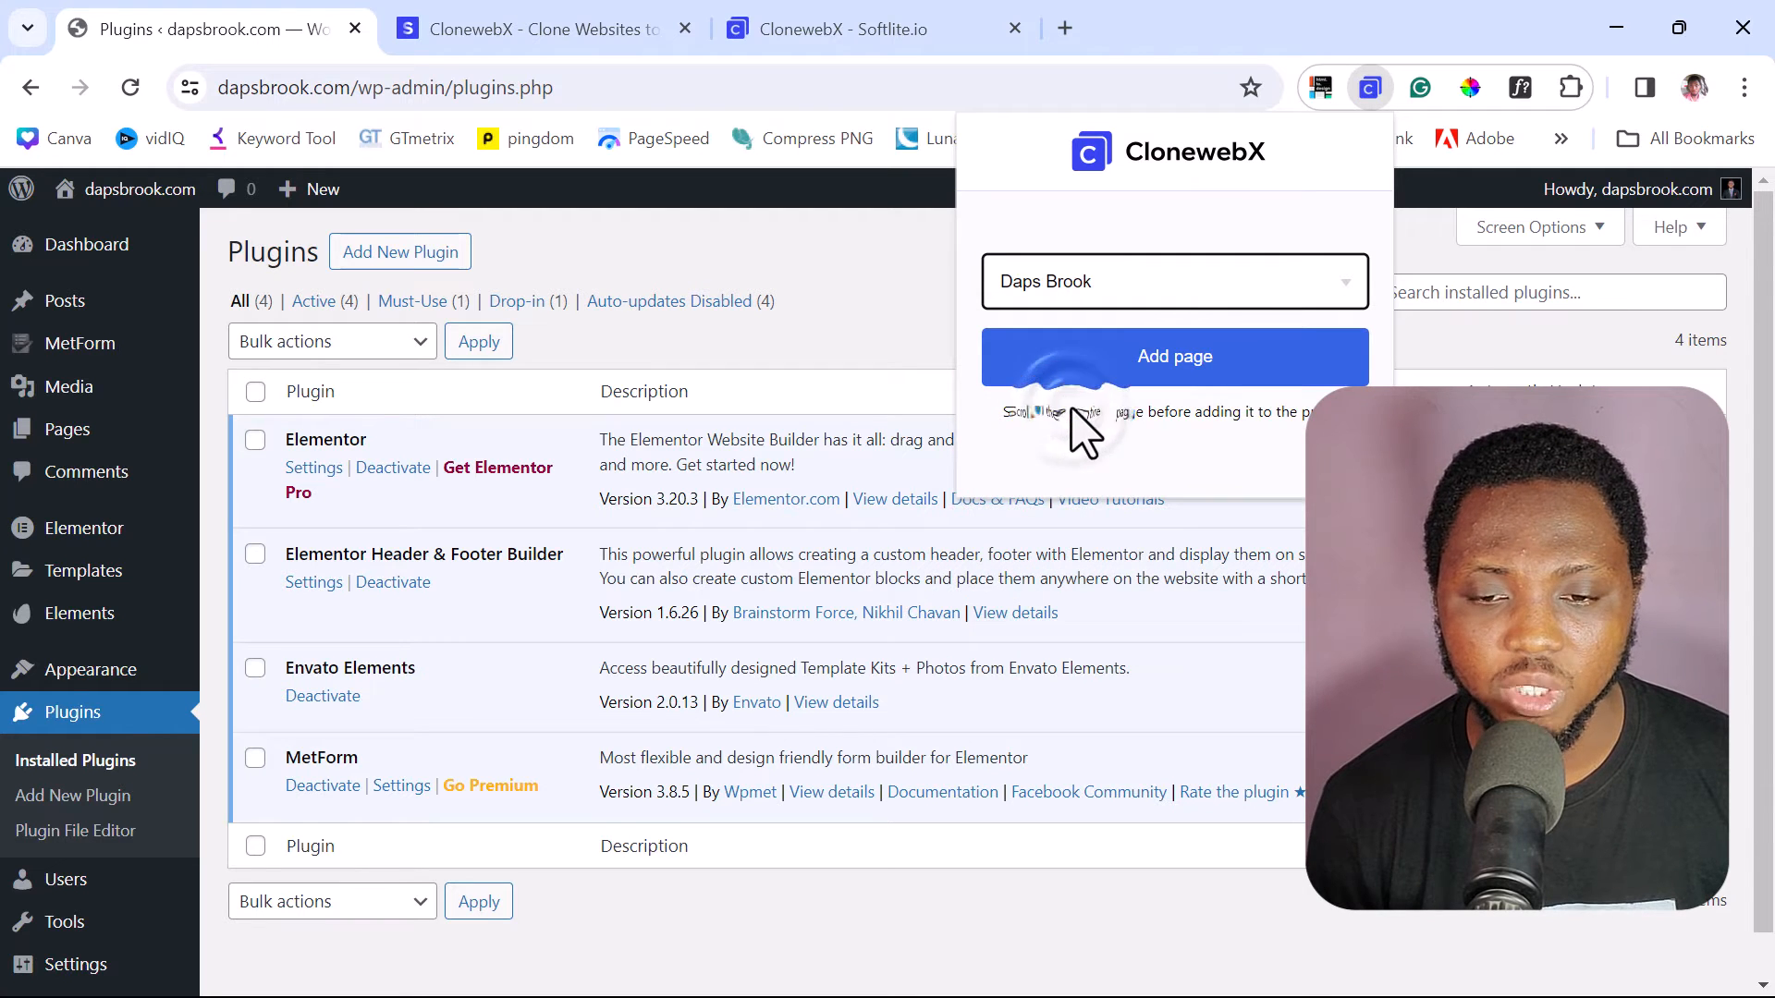
{"action": "left_click", "coordinate": [1174, 357]}
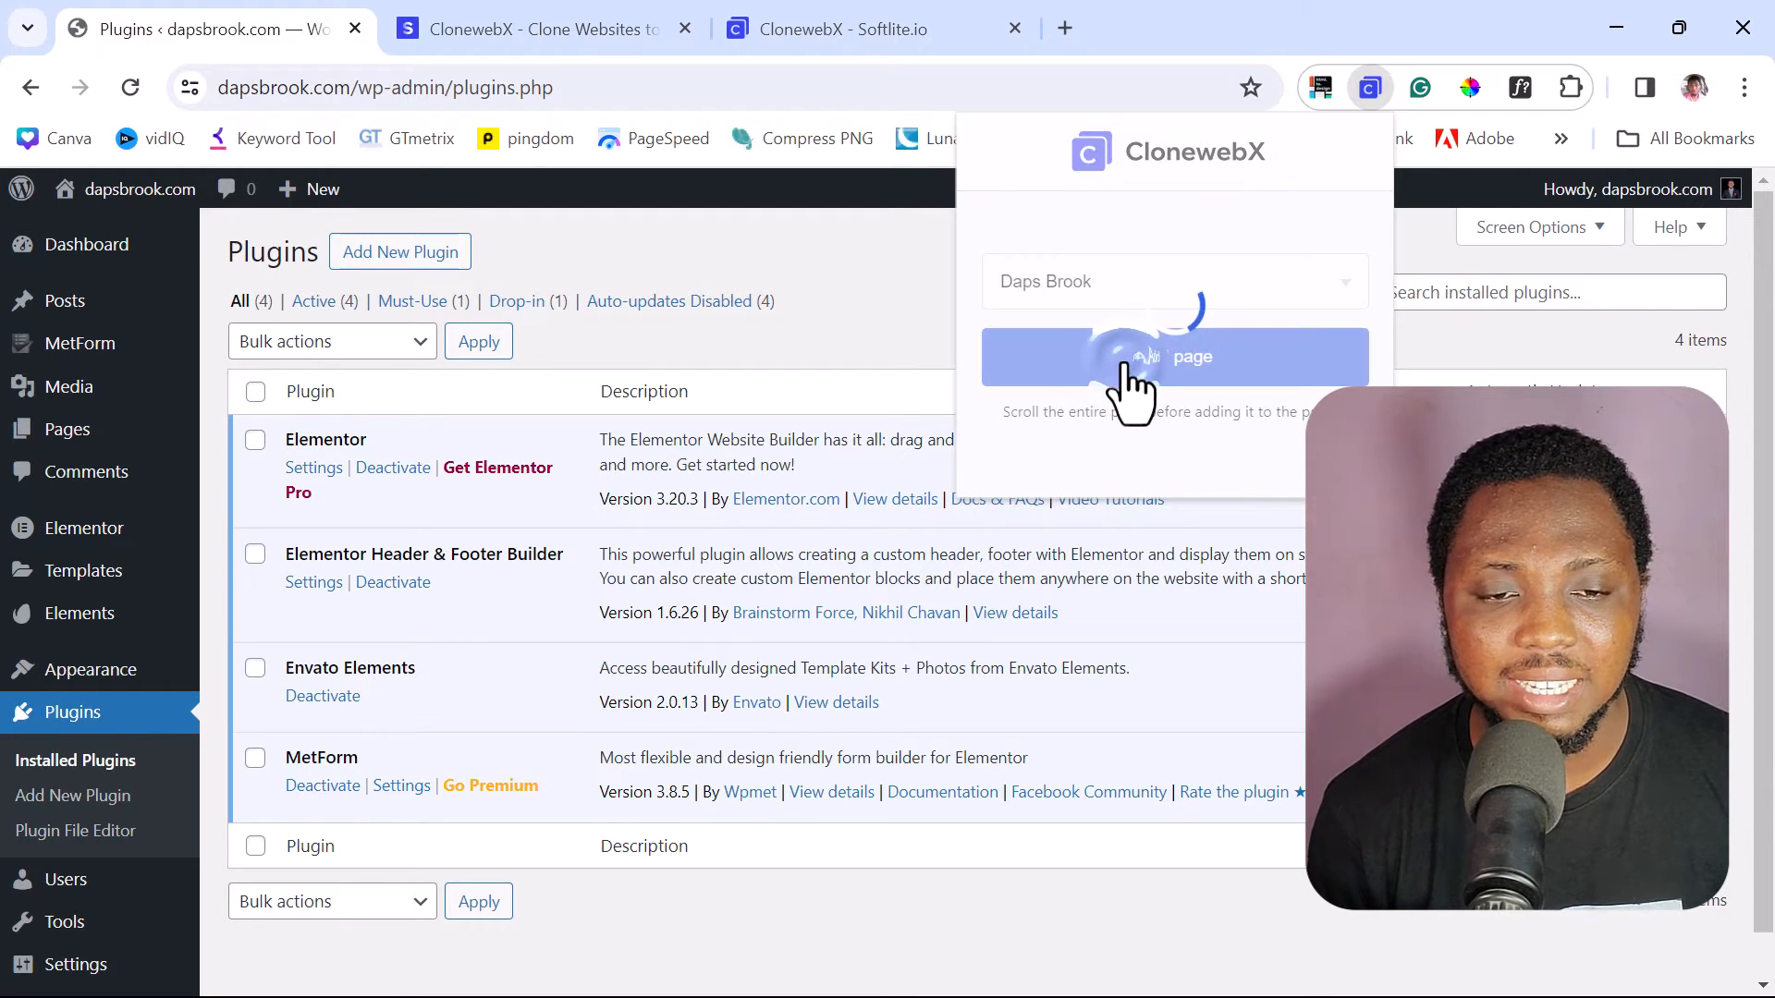
{"action": "left_click", "coordinate": [1174, 357]}
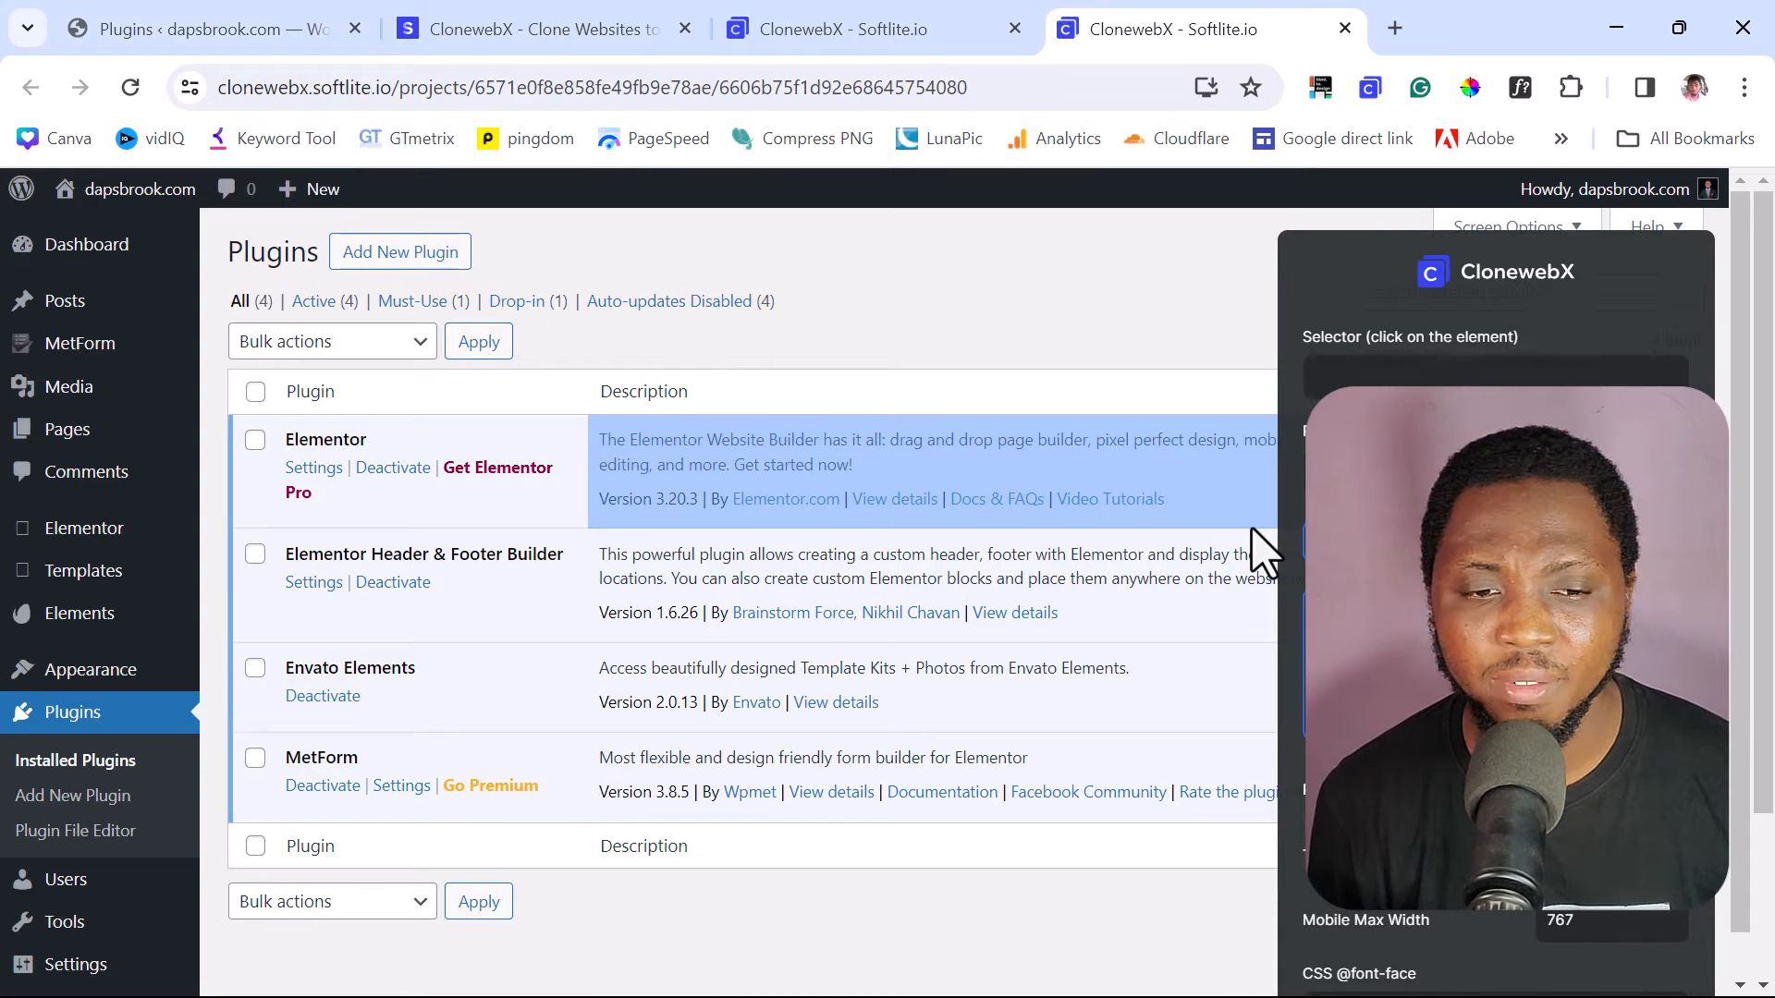
{"action": "mouse_move", "coordinate": [340, 402]}
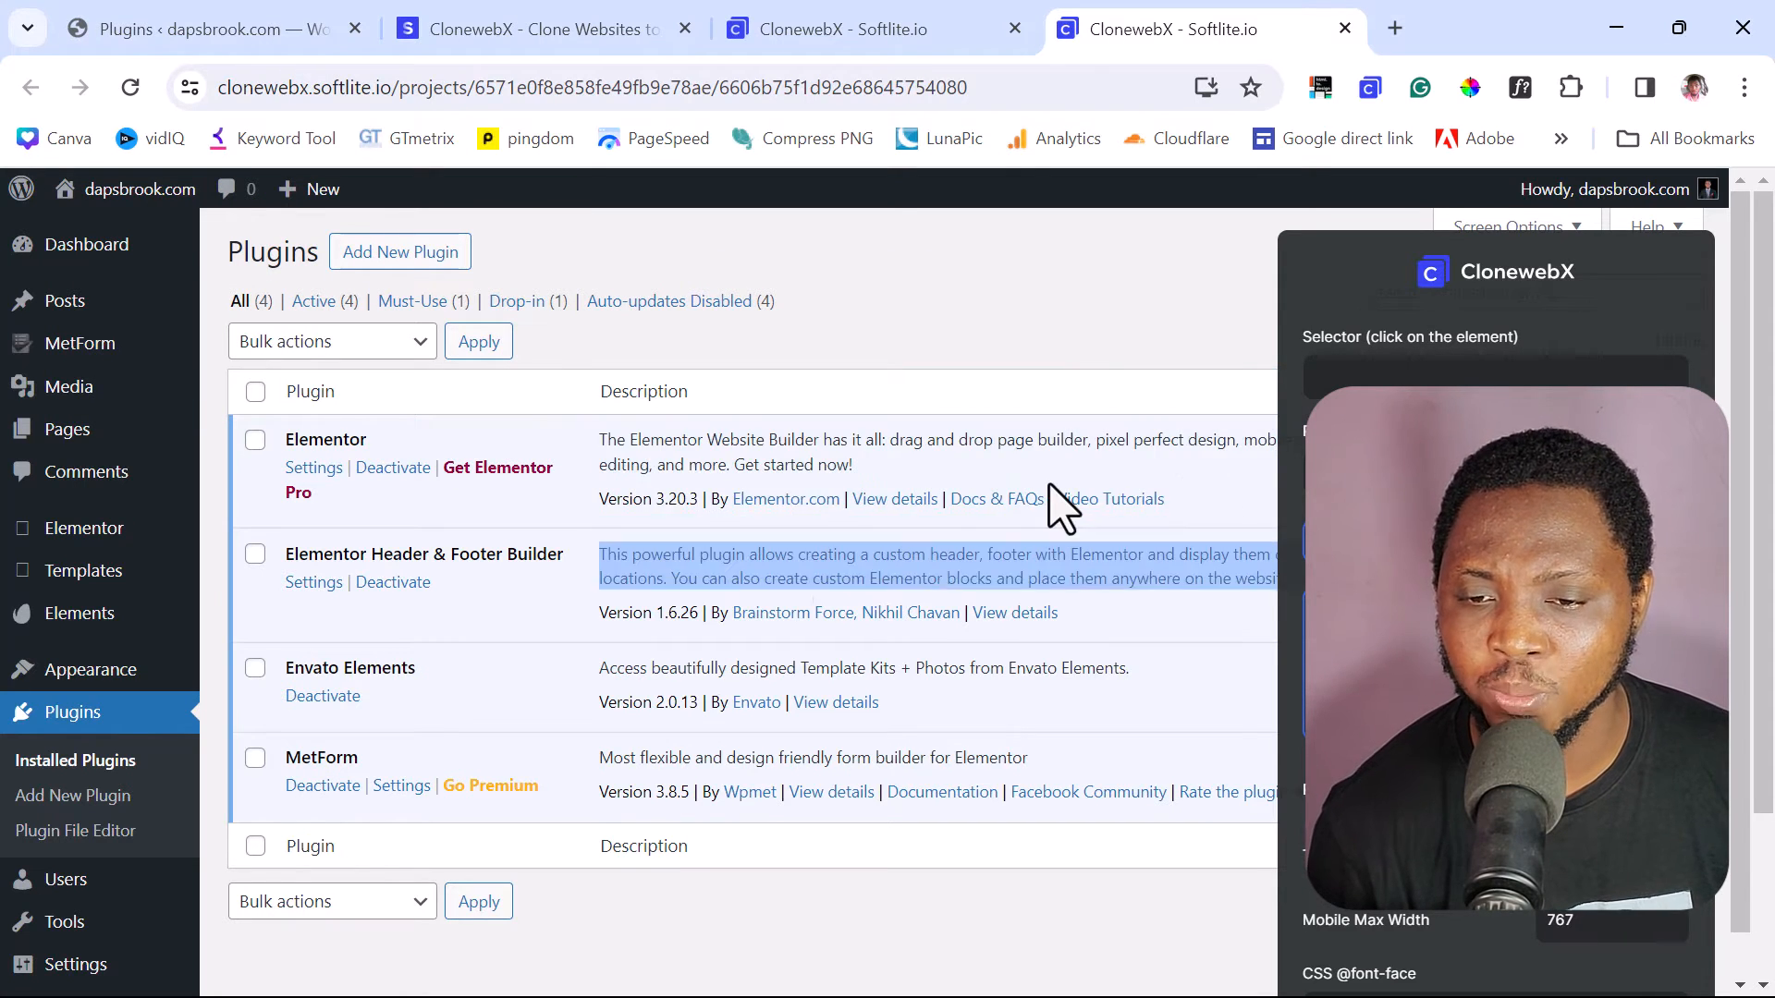
- Enter element-picking mode from the Selector field in the CloneWebX panel
{"action": "left_click", "coordinate": [1493, 377]}
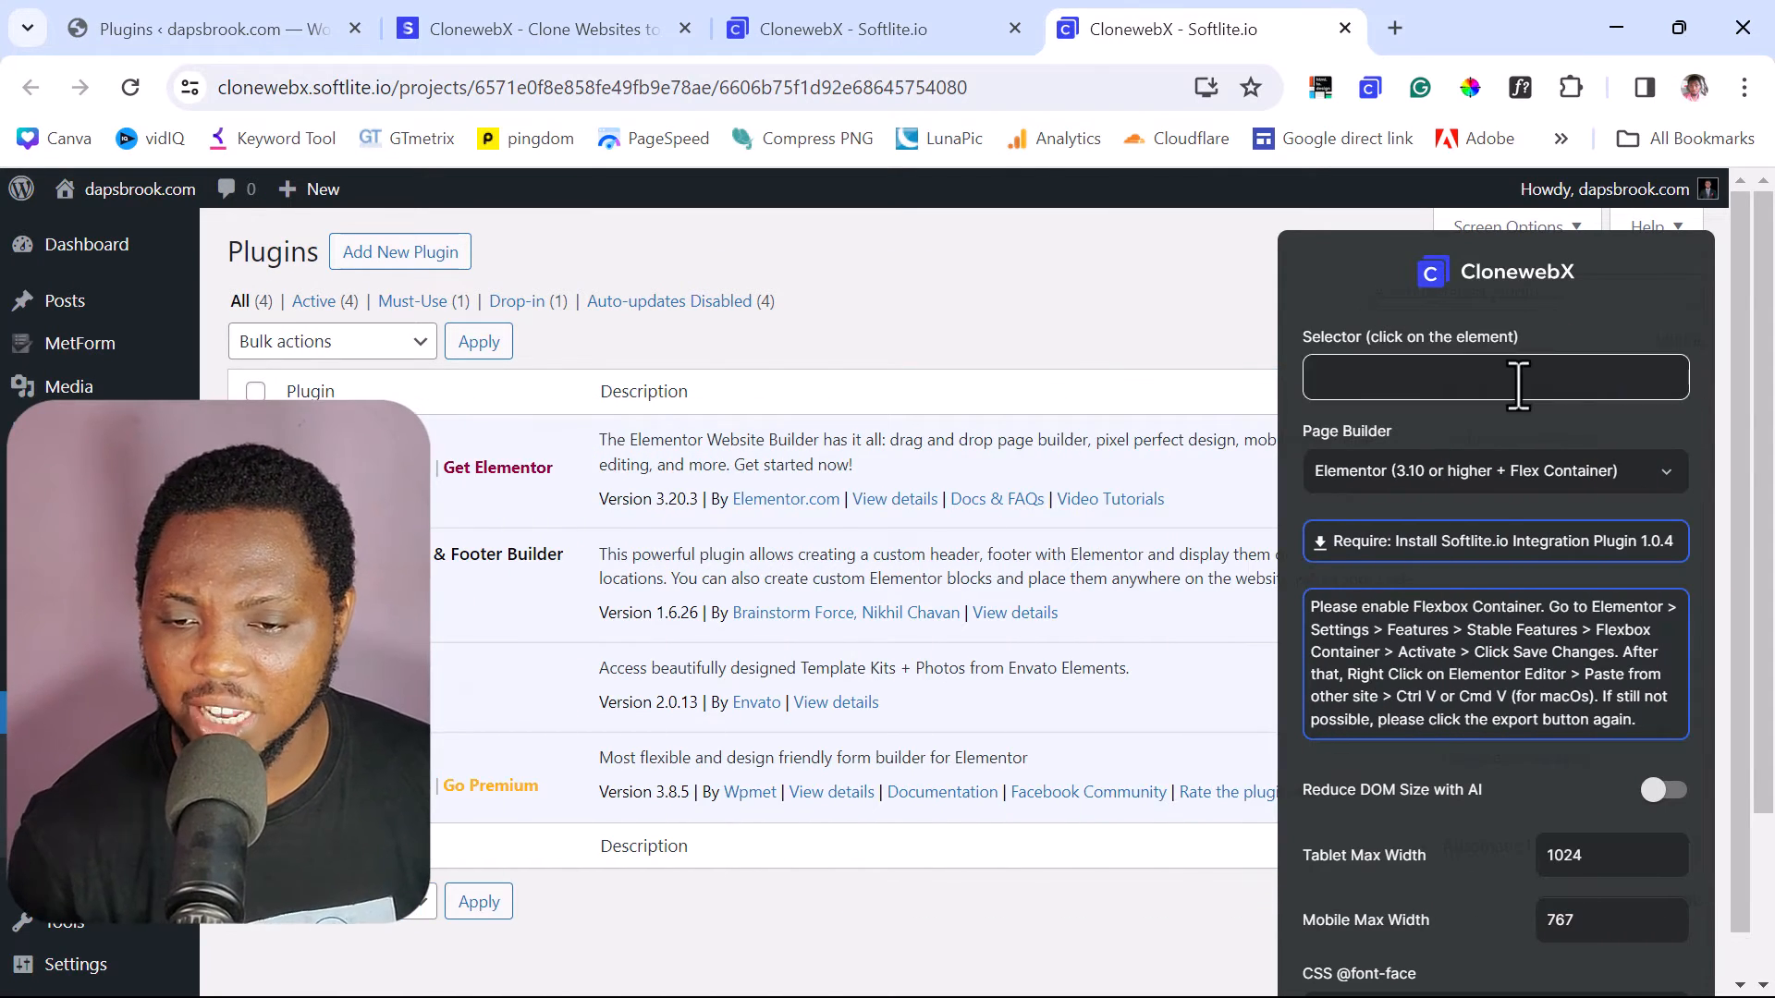
{"action": "mouse_move", "coordinate": [1494, 396]}
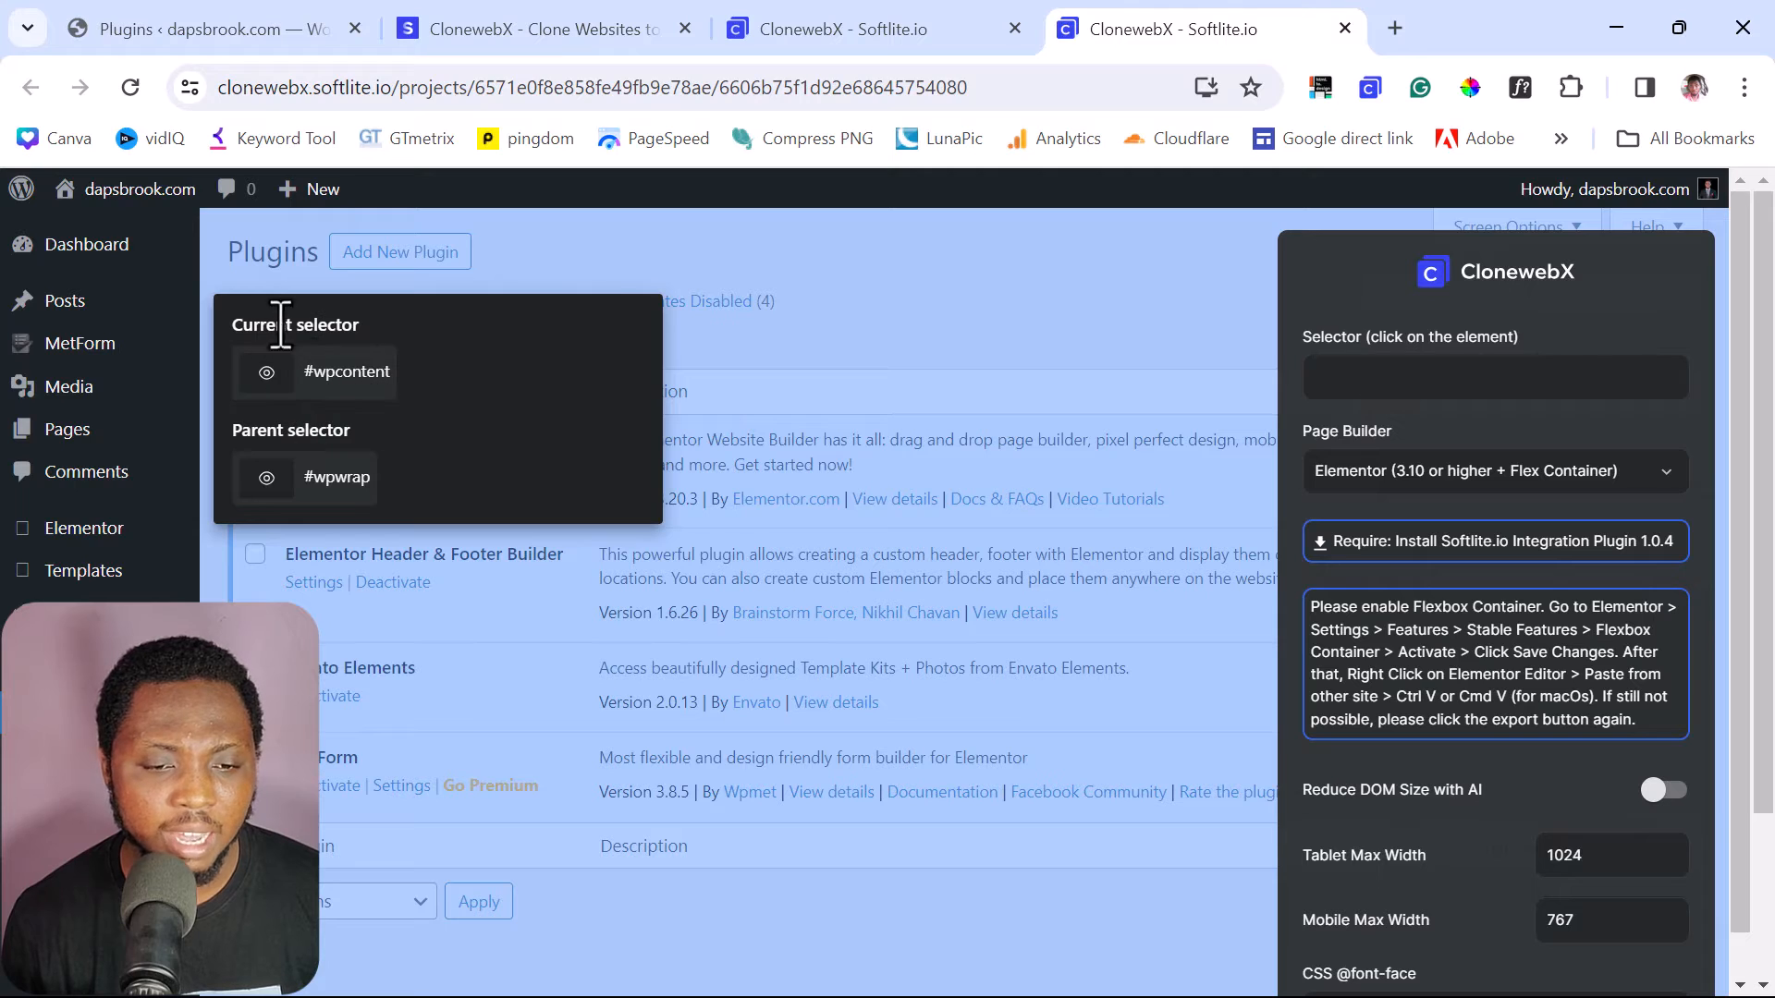
{"action": "mouse_move", "coordinate": [346, 384]}
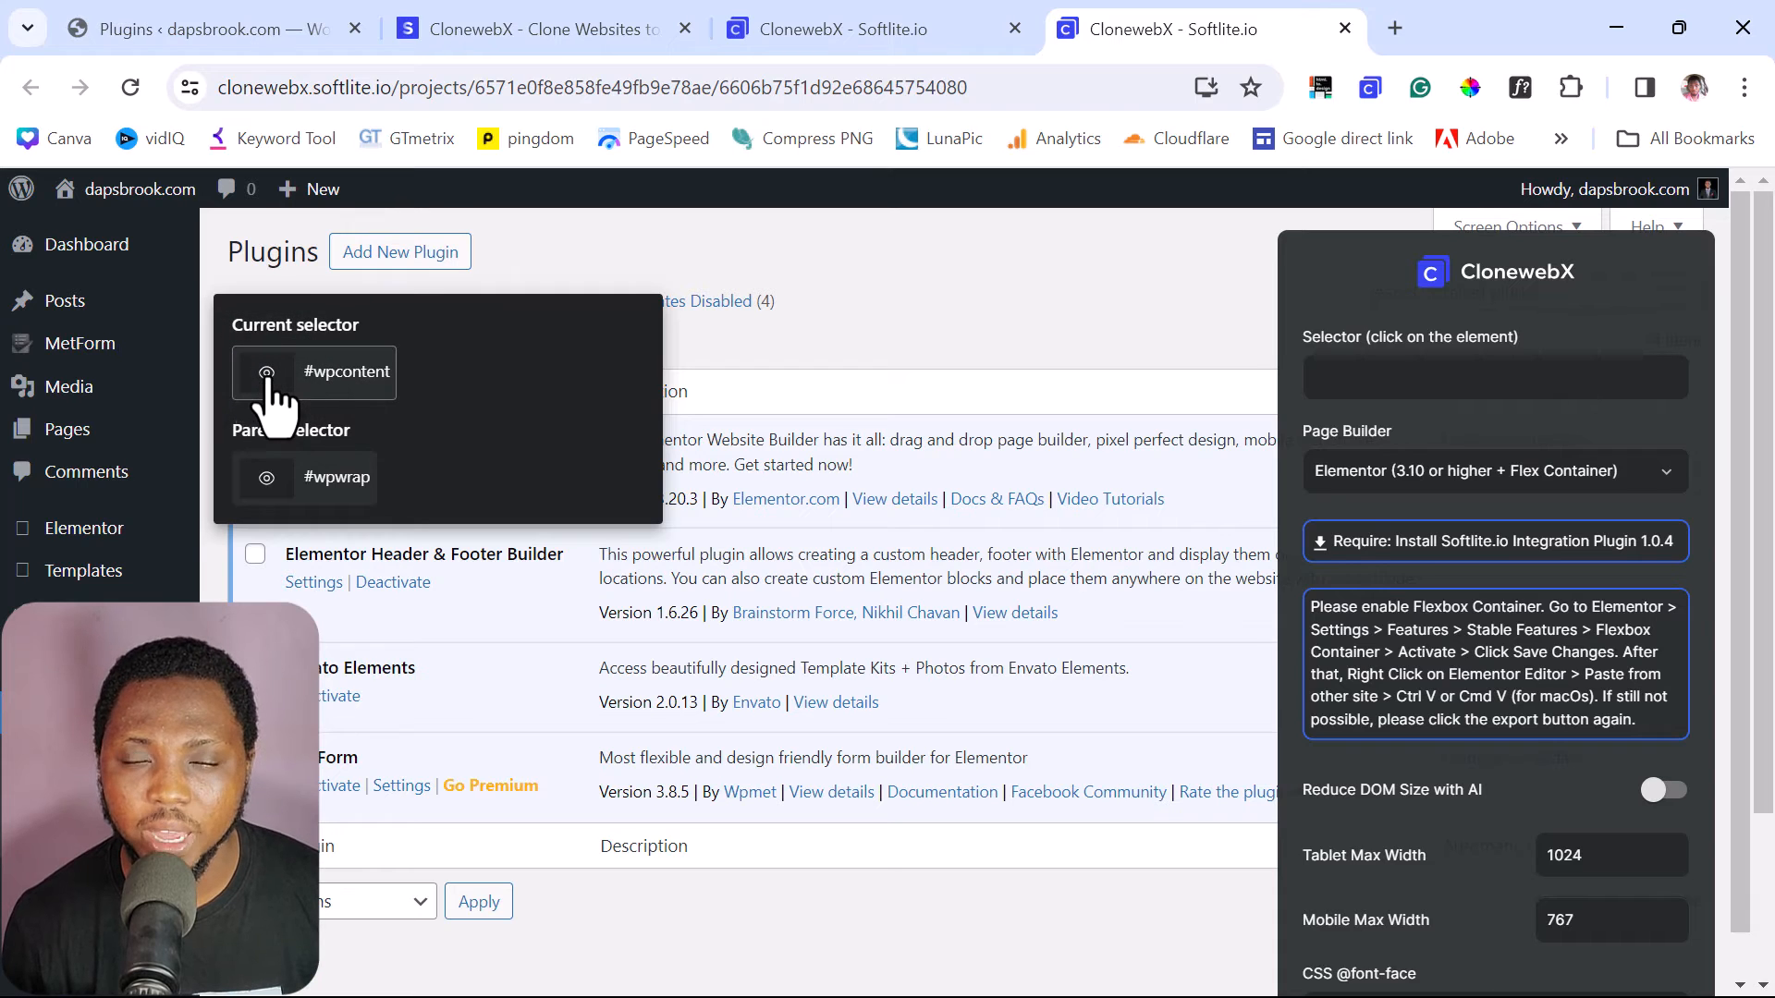
{"action": "mouse_move", "coordinate": [271, 492]}
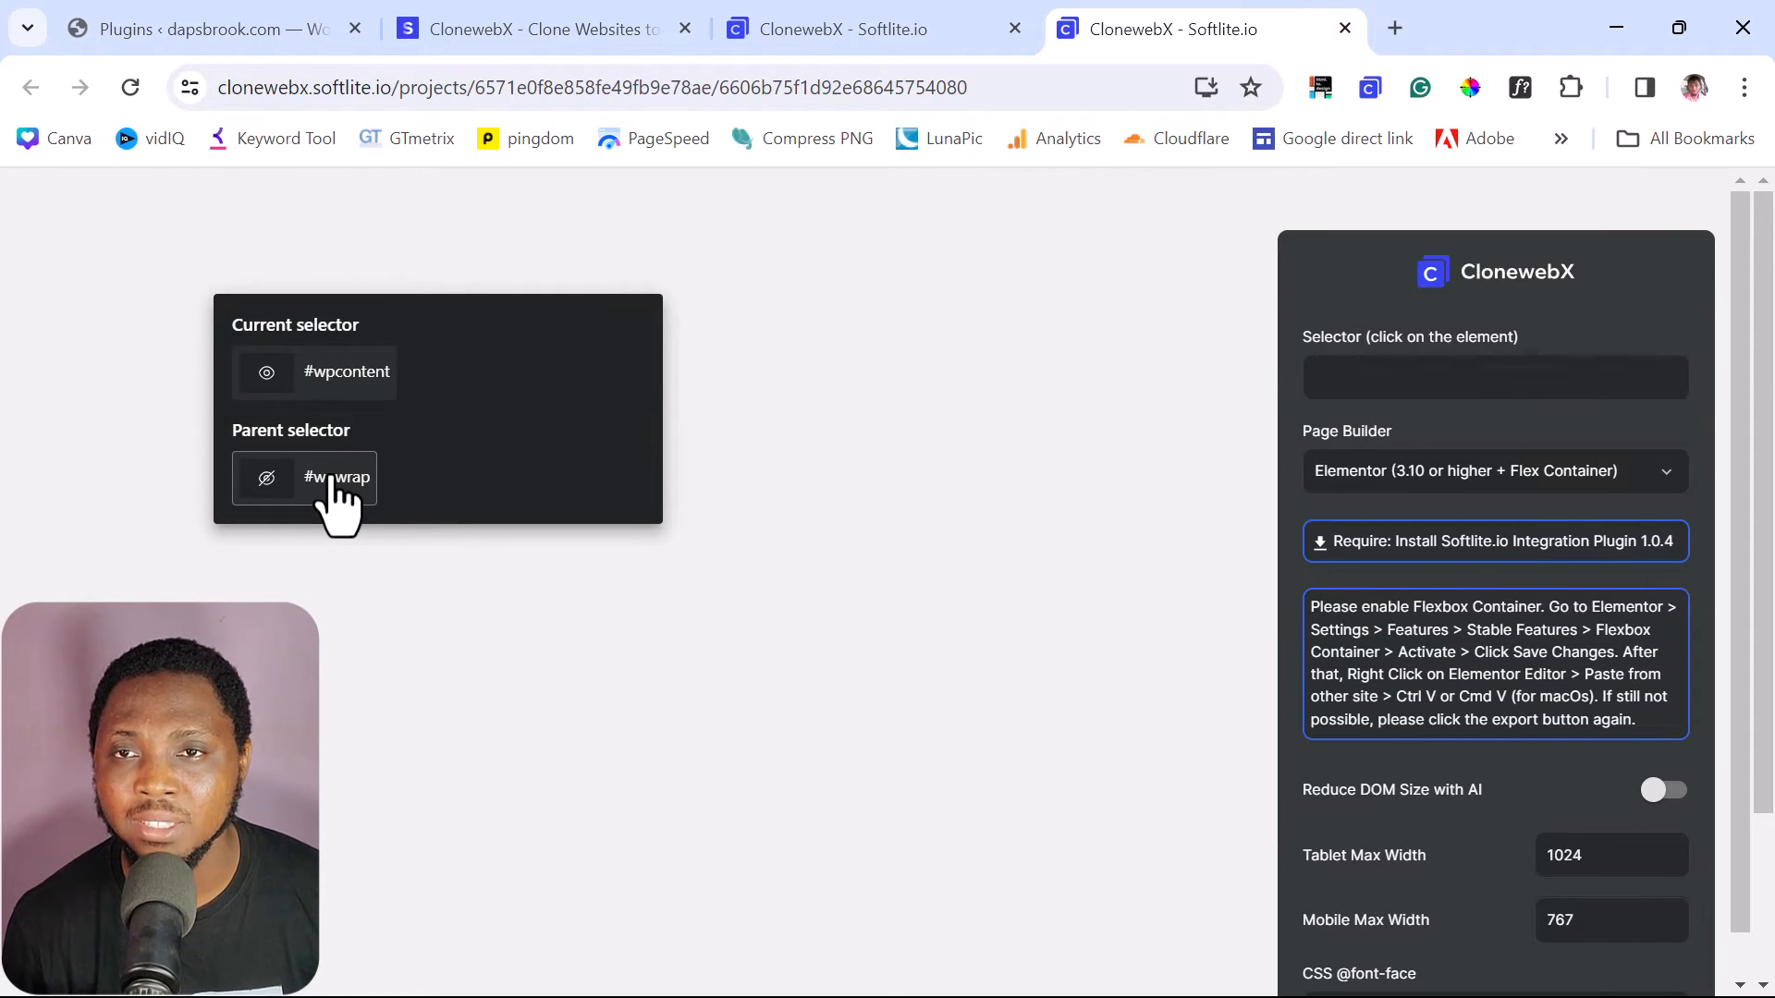
- Choose the parent wrapper #wpwrap as the element to clone
{"action": "left_click", "coordinate": [336, 477]}
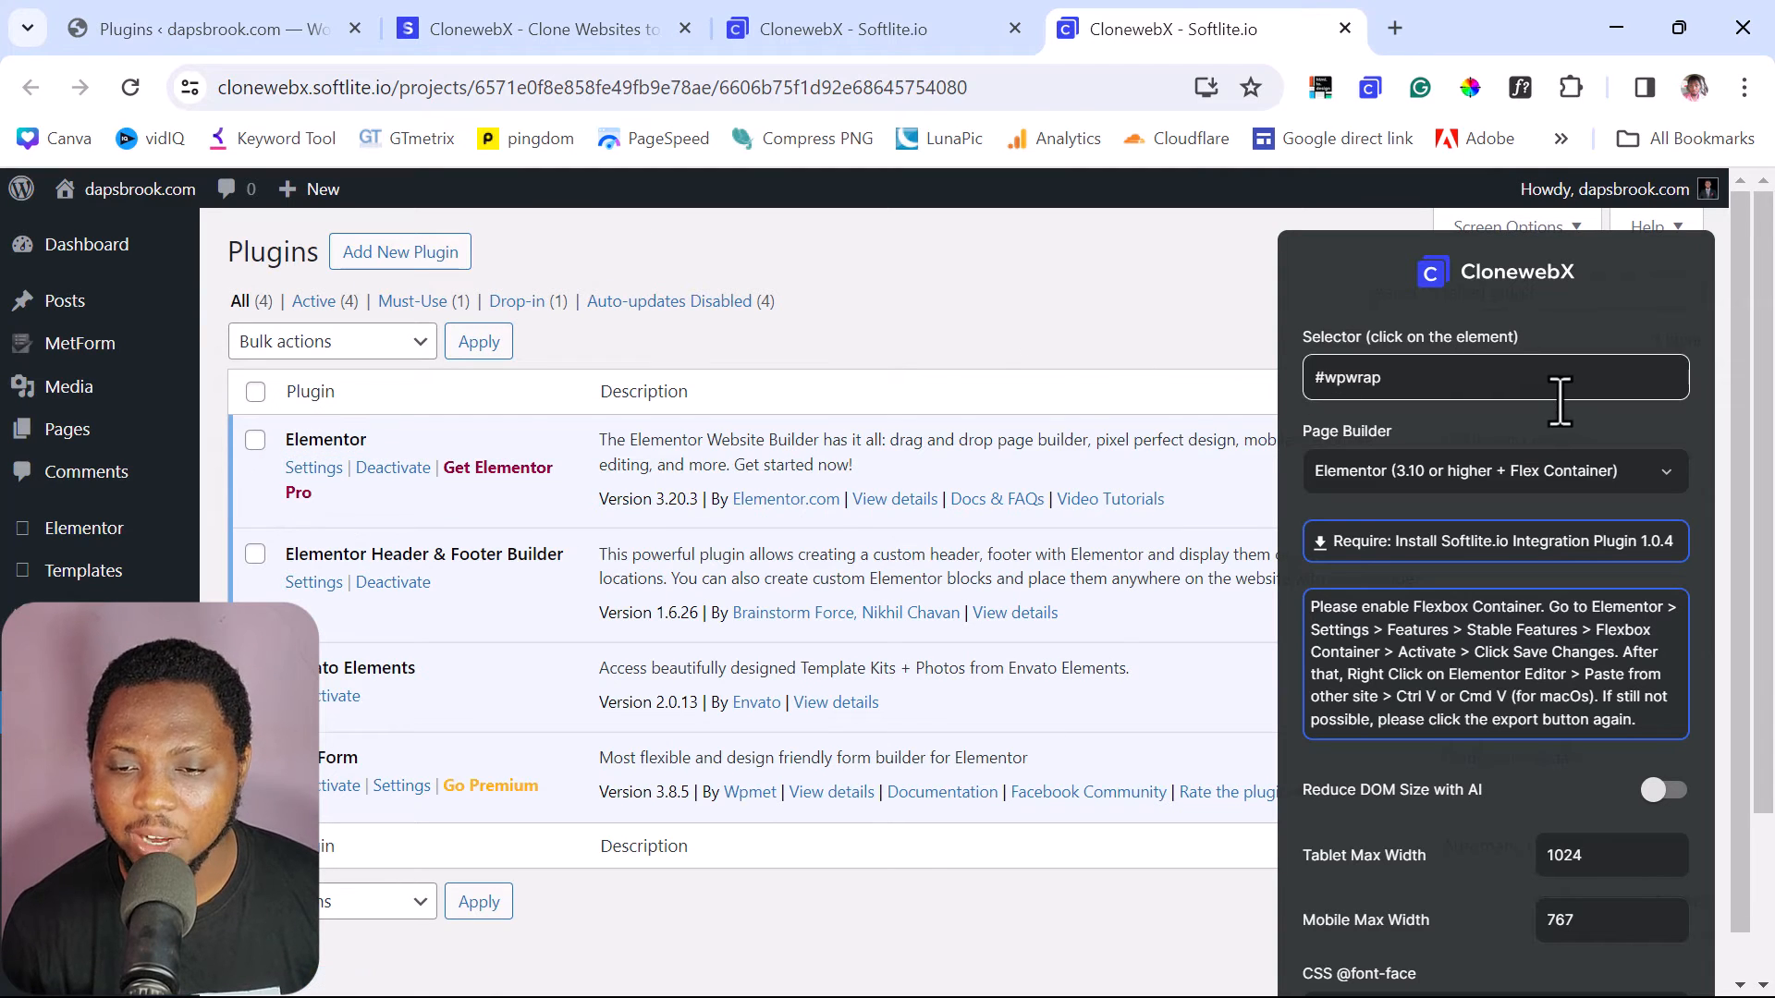
- Set the Page Builder to Bricks, giving breakpoints 991, 767 and 478
{"action": "left_click", "coordinate": [1492, 471]}
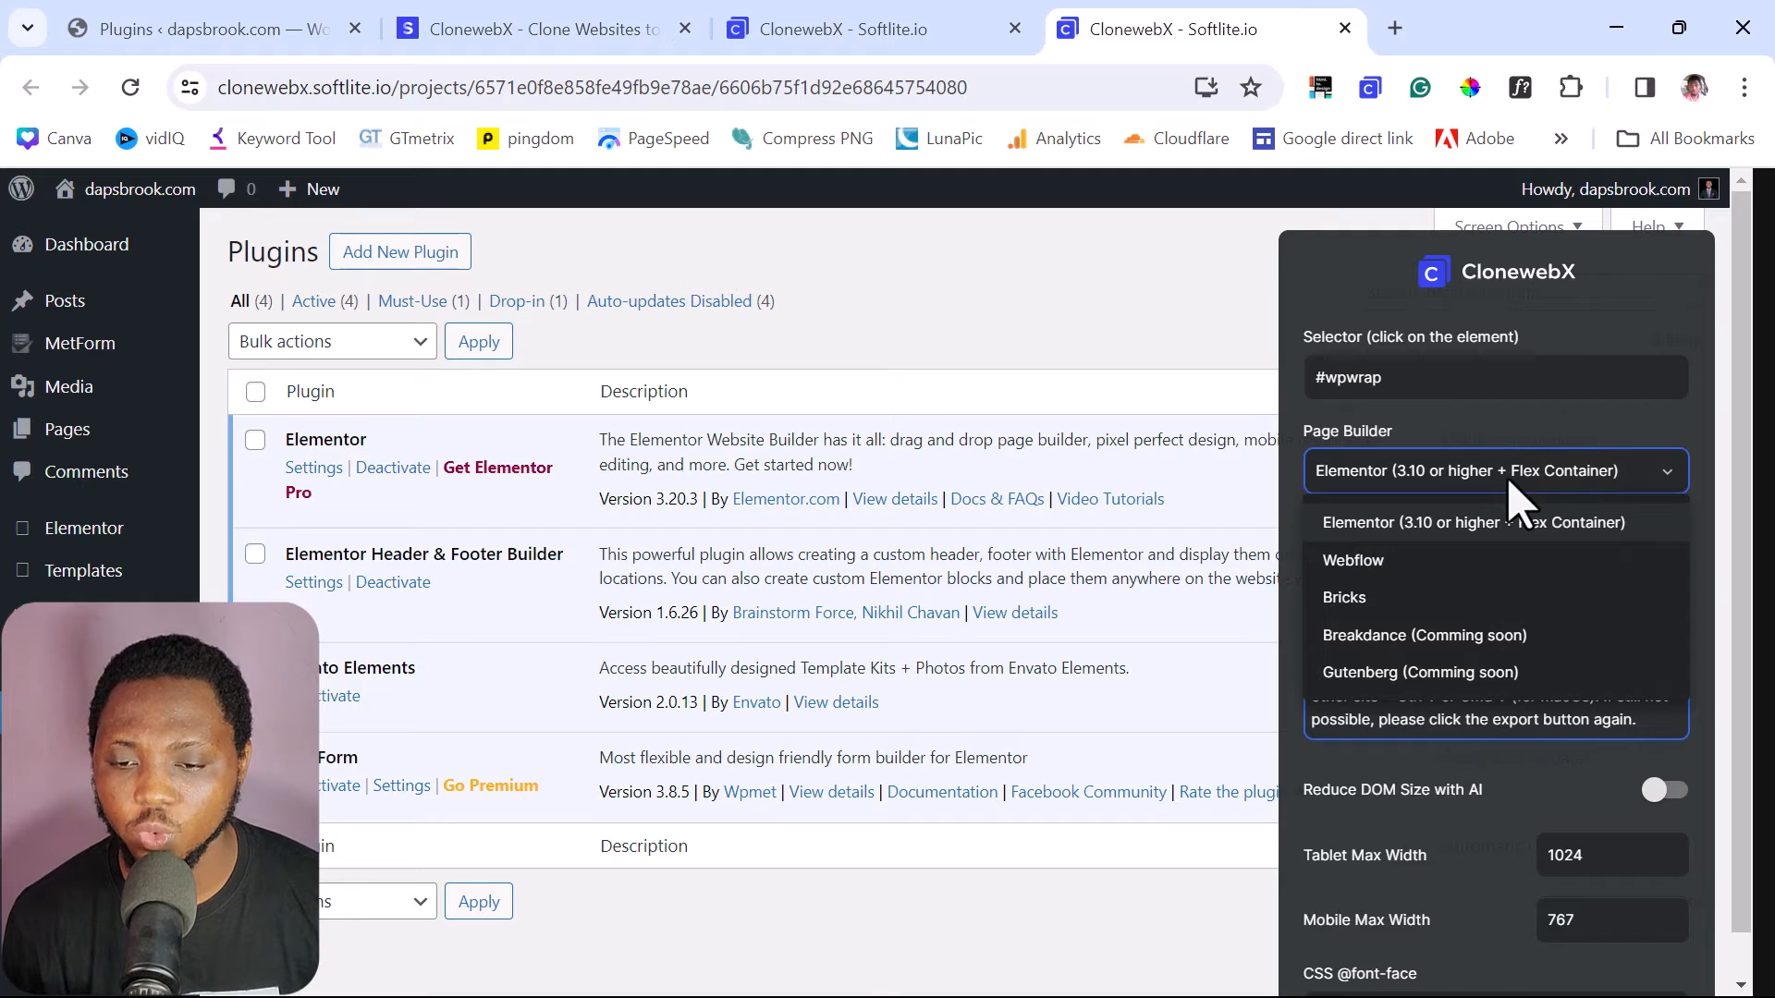
{"action": "mouse_move", "coordinate": [1353, 560]}
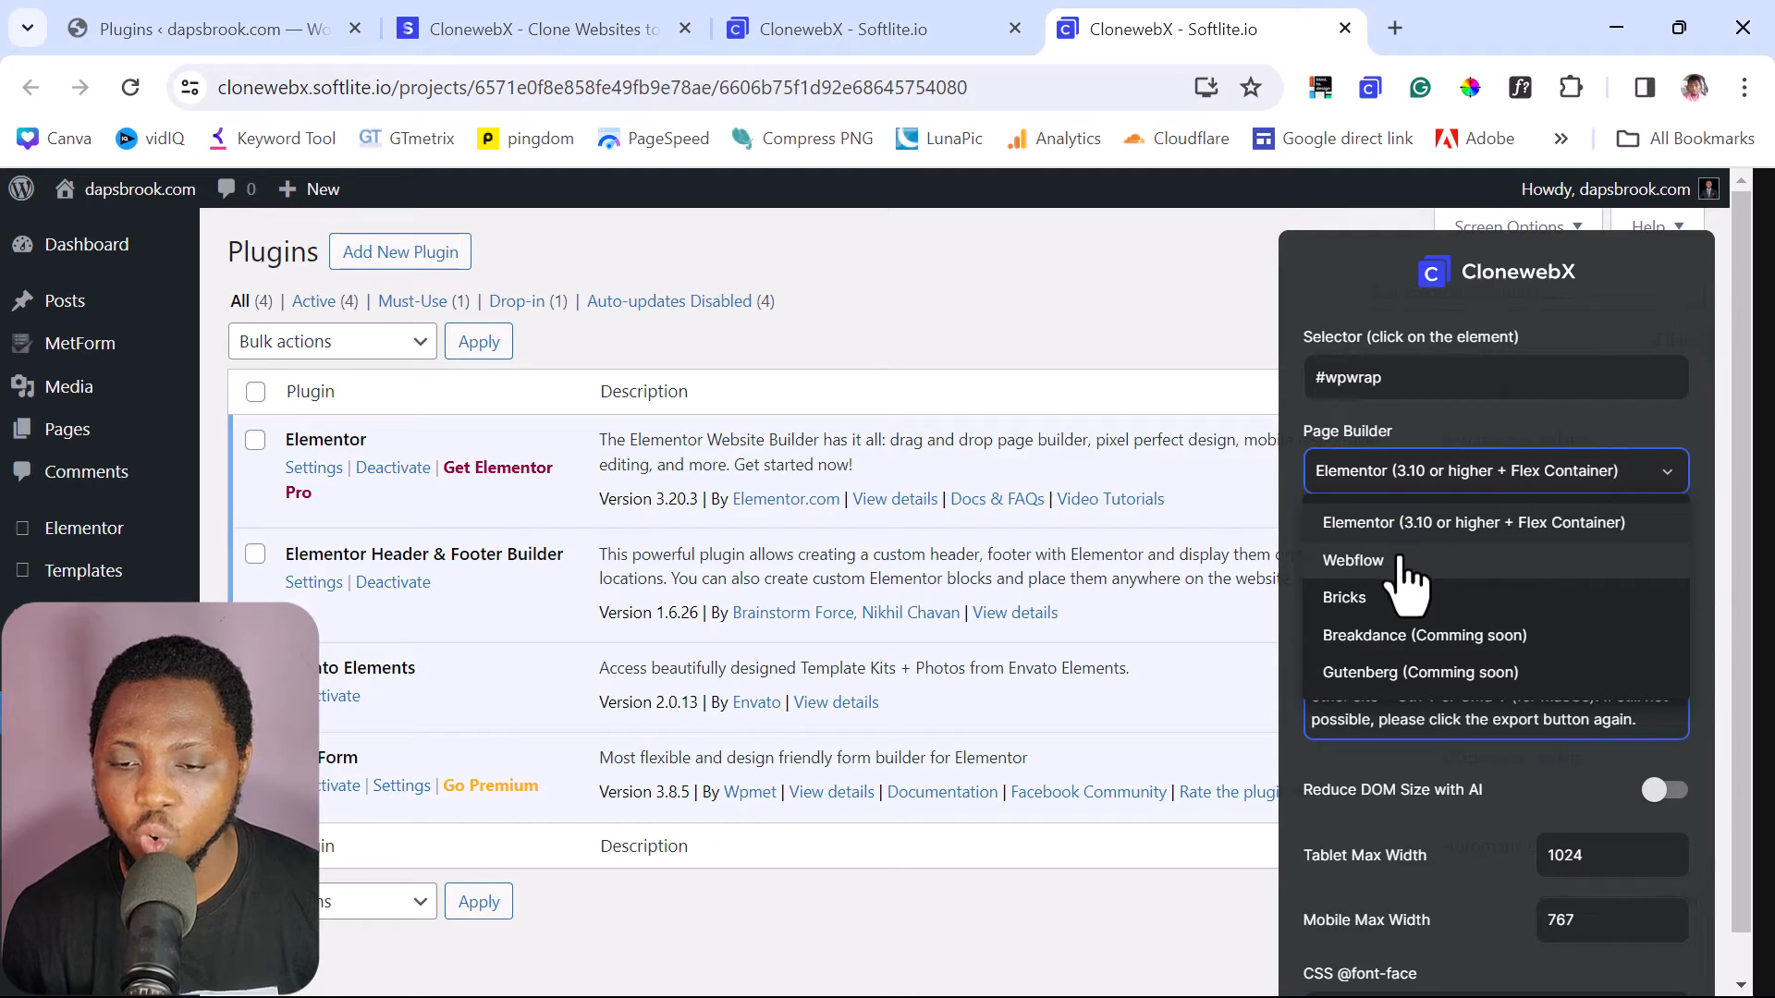
{"action": "mouse_move", "coordinate": [1403, 618]}
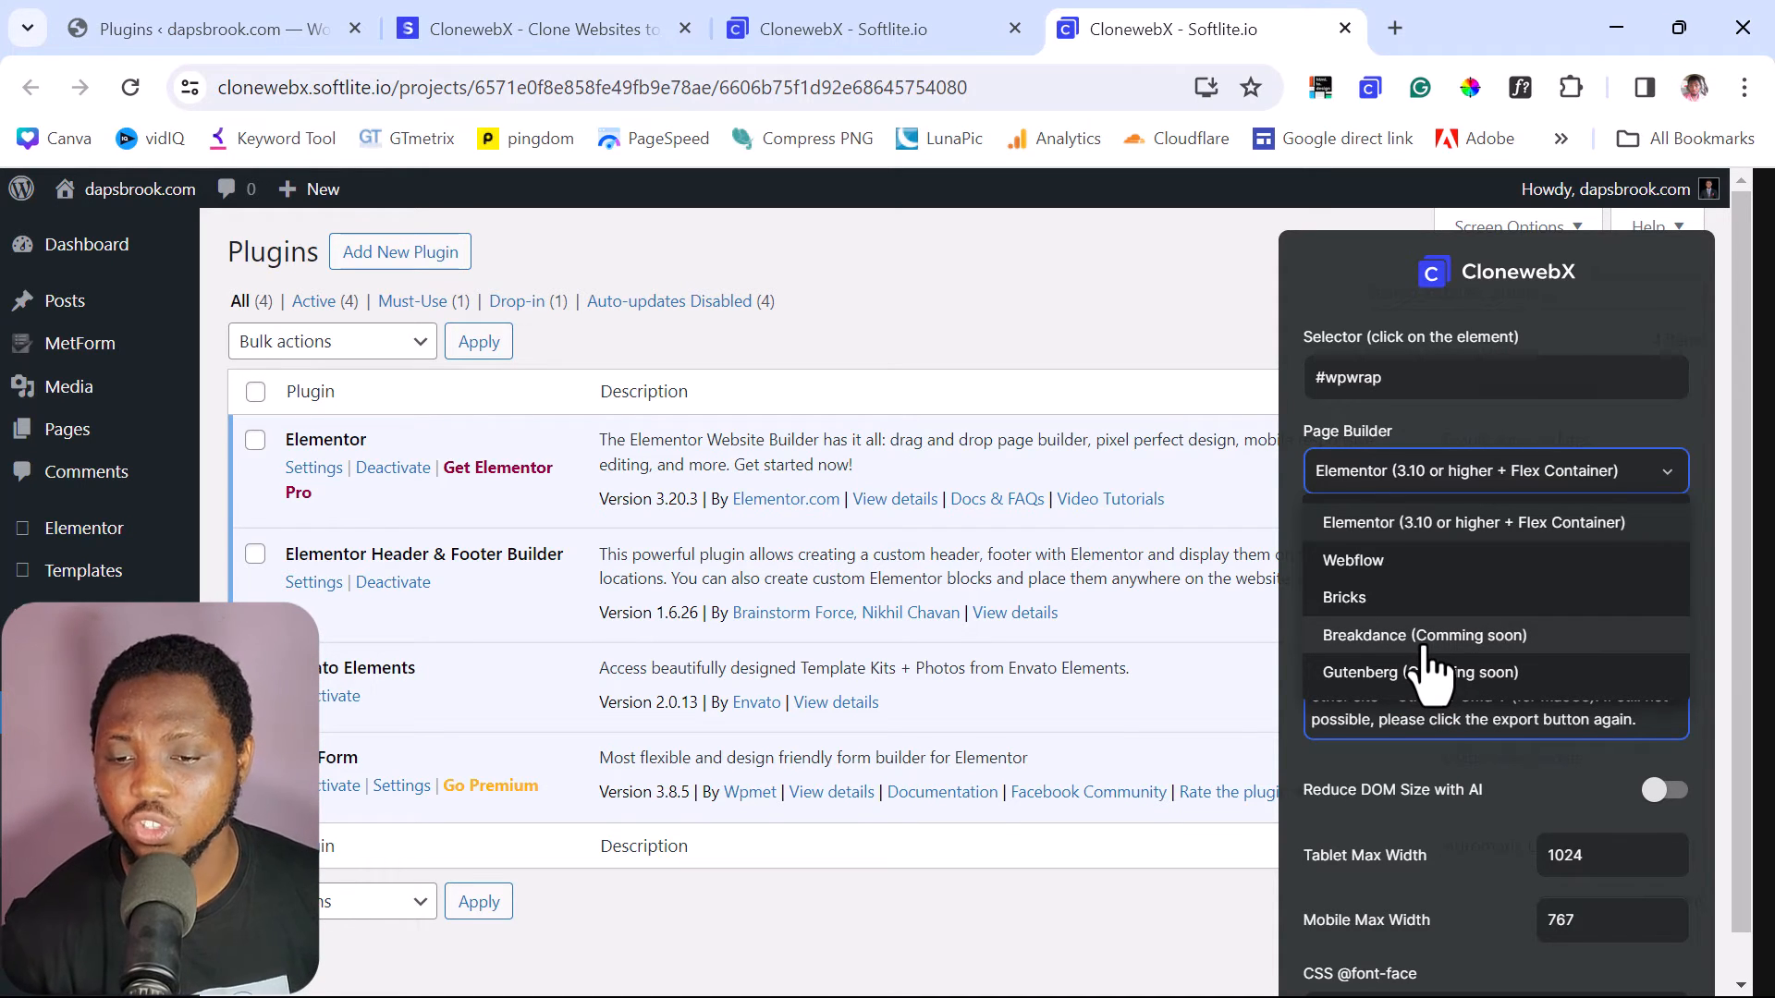
{"action": "mouse_move", "coordinate": [1423, 645]}
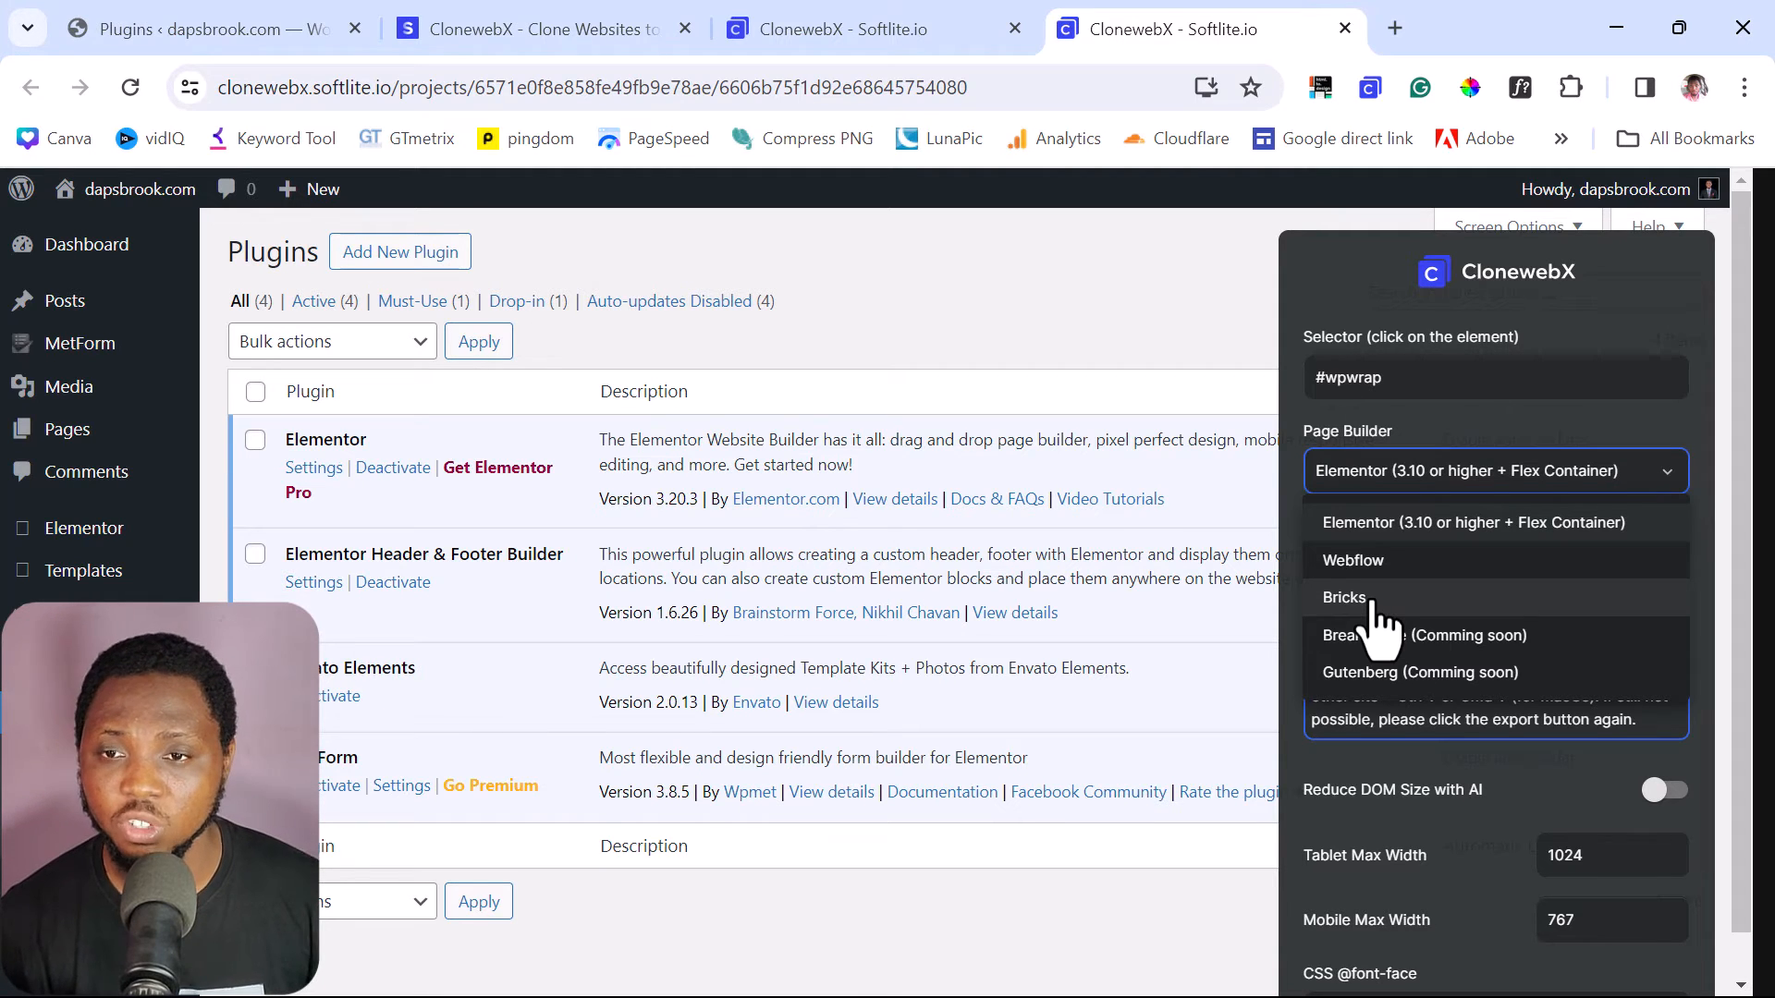
{"action": "left_click", "coordinate": [1342, 597]}
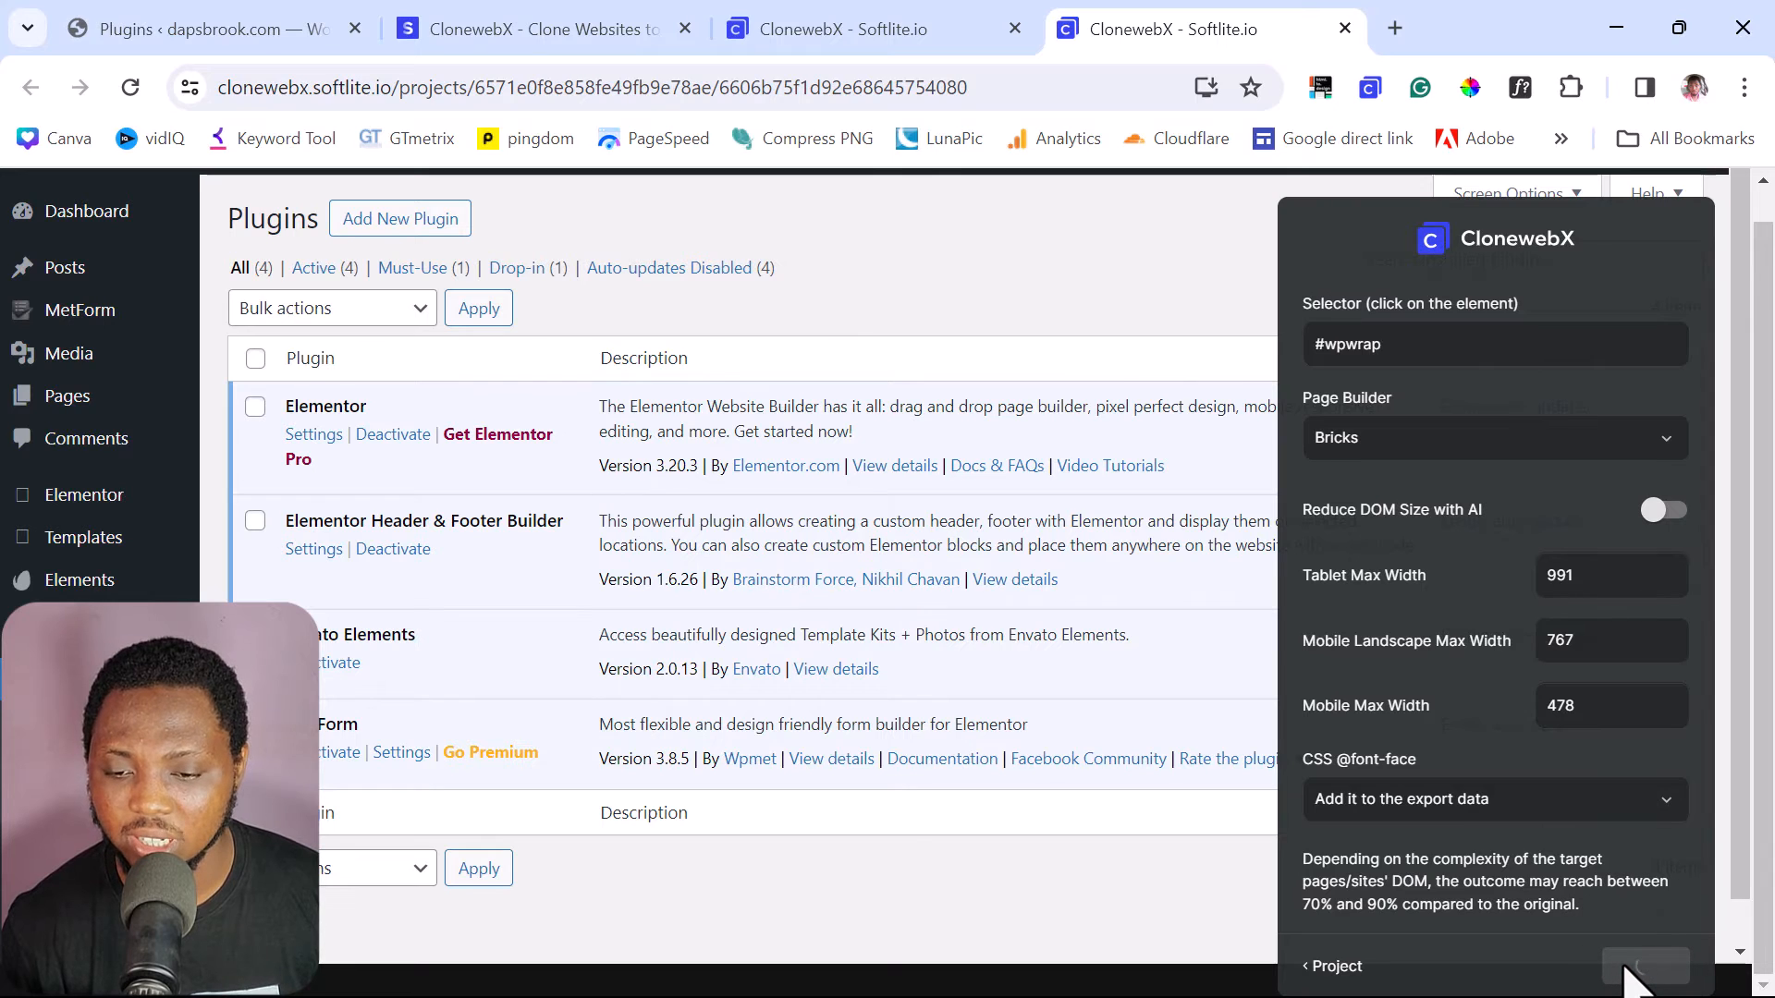
- Export the #wpwrap clone for Bricks, copying it to the clipboard
{"action": "left_click", "coordinate": [1597, 965]}
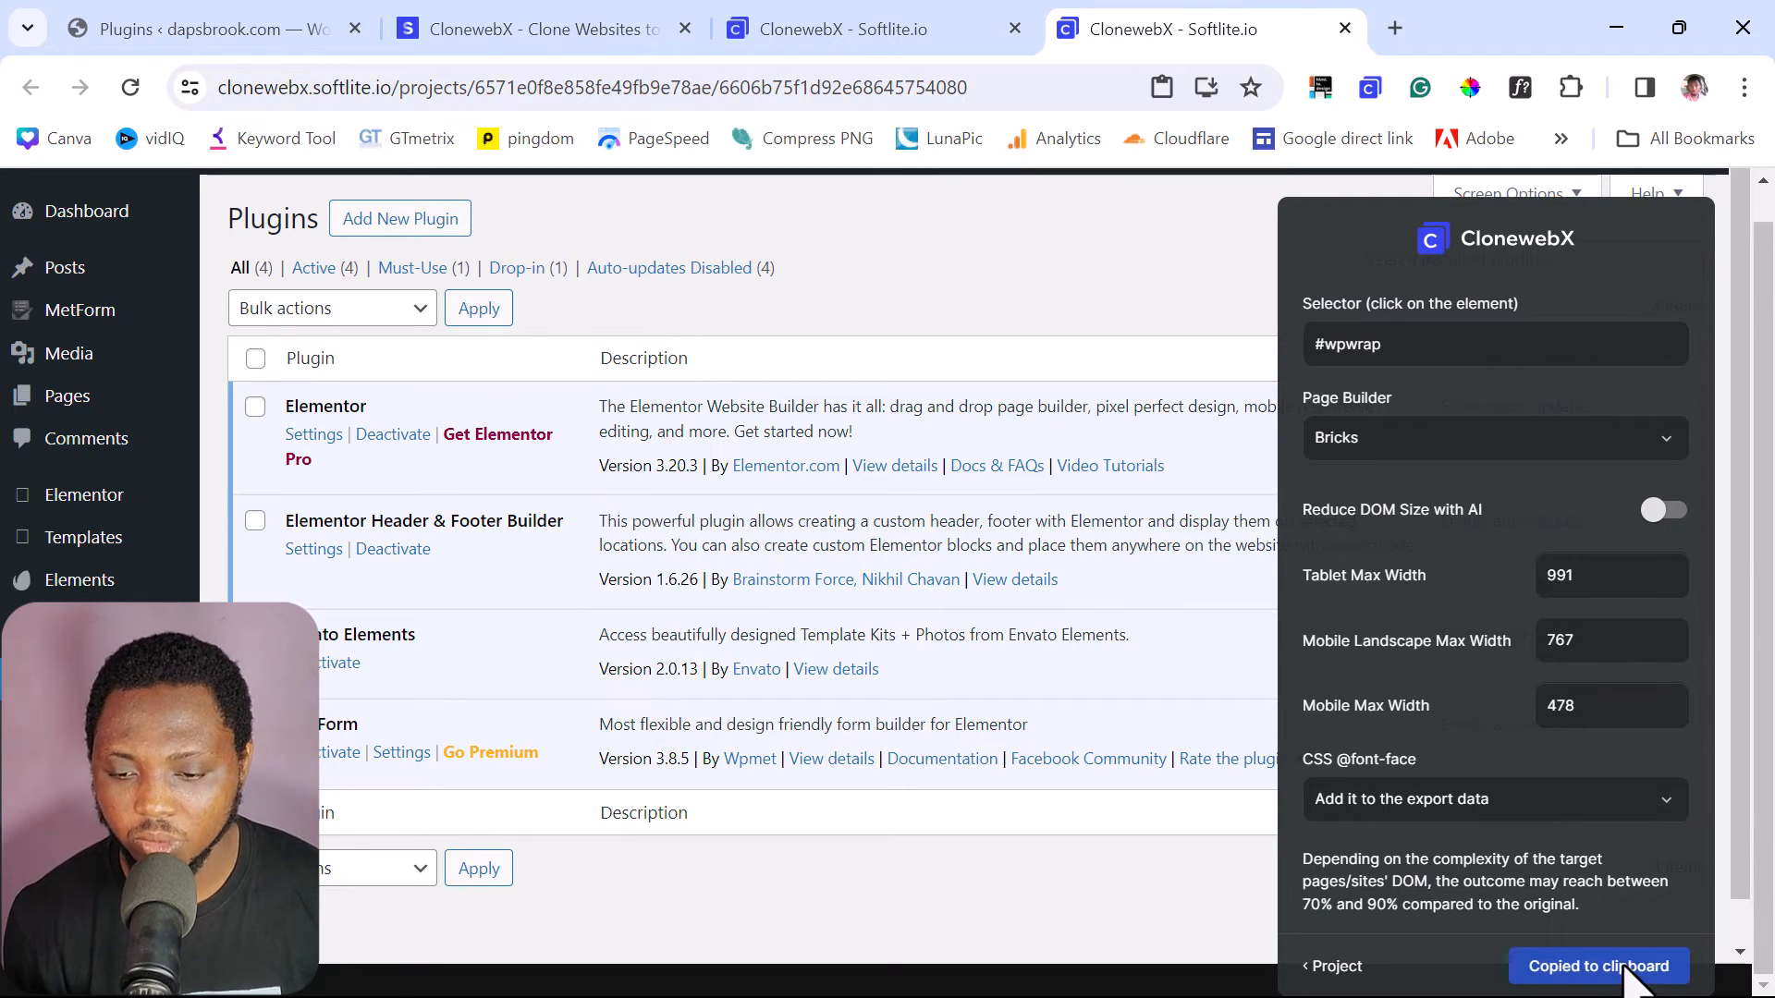
{"action": "mouse_move", "coordinate": [1664, 974]}
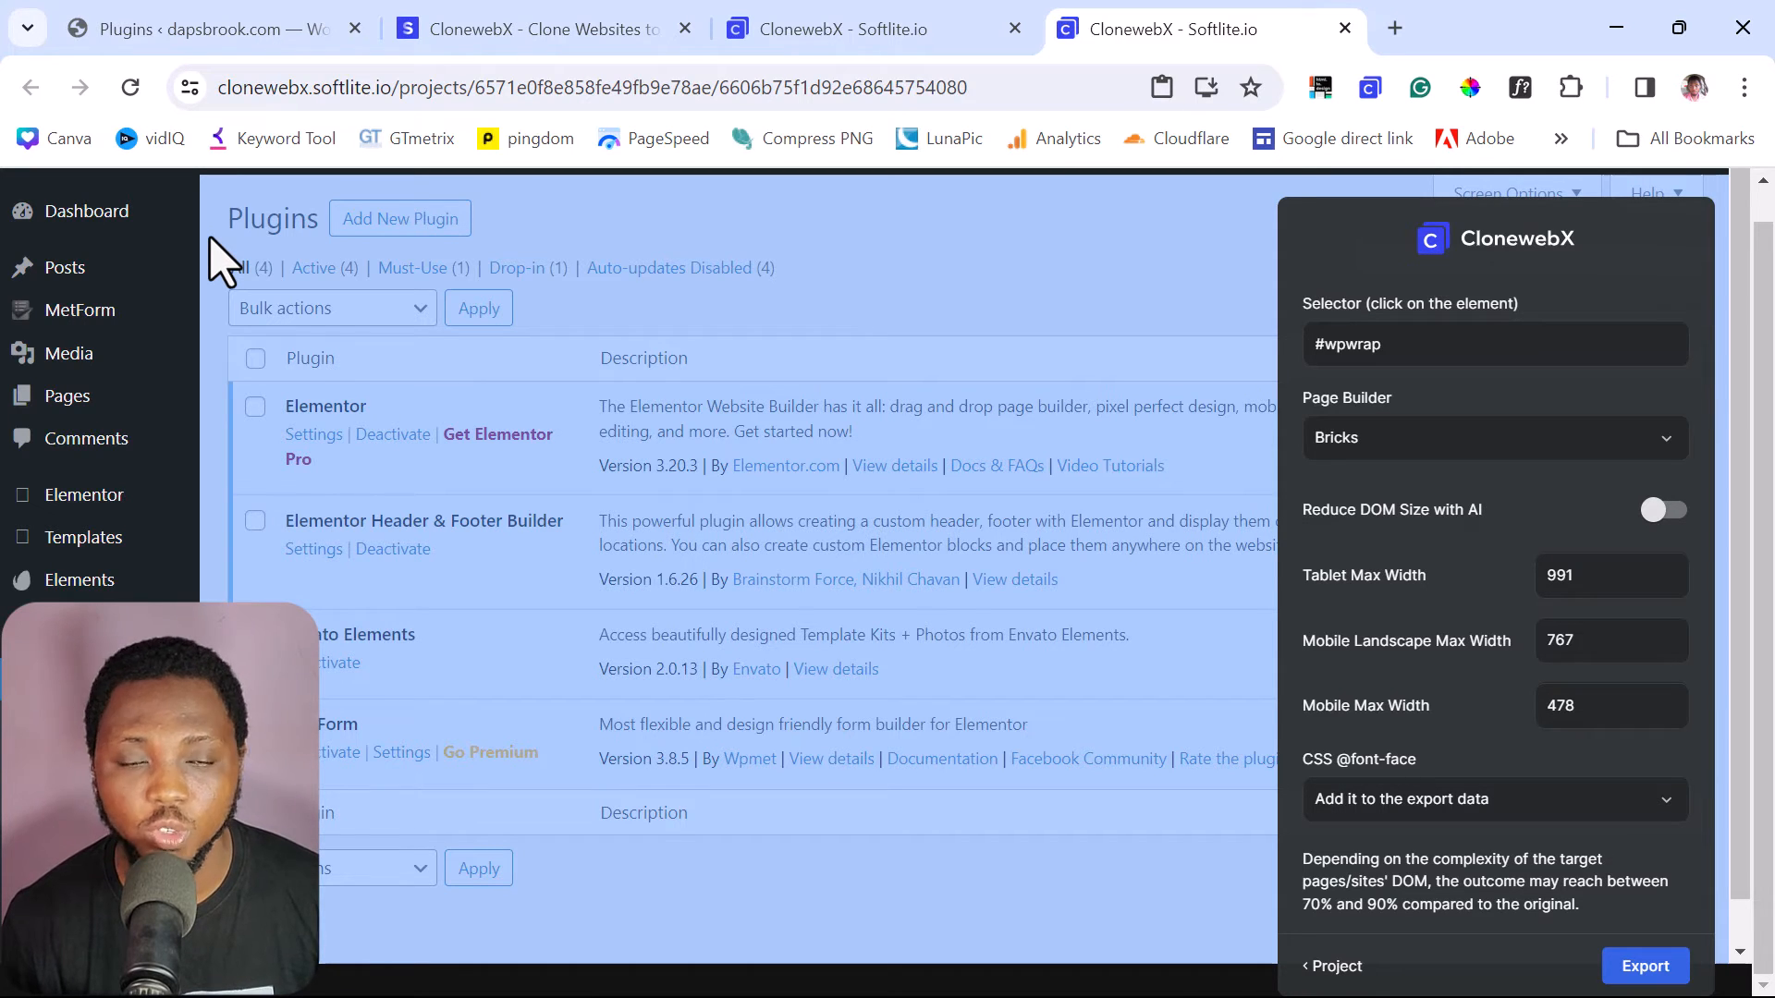
{"action": "mouse_move", "coordinate": [1568, 956]}
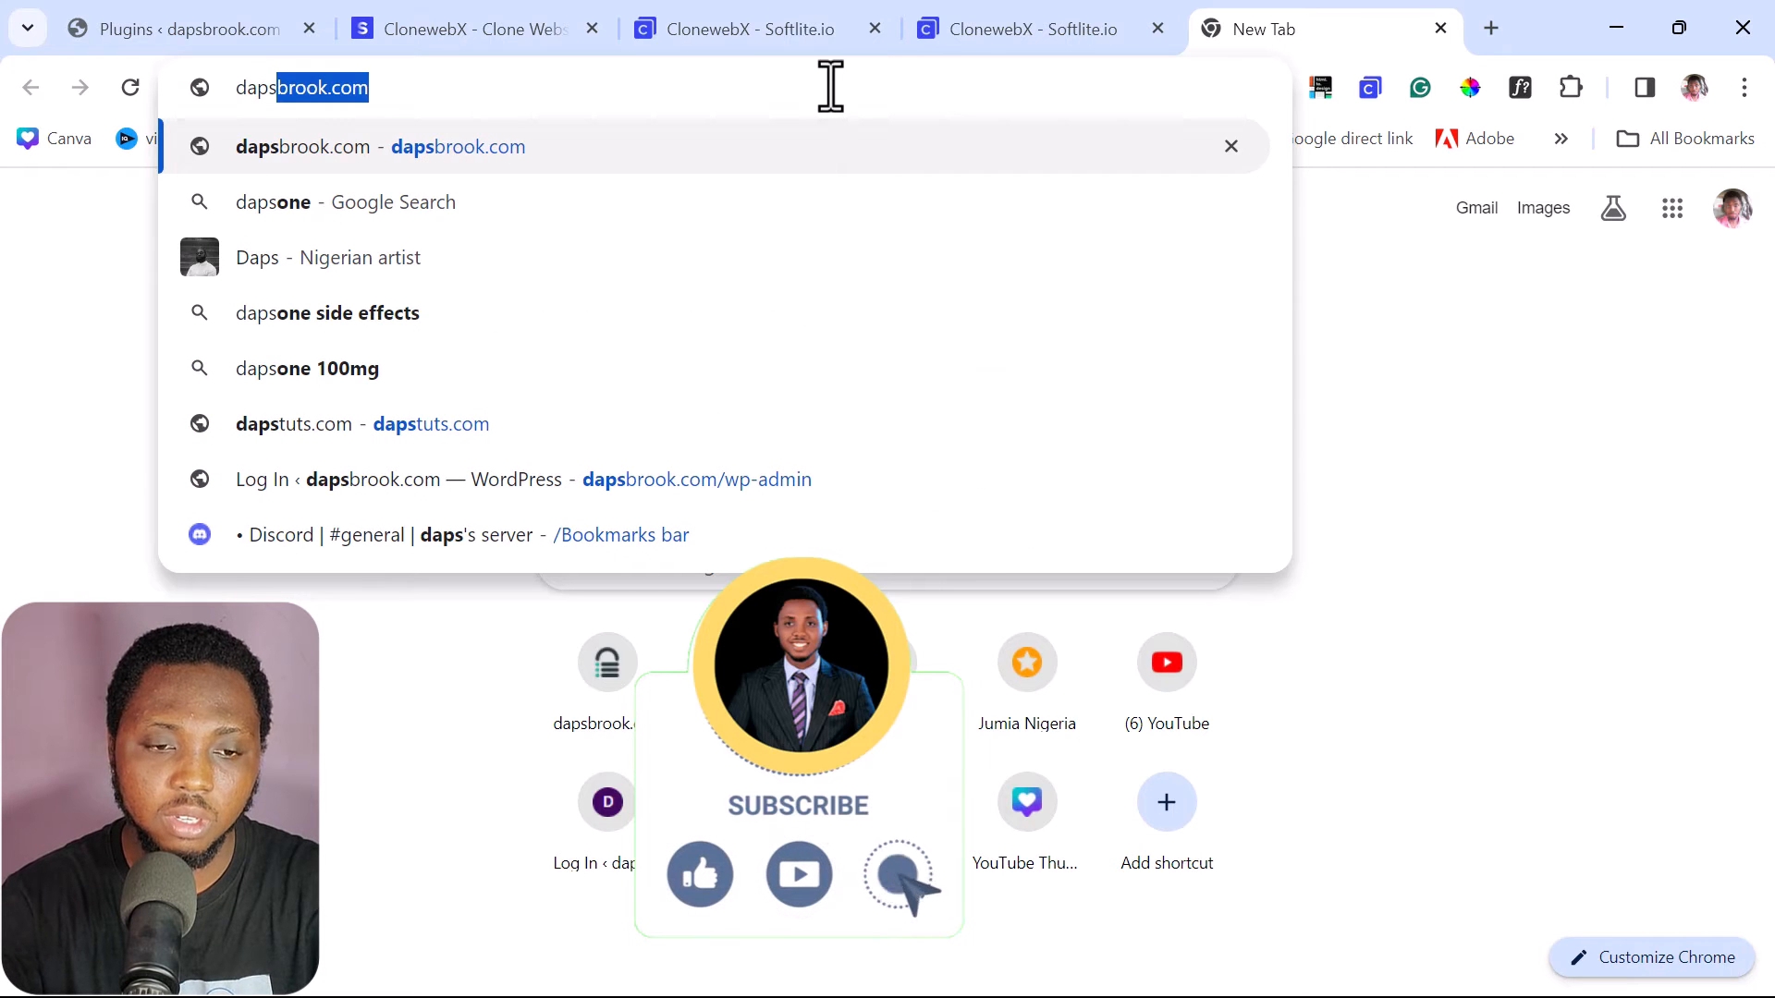
- Go to dapstuts.com in a new tab and enter its WordPress admin dashboard
{"action": "type", "text": "dapstuts.com"}
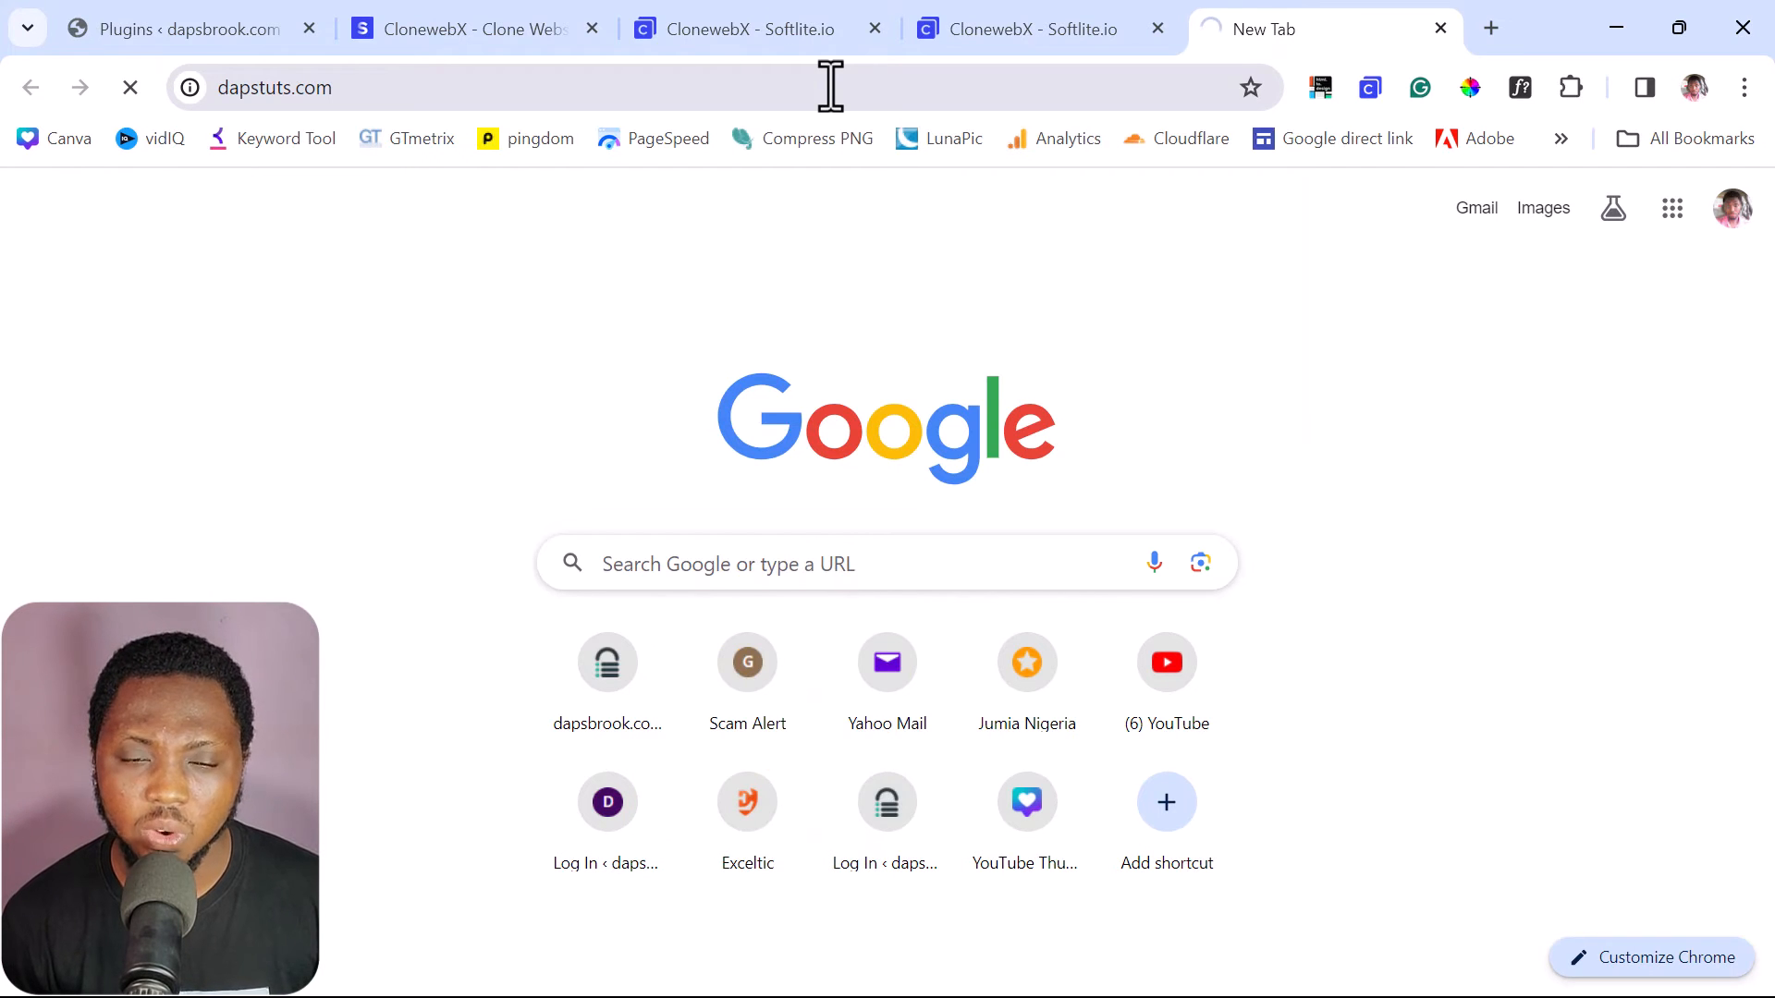
{"action": "key", "text": "Return"}
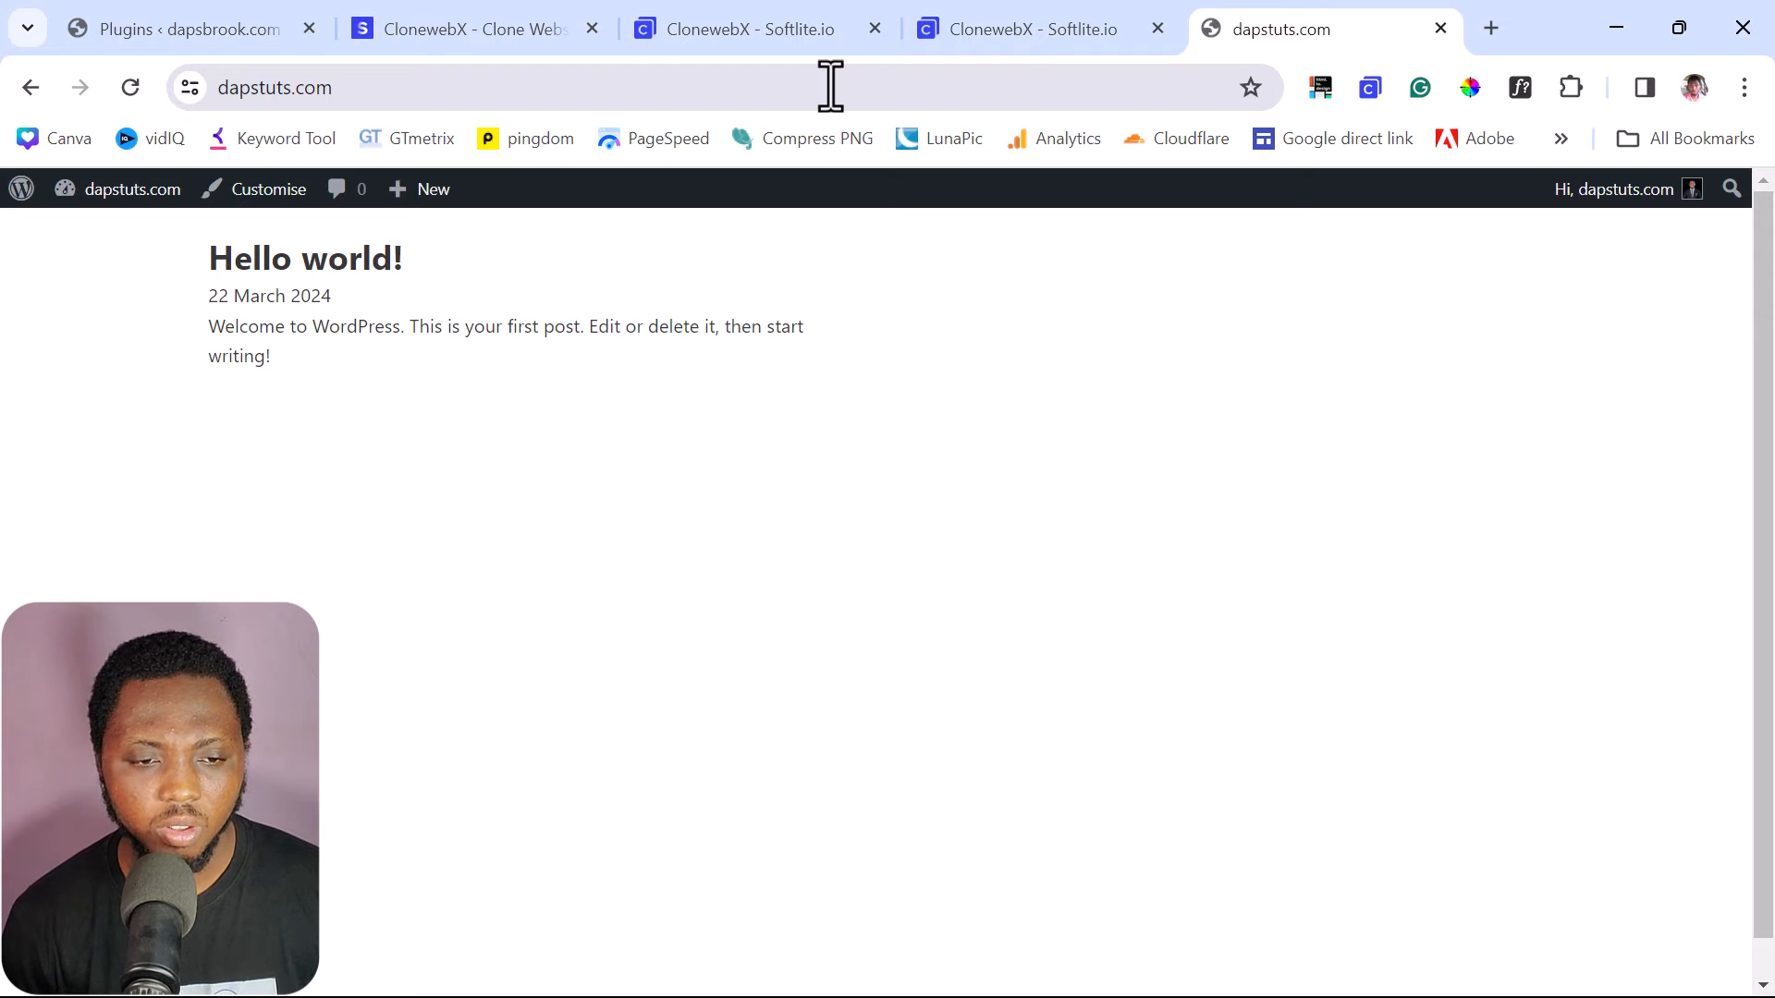
{"action": "left_click", "coordinate": [131, 188]}
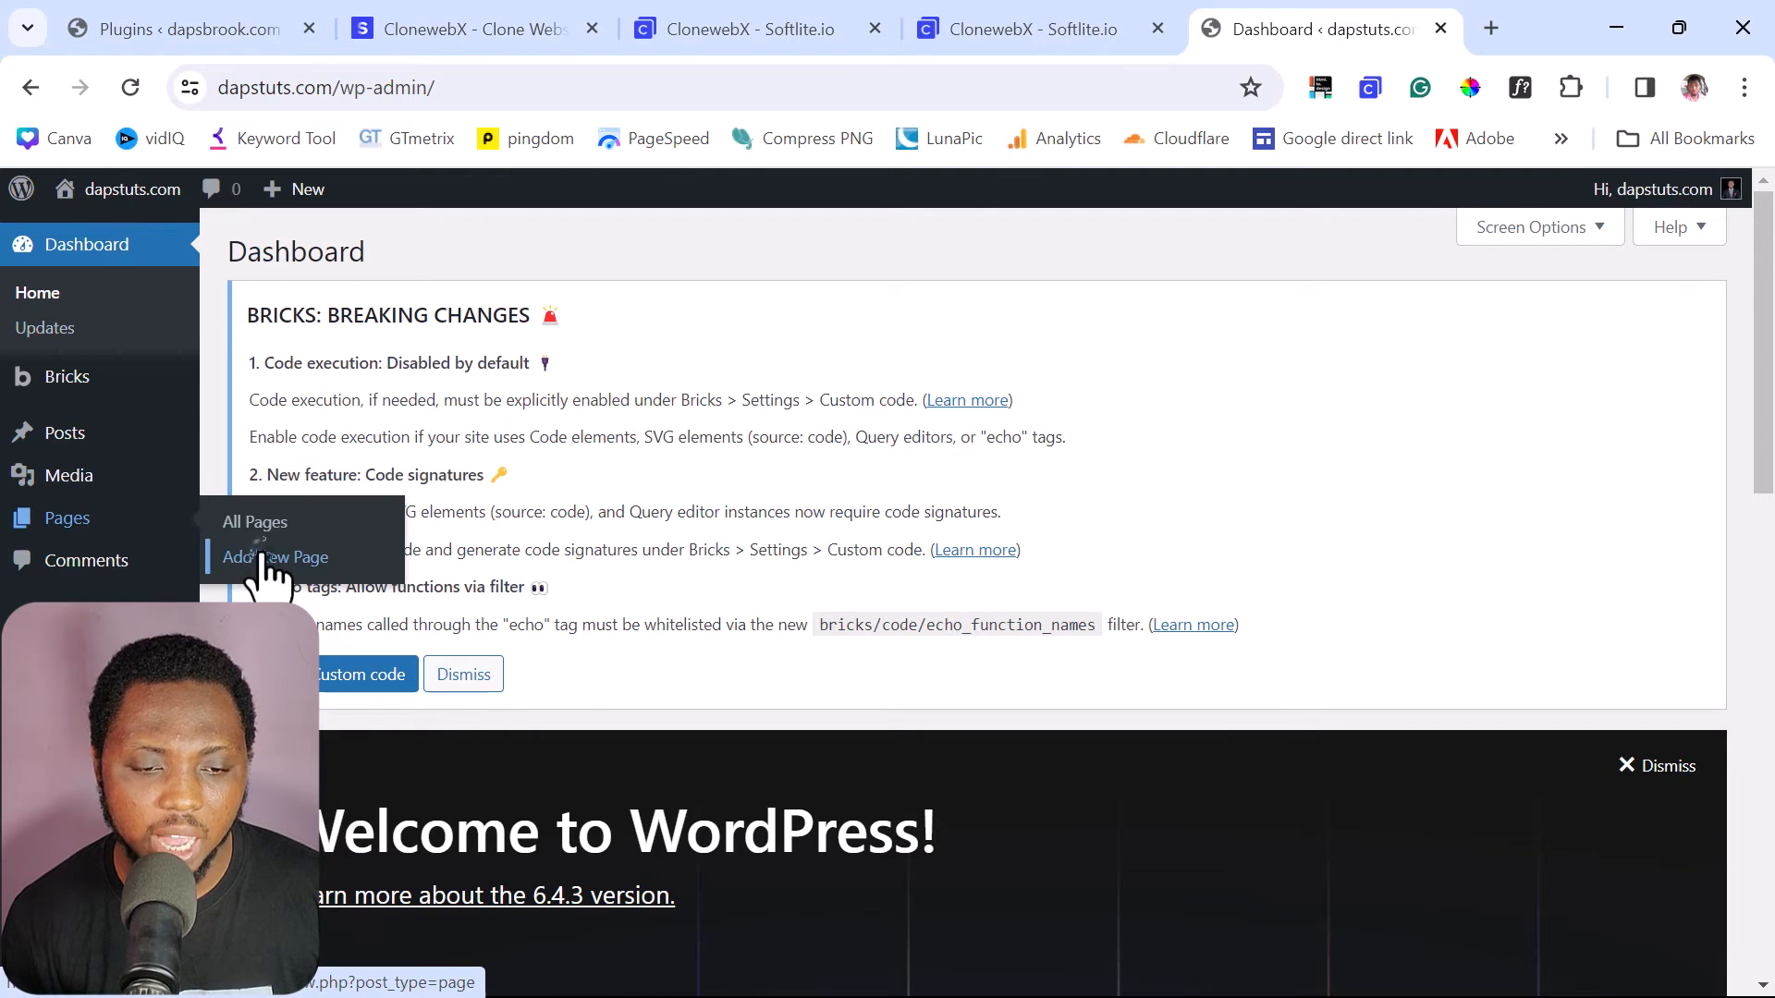
- Create a new page titled 'daps' and edit it with Bricks
{"action": "left_click", "coordinate": [275, 556]}
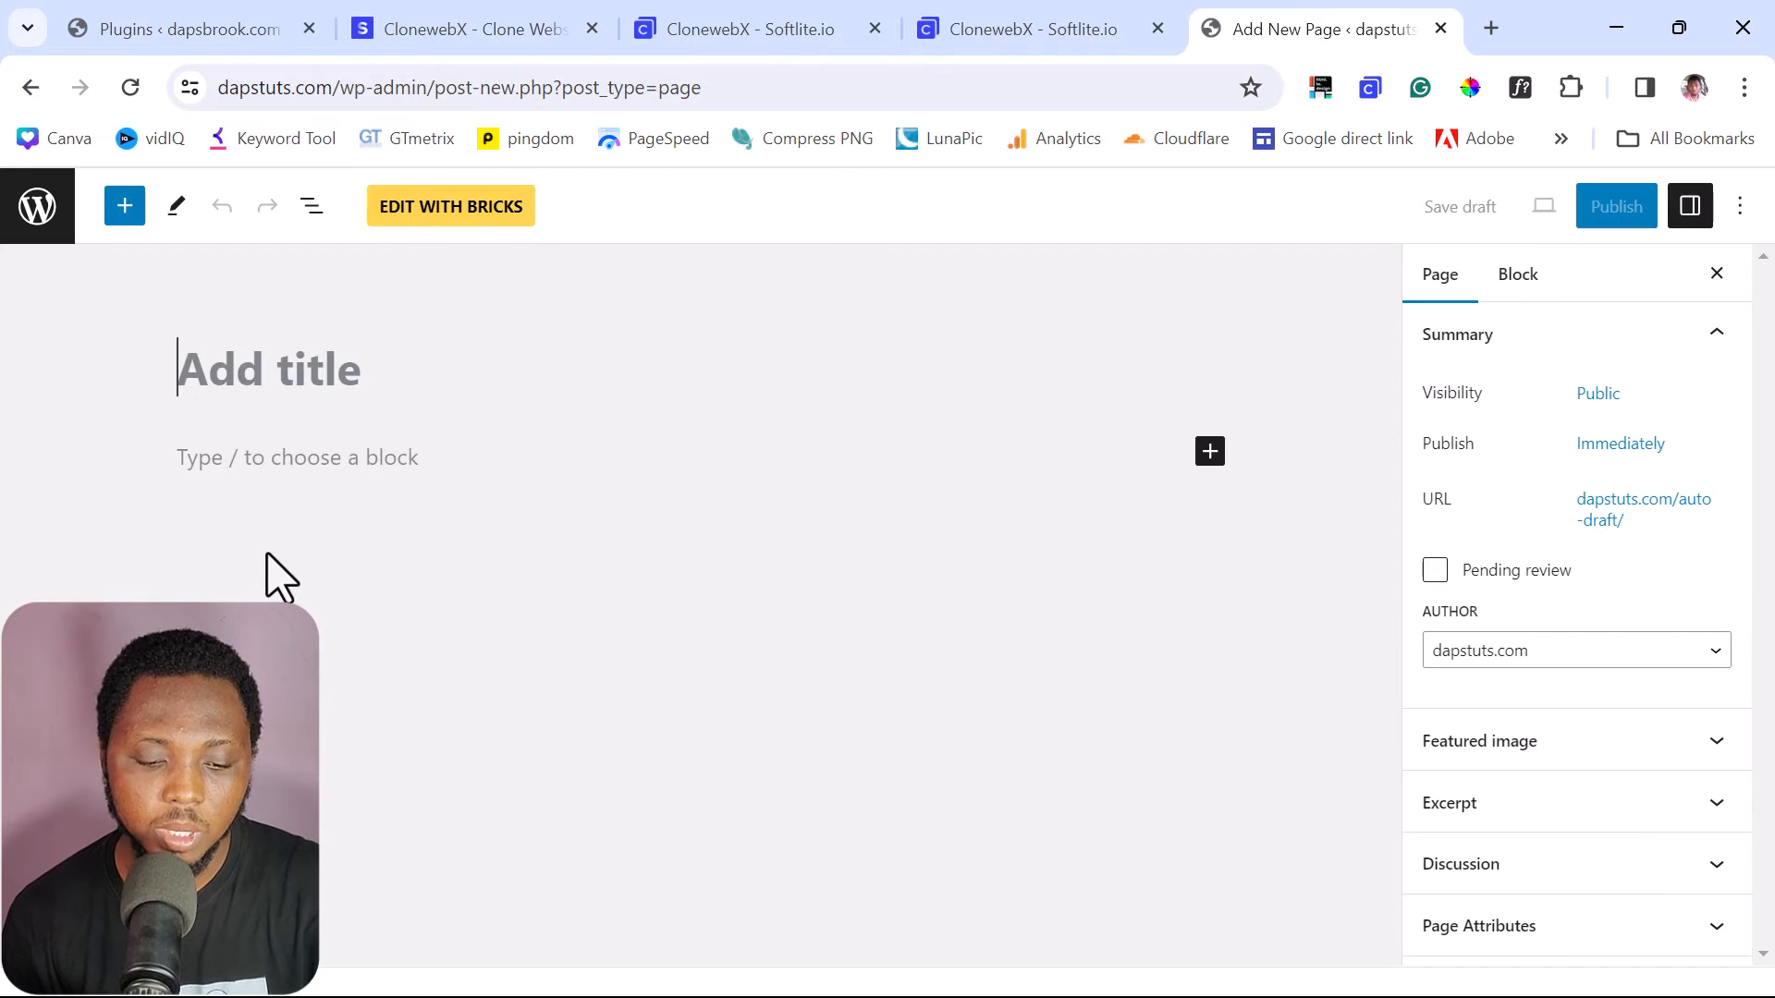
{"action": "type", "text": "daps"}
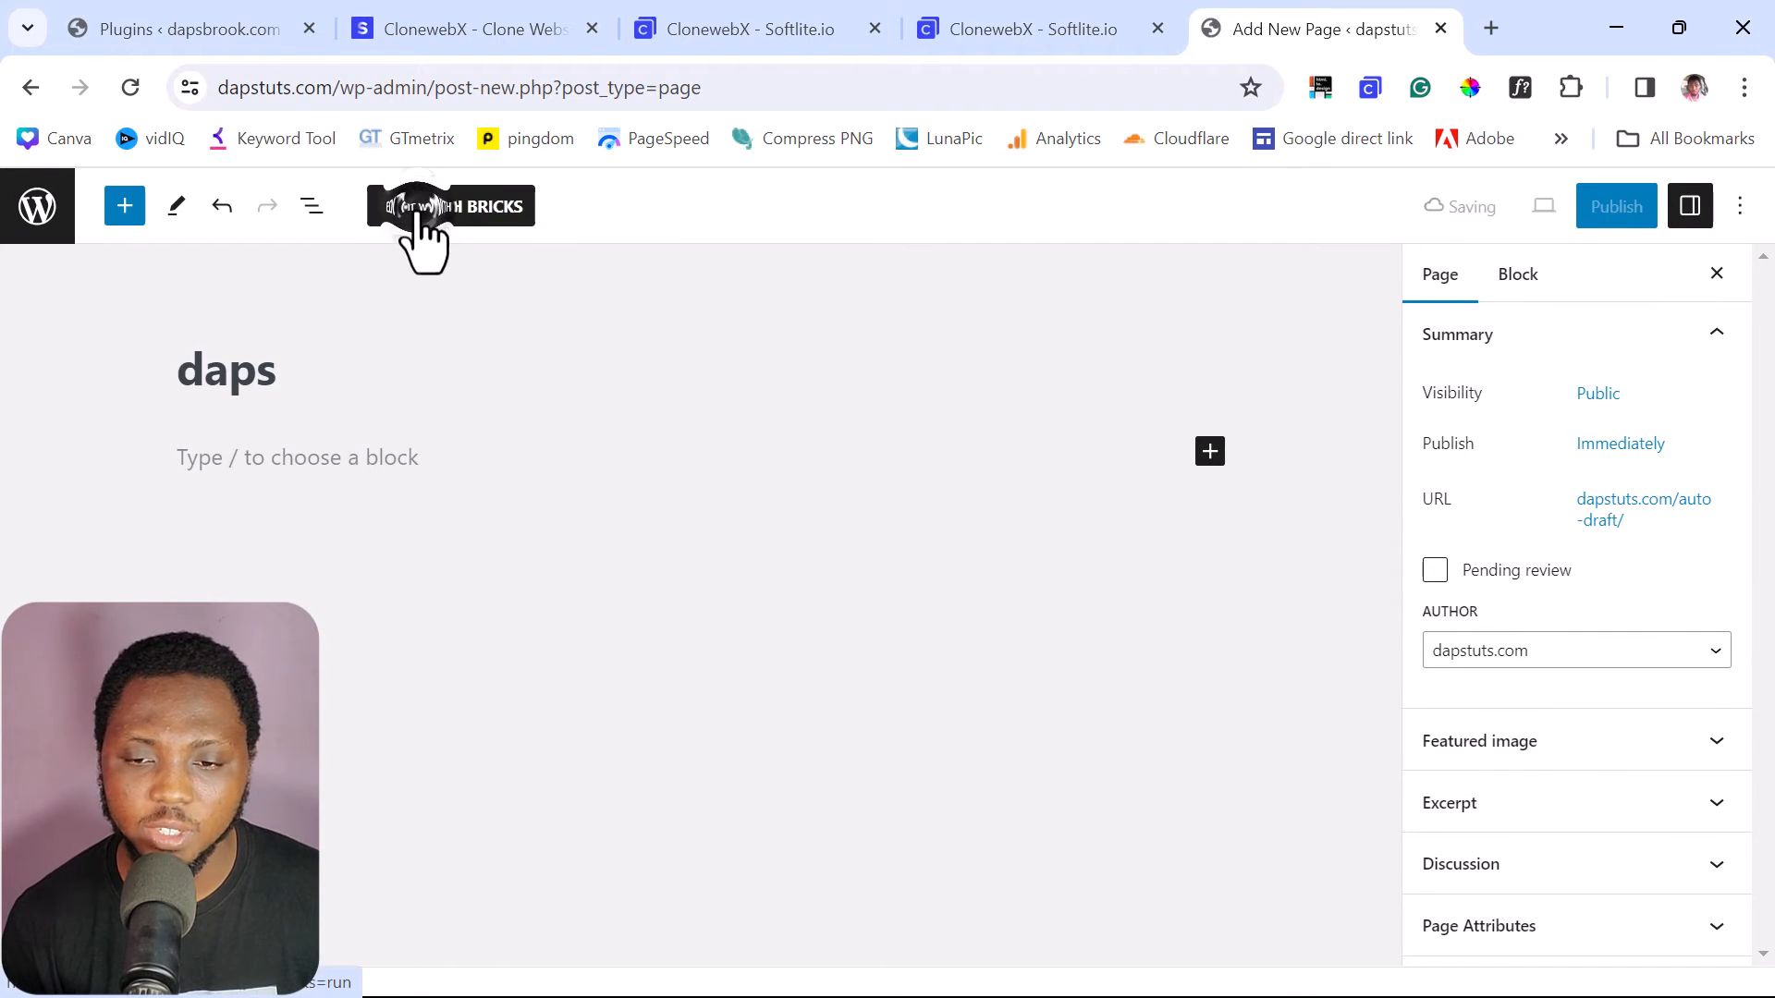
{"action": "left_click", "coordinate": [451, 205]}
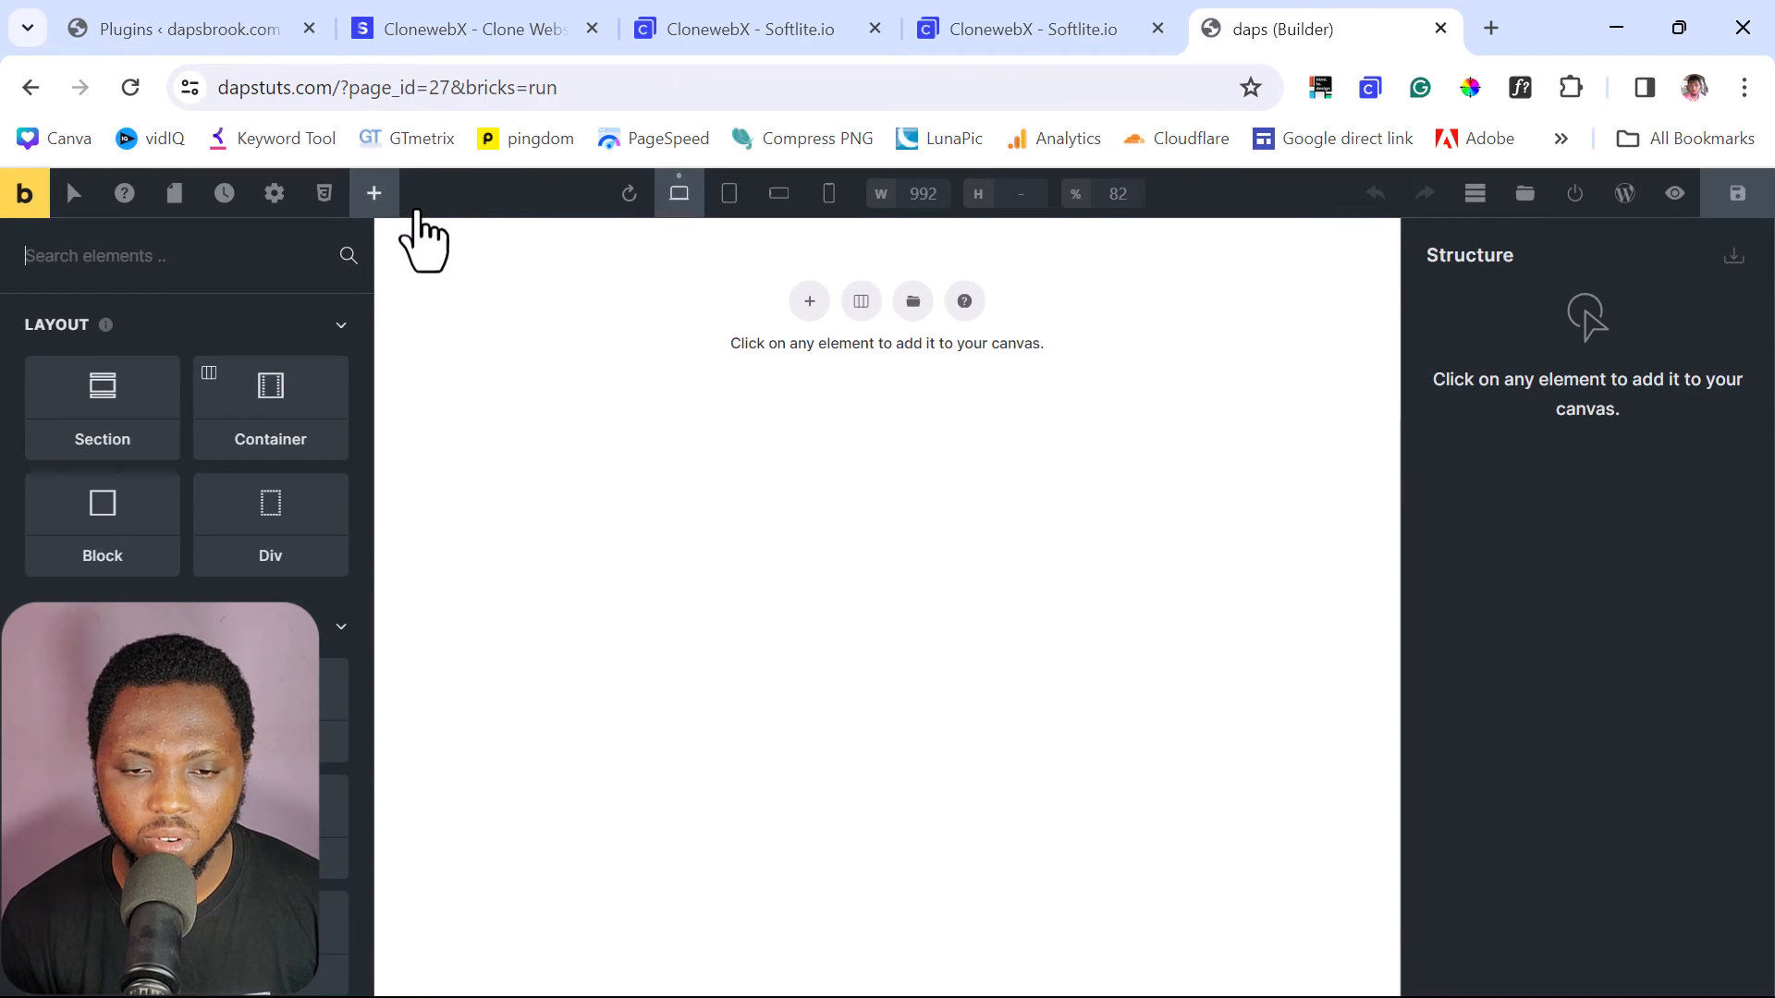
{"action": "mouse_move", "coordinate": [451, 251]}
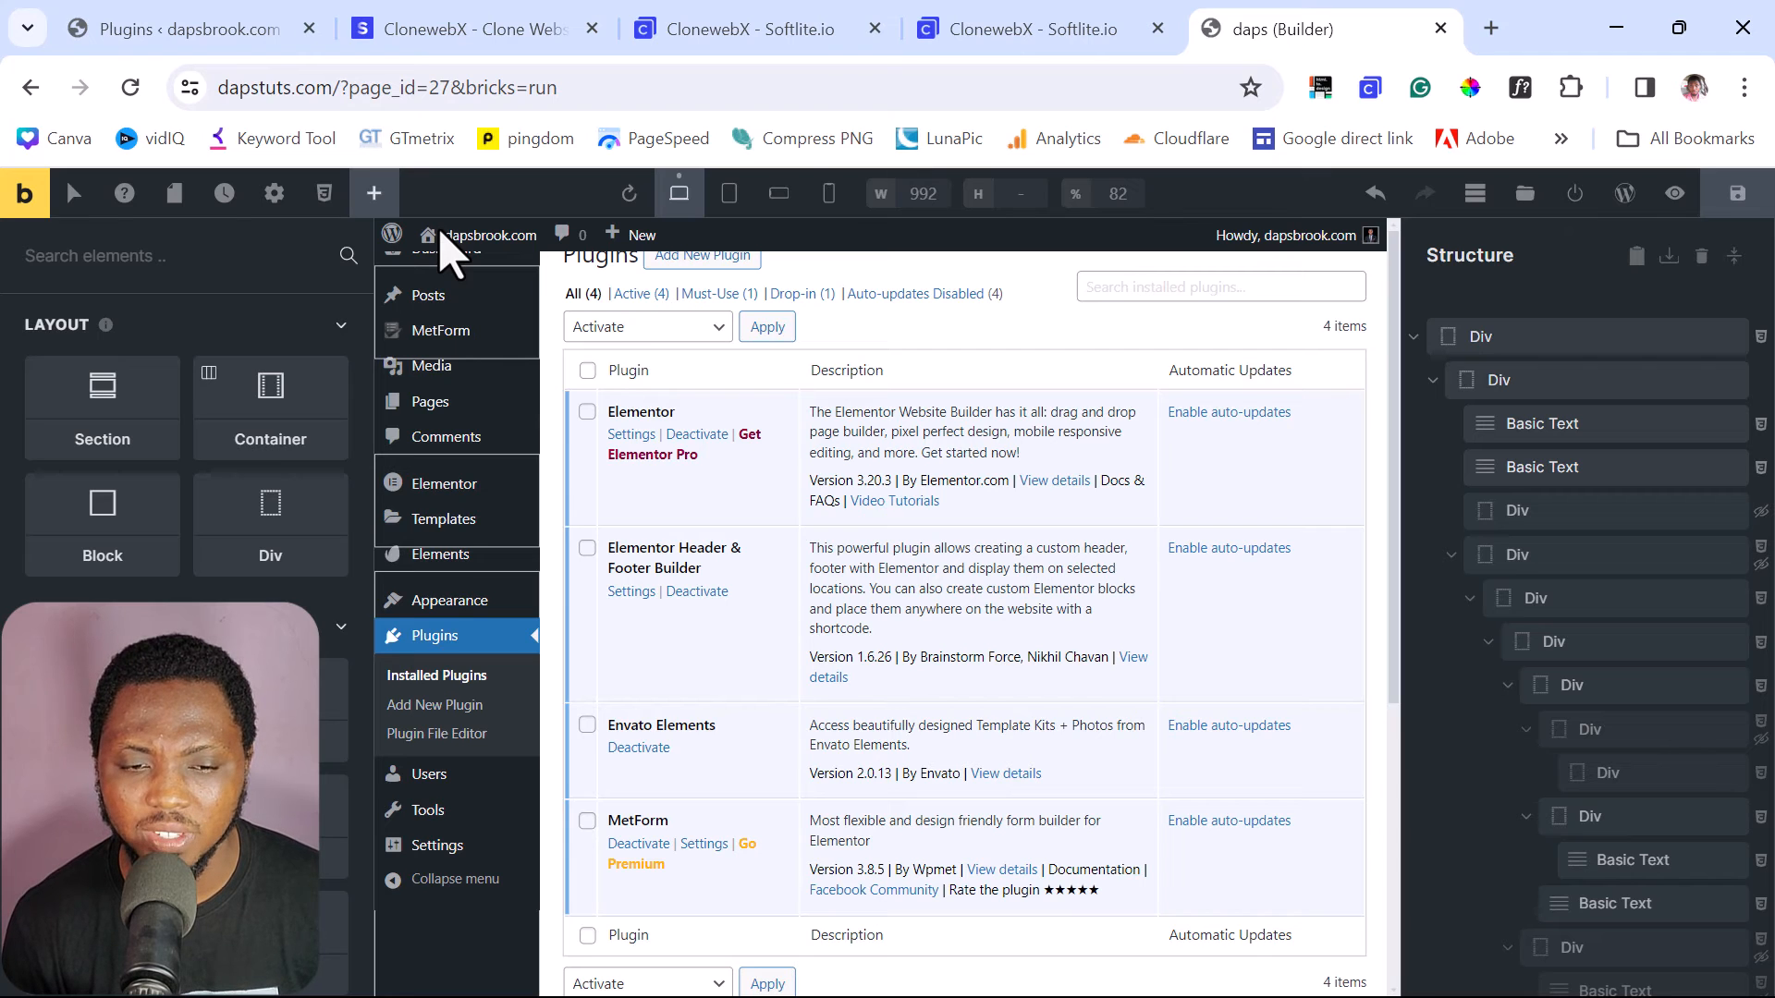
{"action": "mouse_move", "coordinate": [858, 470]}
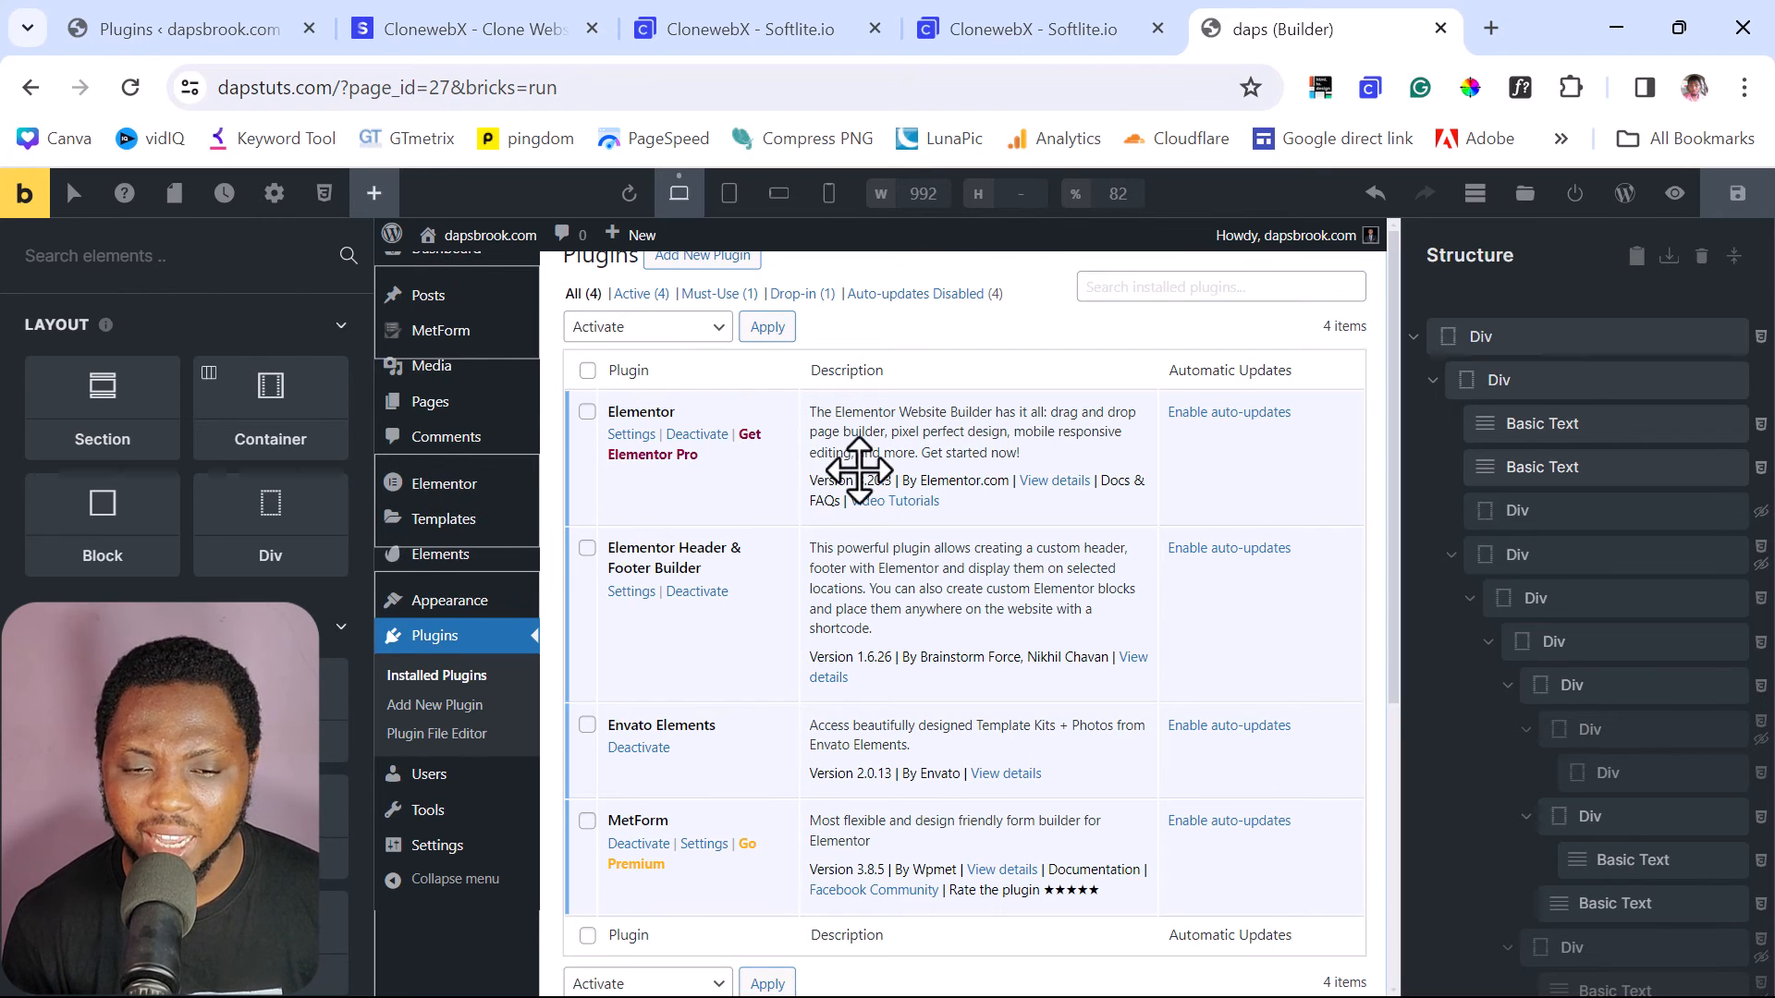
- Scroll the Bricks canvas to review the pasted #wpwrap layout
{"action": "scroll", "scroll_direction": "down", "scroll_amount": 3}
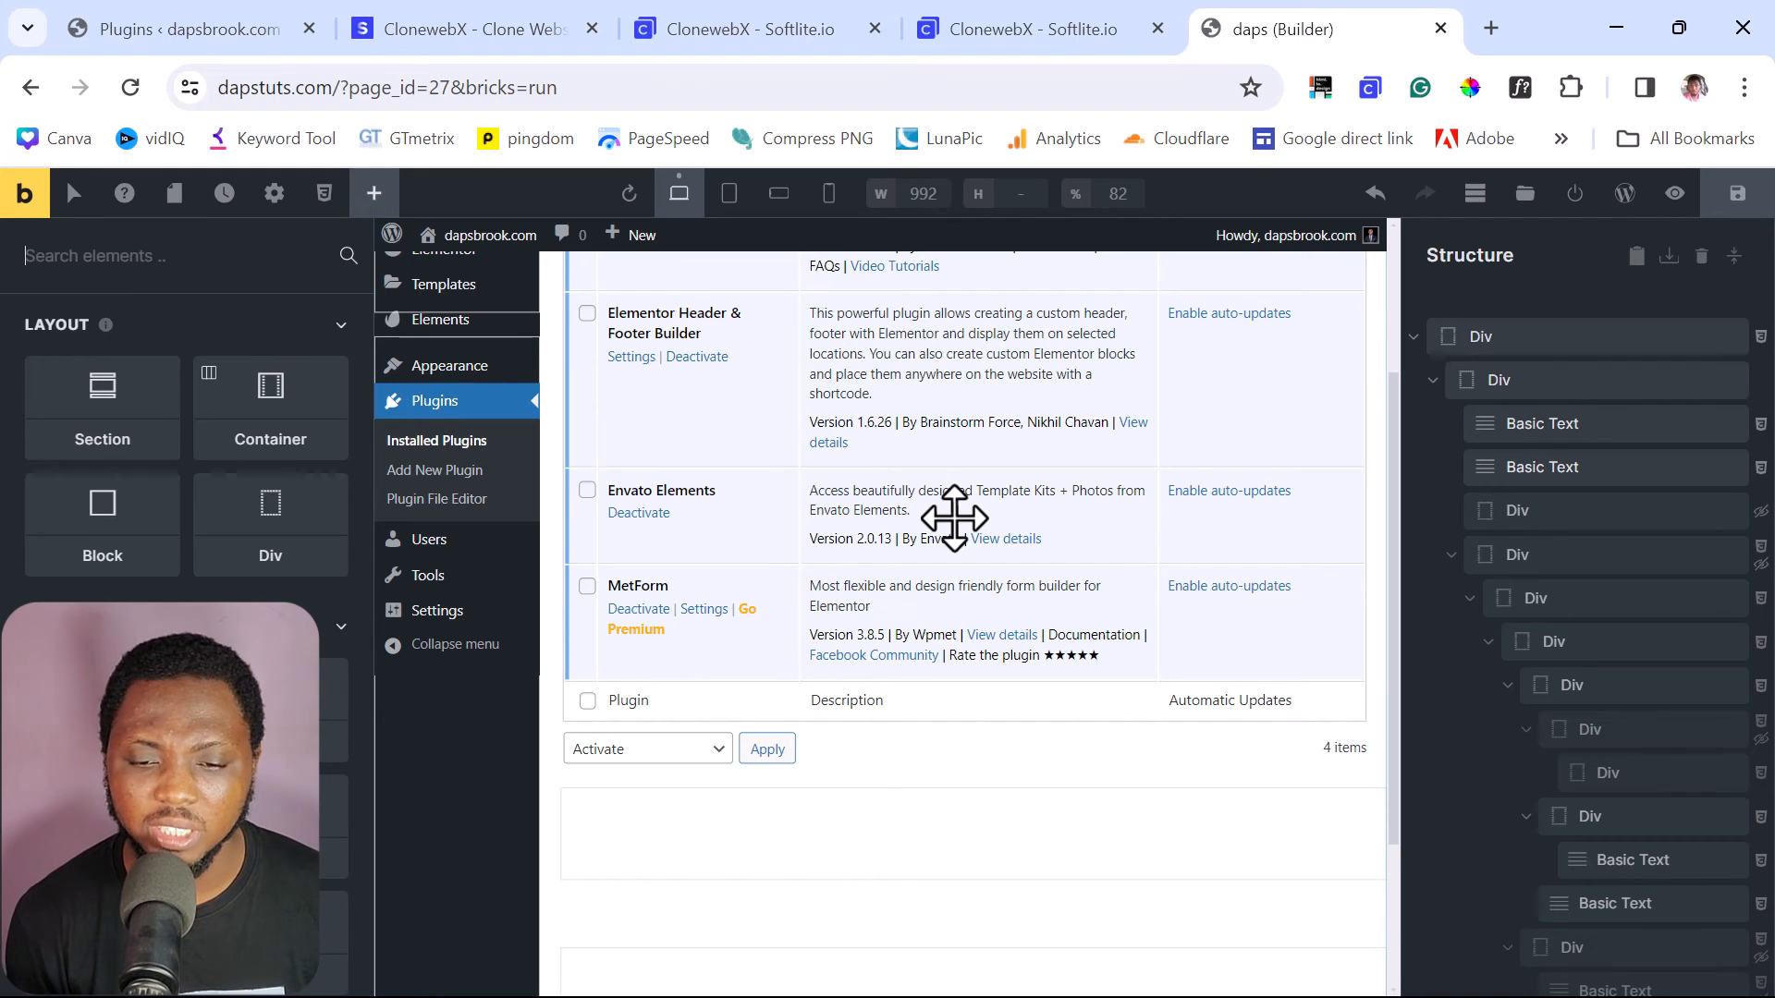
- Select the empty Div beneath the cloned plugins table and bring up its context actions
{"action": "scroll", "scroll_direction": "down", "scroll_amount": 3}
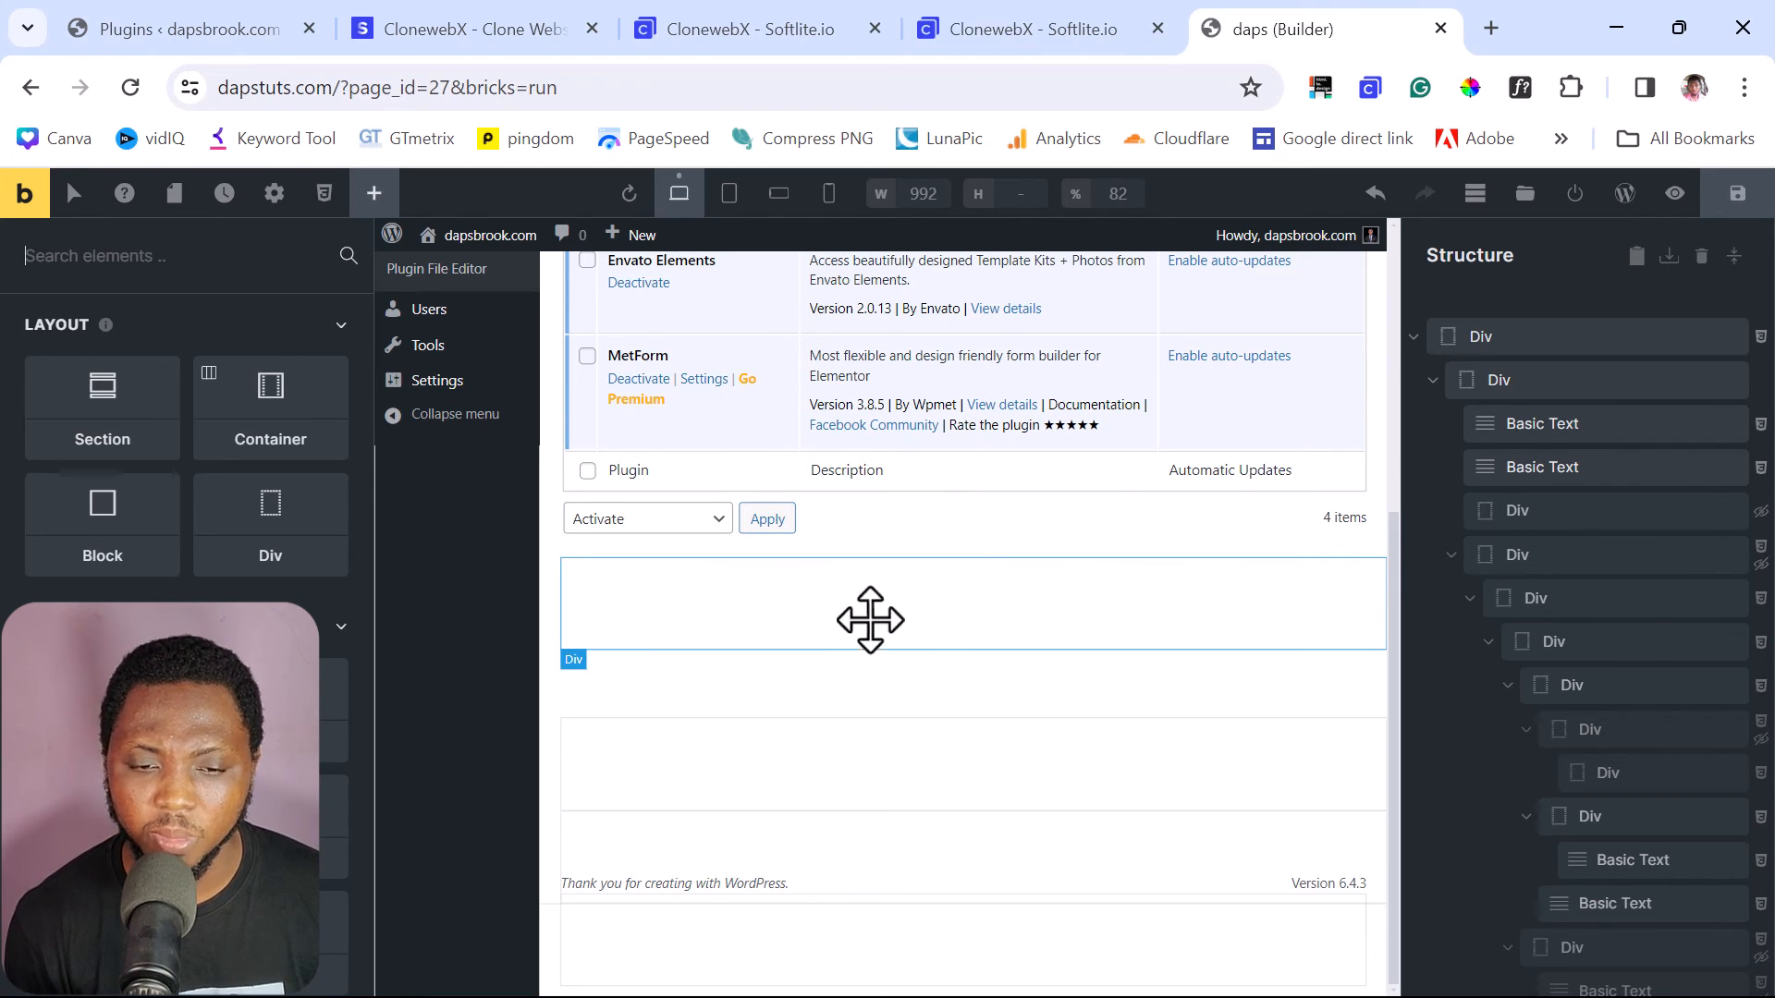
{"action": "left_click", "coordinate": [869, 603]}
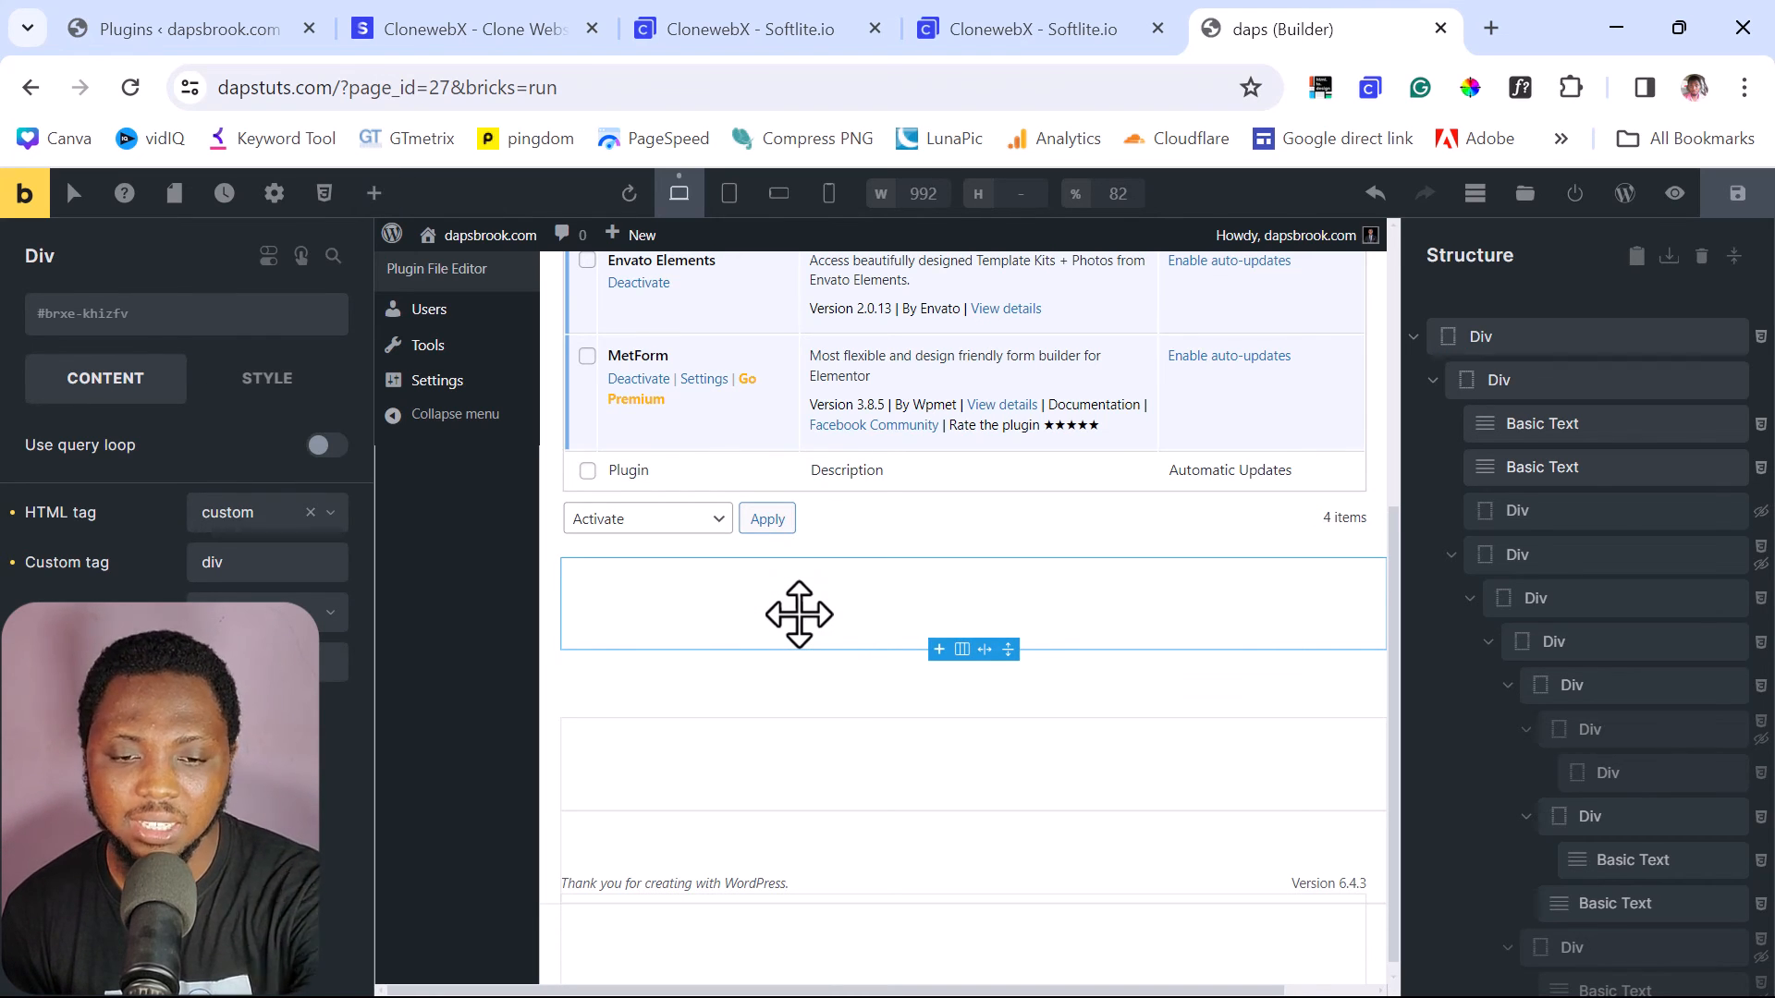
{"action": "right_click", "coordinate": [799, 614]}
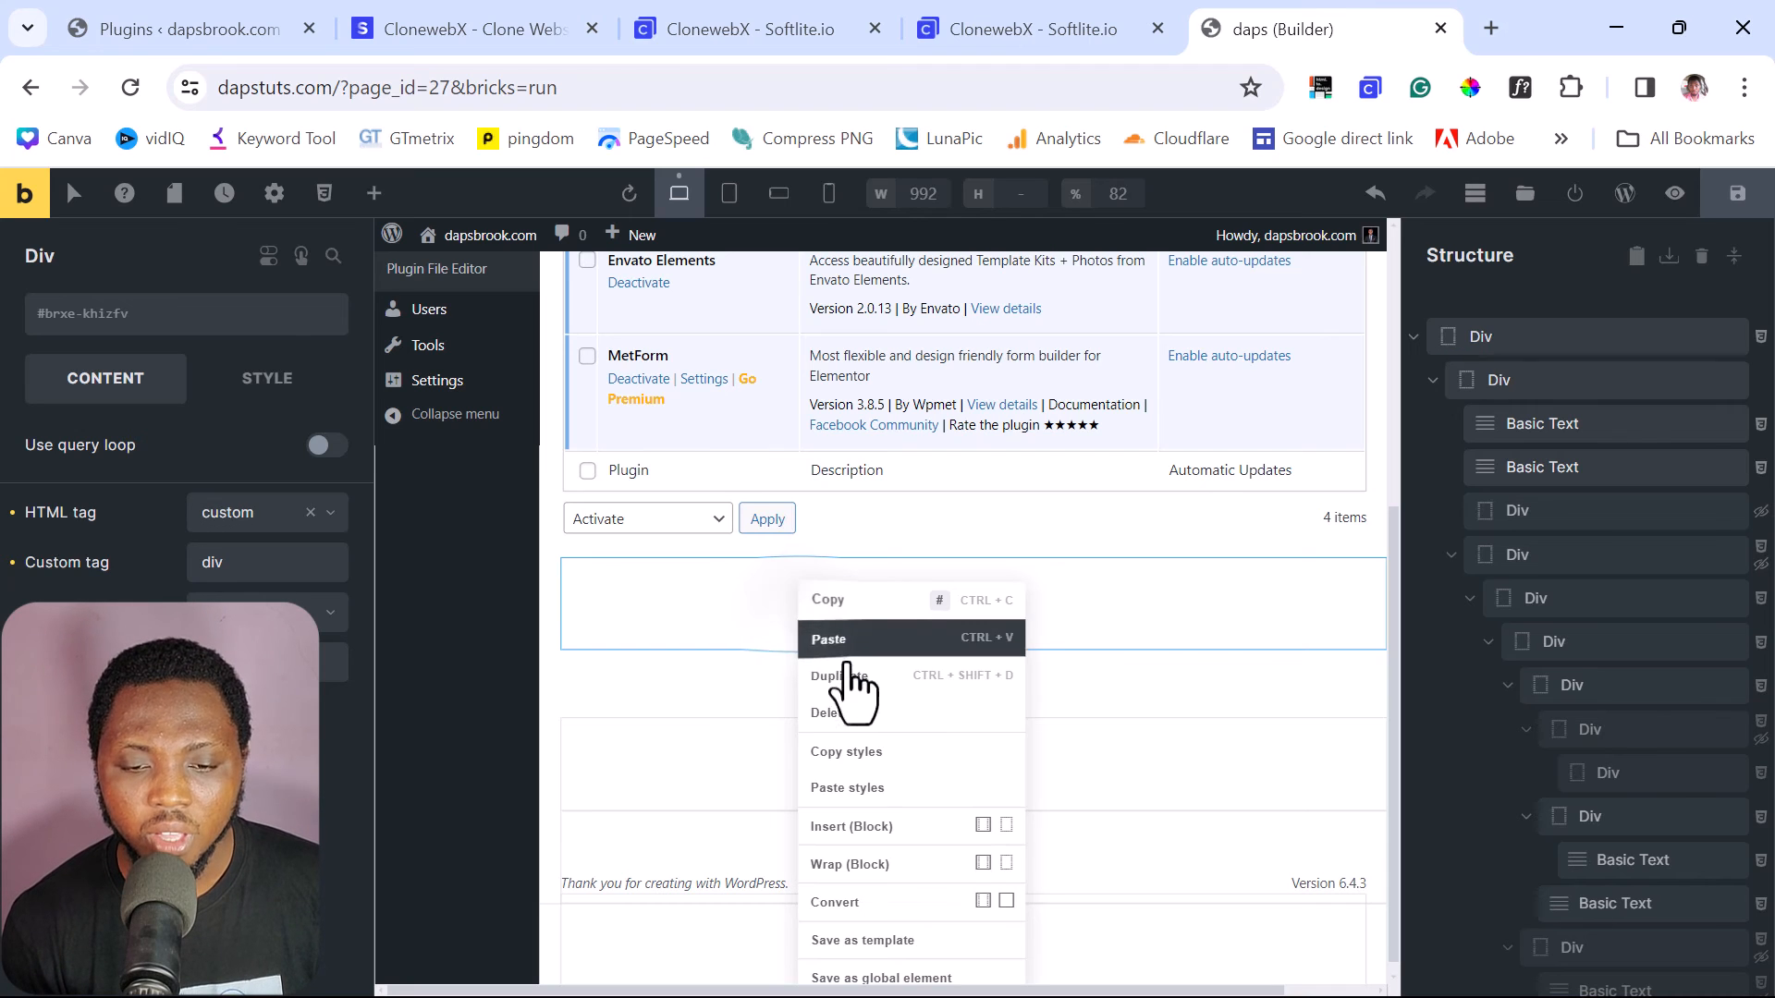
{"action": "mouse_move", "coordinate": [778, 758]}
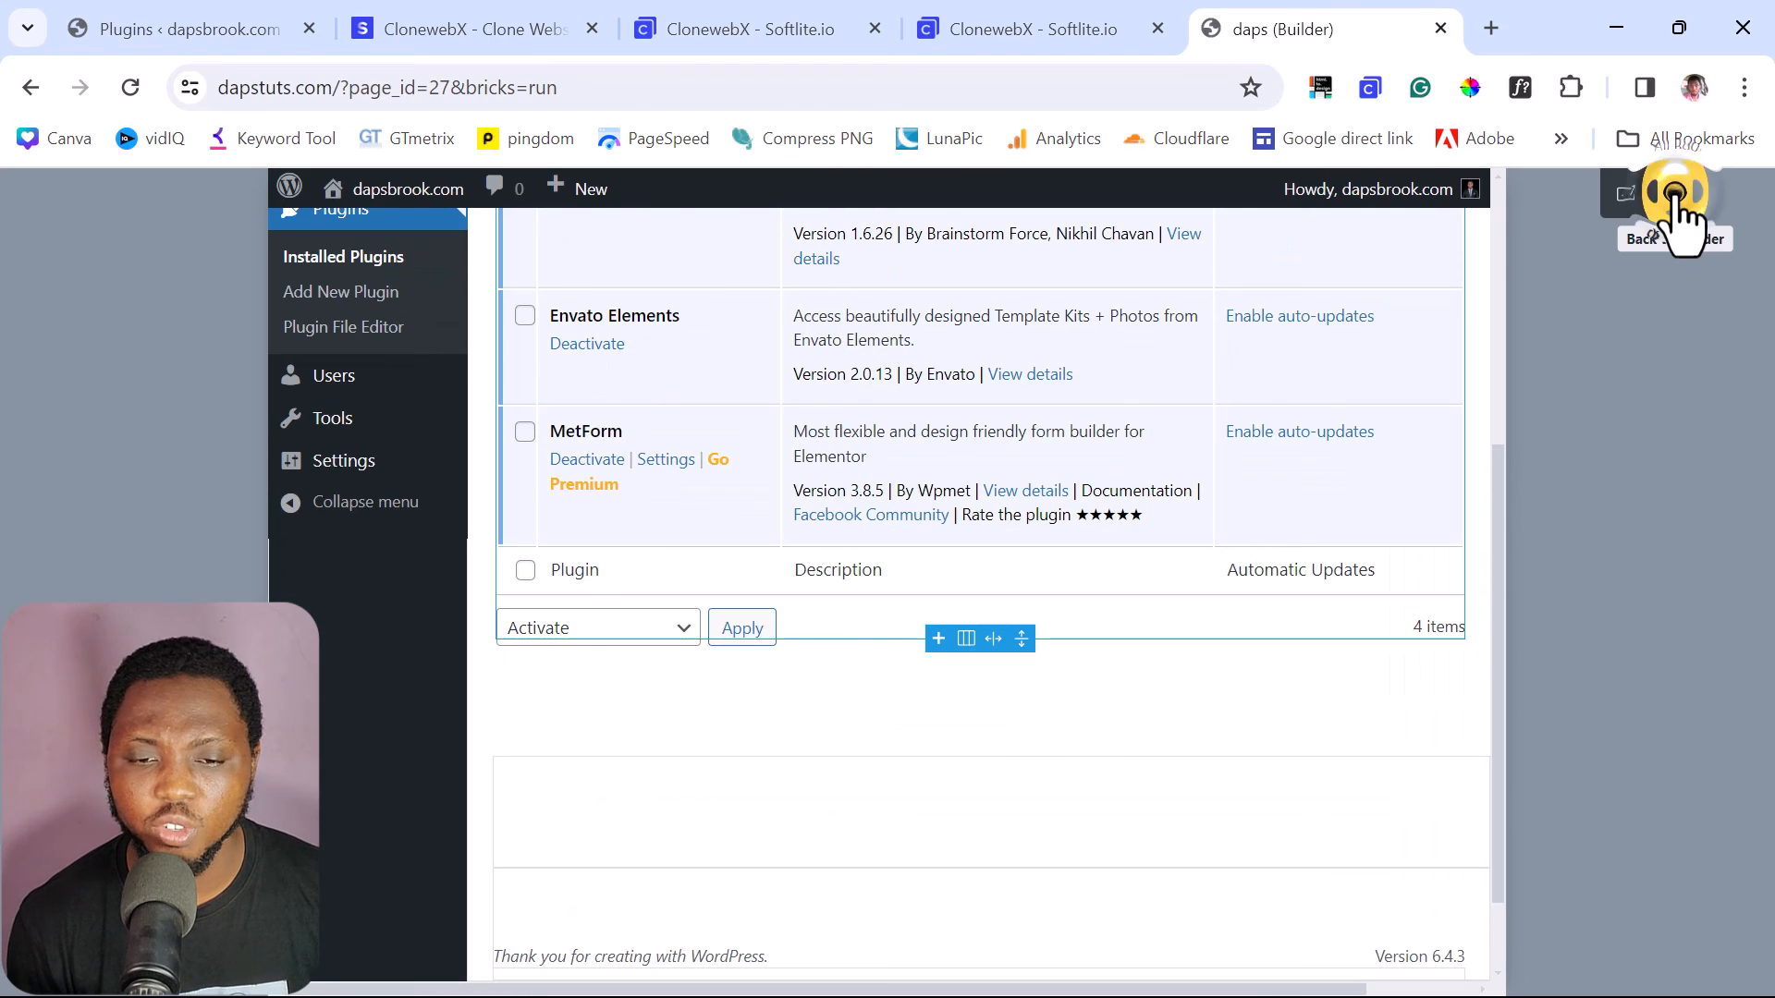
{"action": "scroll", "scroll_direction": "up", "scroll_amount": 3}
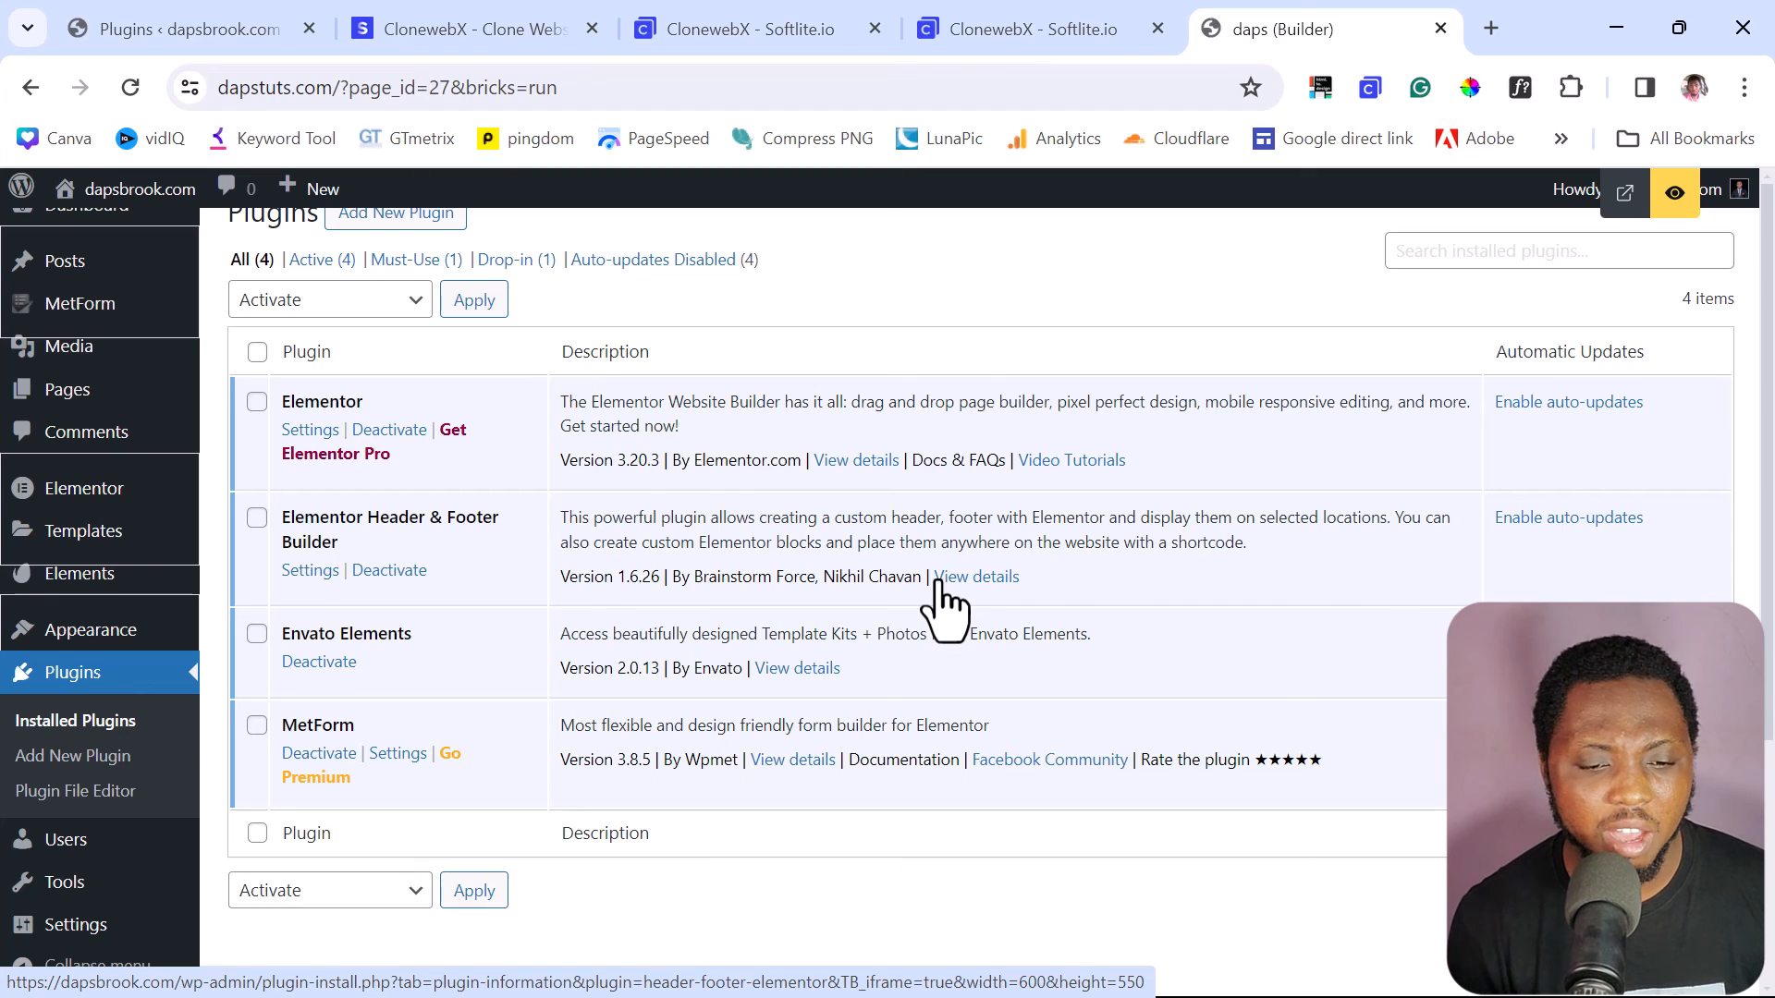
{"action": "mouse_move", "coordinate": [170, 300]}
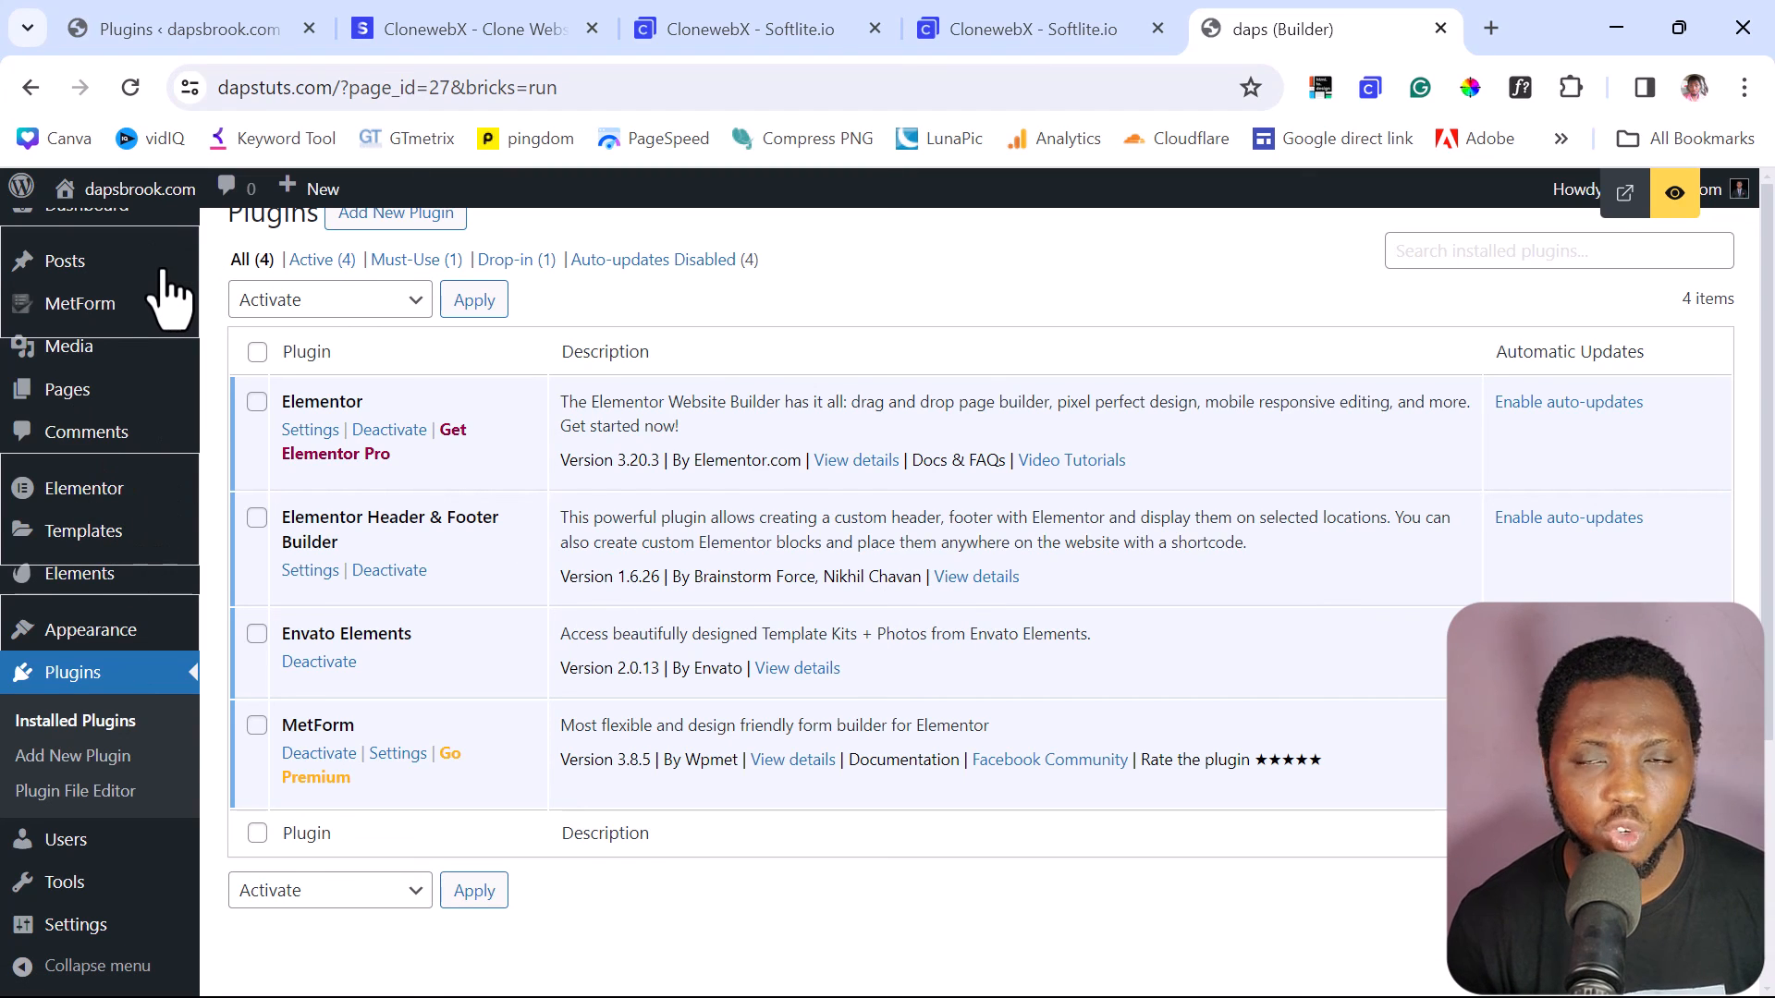